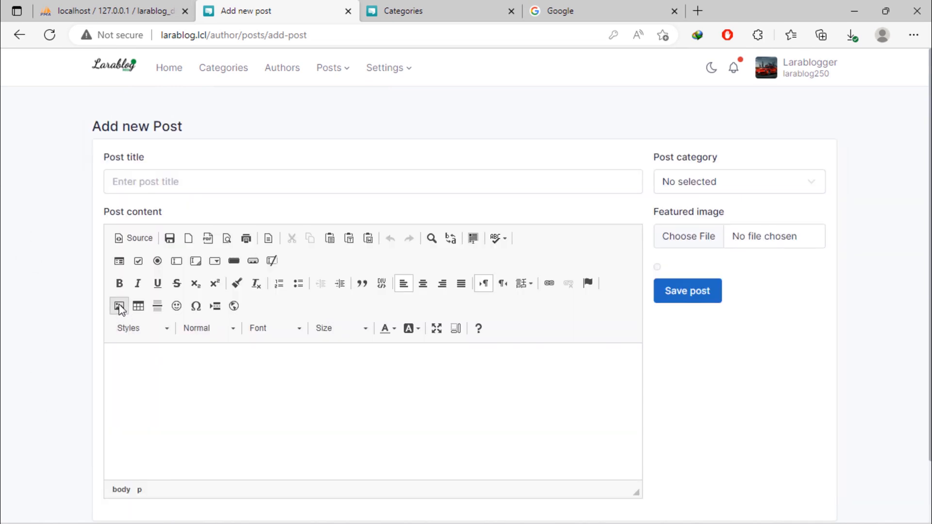
# Step: Open the Image Properties dialog from the CKEditor toolbar in the post content editor
pyautogui.click(119, 306)
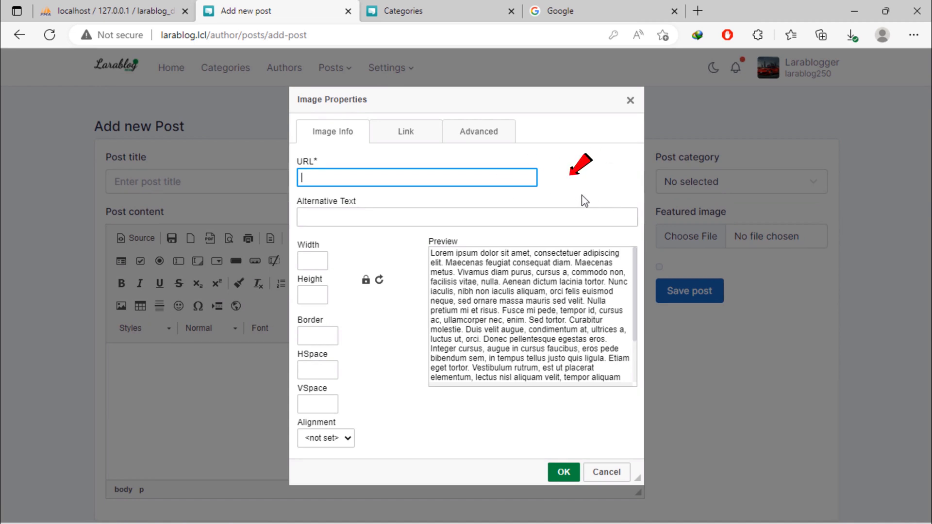
pyautogui.moveTo(564, 198)
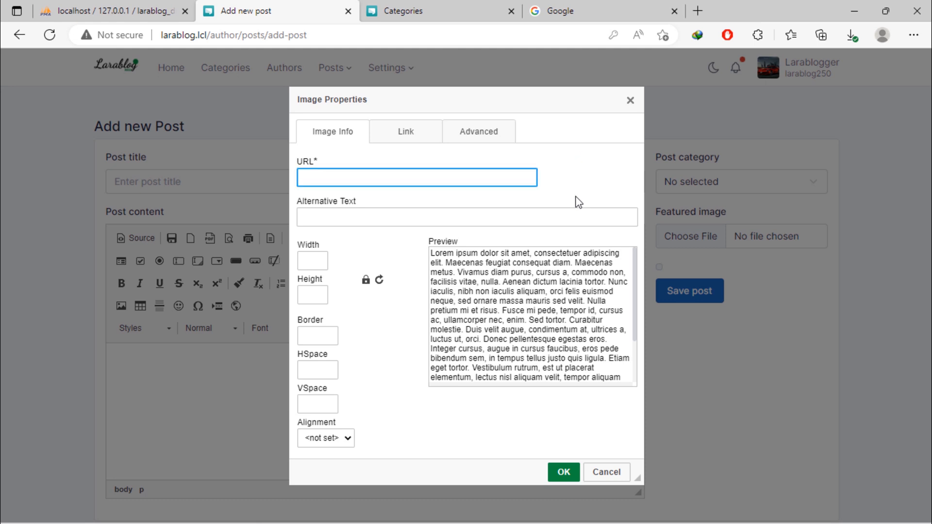
# Step: Search Google for 'laravel elfinder' and open the barryvdh/laravel-elfinder GitHub repository
pyautogui.click(600, 11)
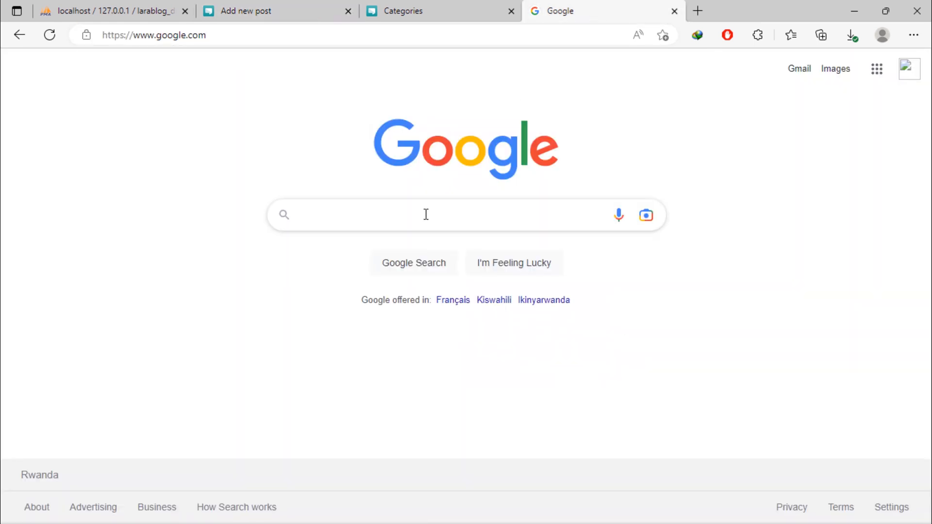
pyautogui.write('laravel elfinder')
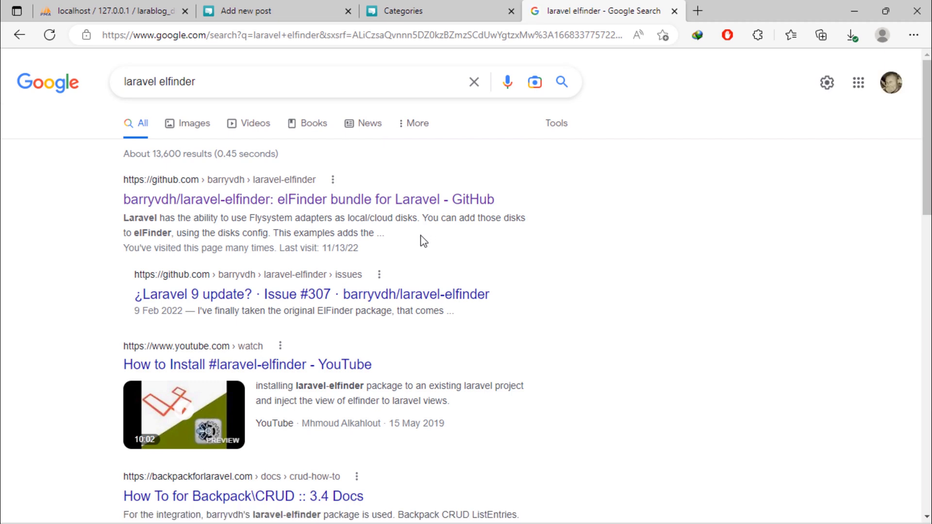
pyautogui.click(307, 199)
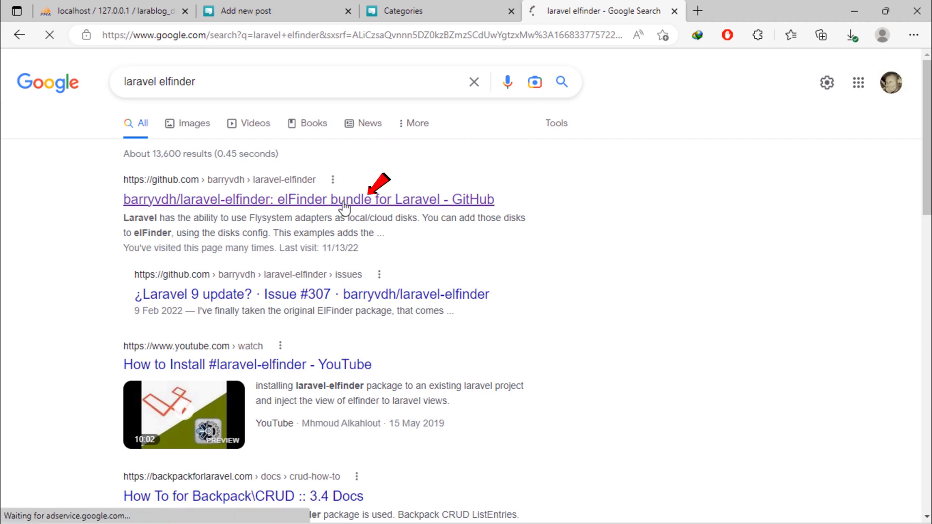
pyautogui.click(308, 199)
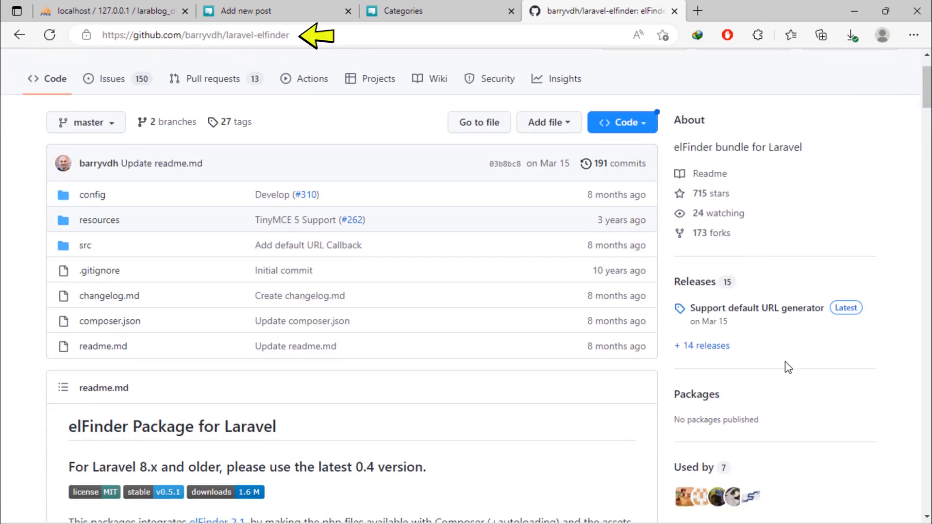
# Step: Copy the 'composer require barryvdh/laravel-elfinder' command from the readme's Installation section
pyautogui.scroll(-3)
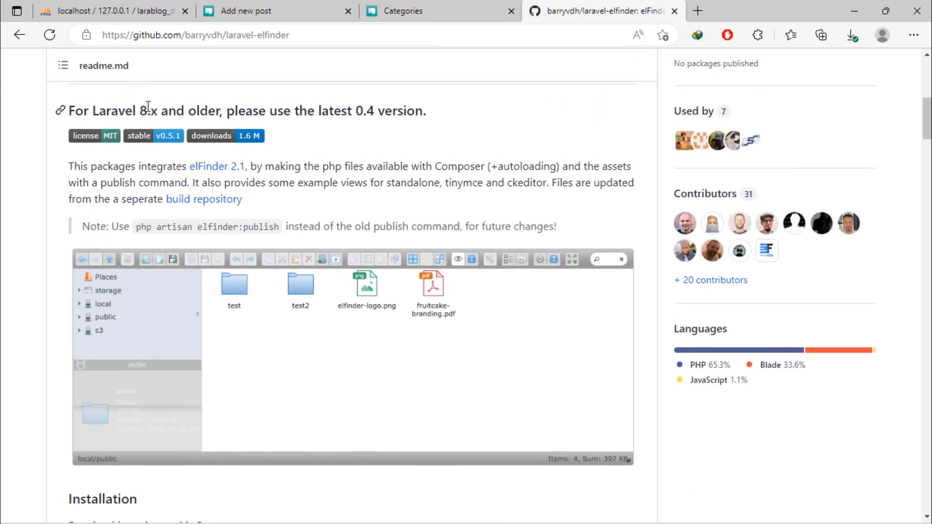
pyautogui.moveTo(132, 111); pyautogui.dragTo(226, 110)
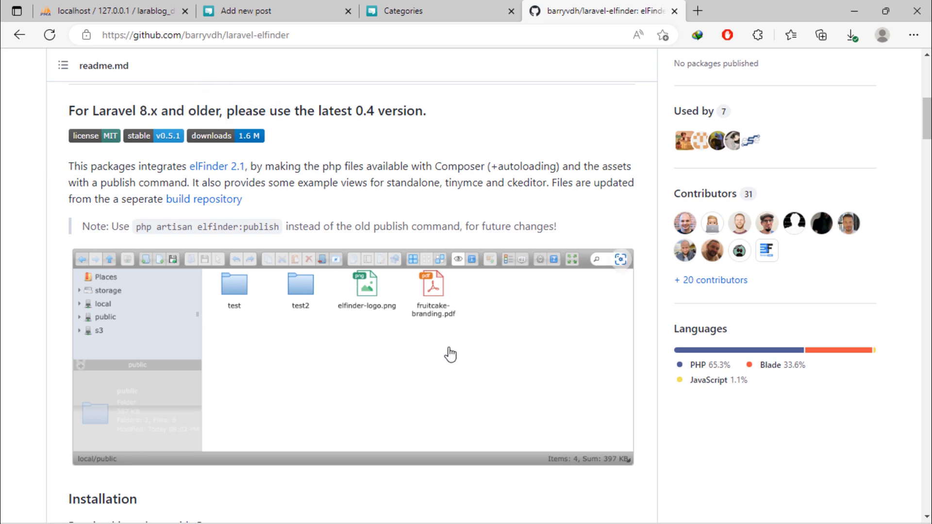
pyautogui.scroll(-3)
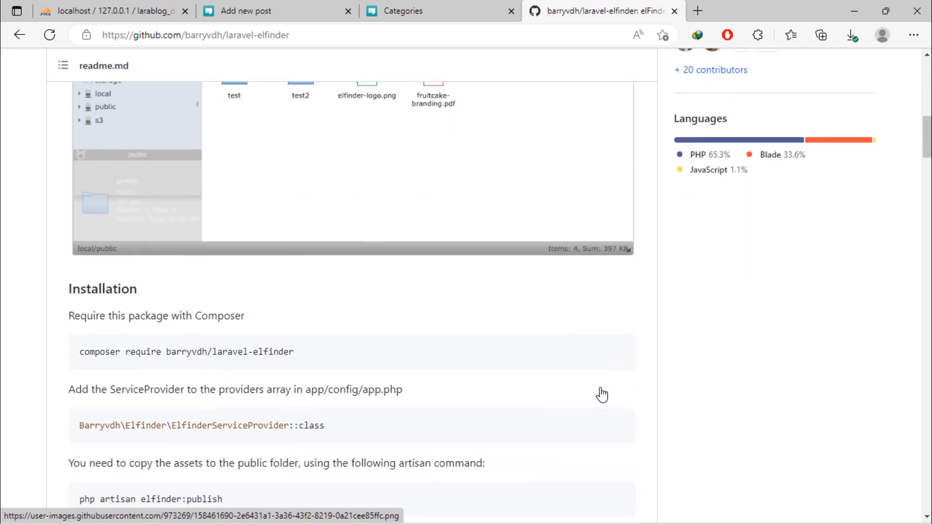
pyautogui.scroll(-3)
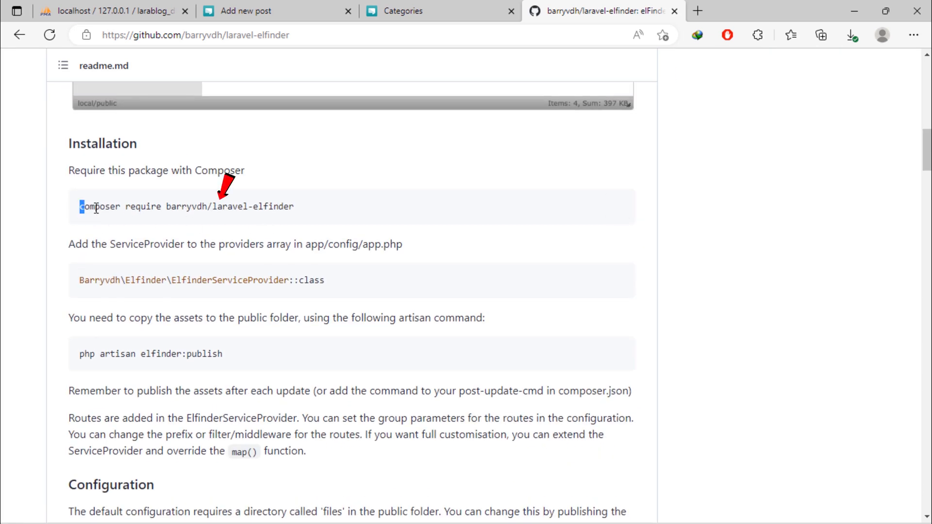
pyautogui.rightClick(186, 206)
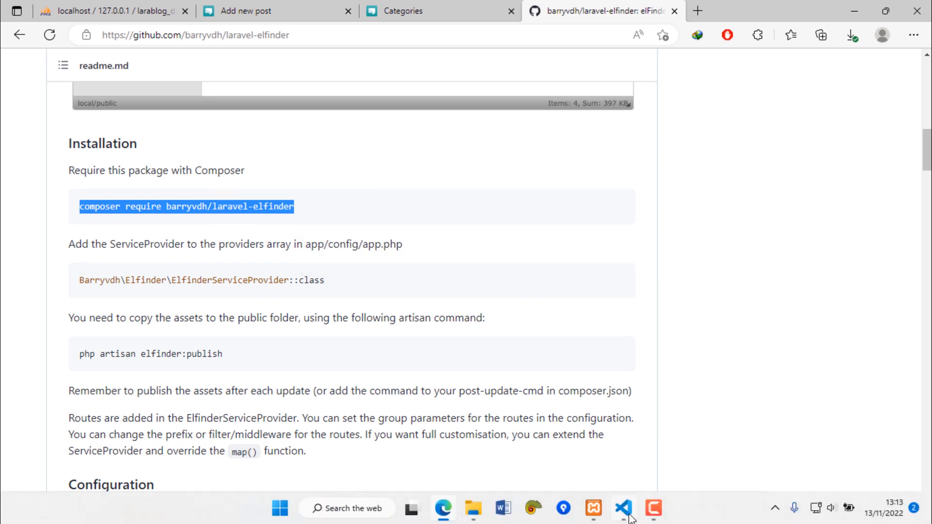
# Step: Run 'composer require barryvdh/laravel-elfinder' in the larablog project's VS Code terminal
pyautogui.click(622, 508)
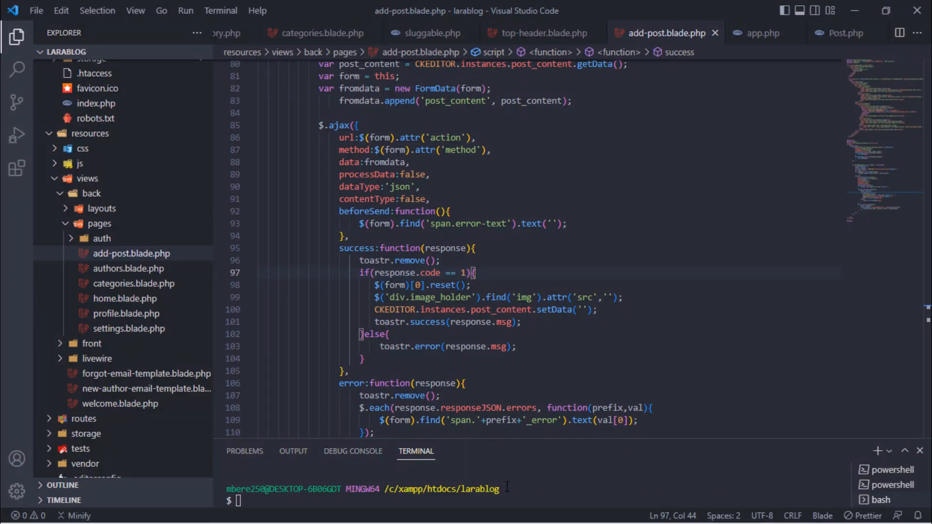
pyautogui.write('composer require barryvdh/laravel-elfinder')
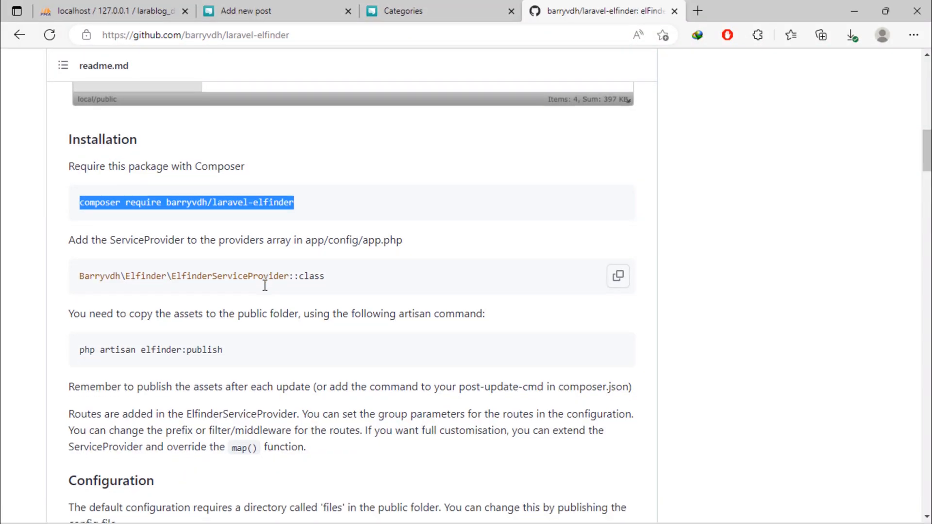
# Step: Add Barryvdh\Elfinder\ElfinderServiceProvider::class to the Package Service Providers list in config/app.php
pyautogui.scroll(-3)
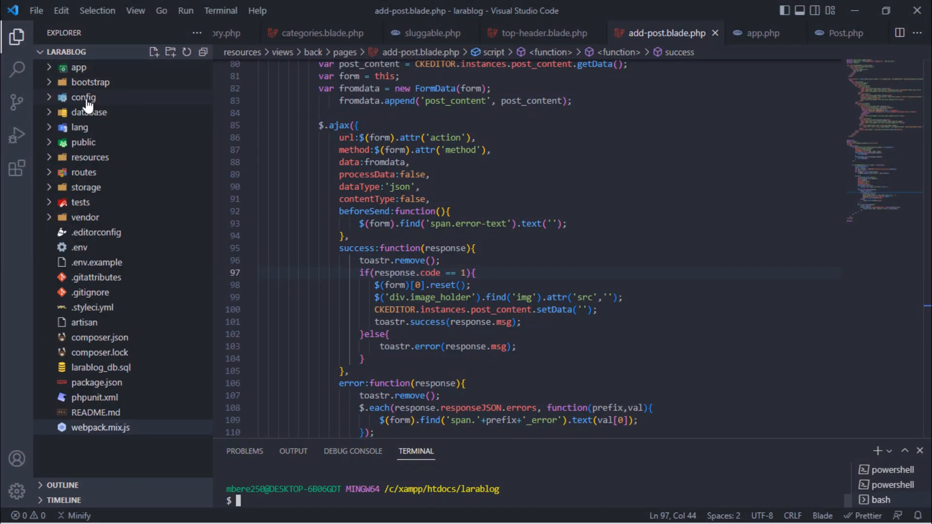
pyautogui.click(82, 97)
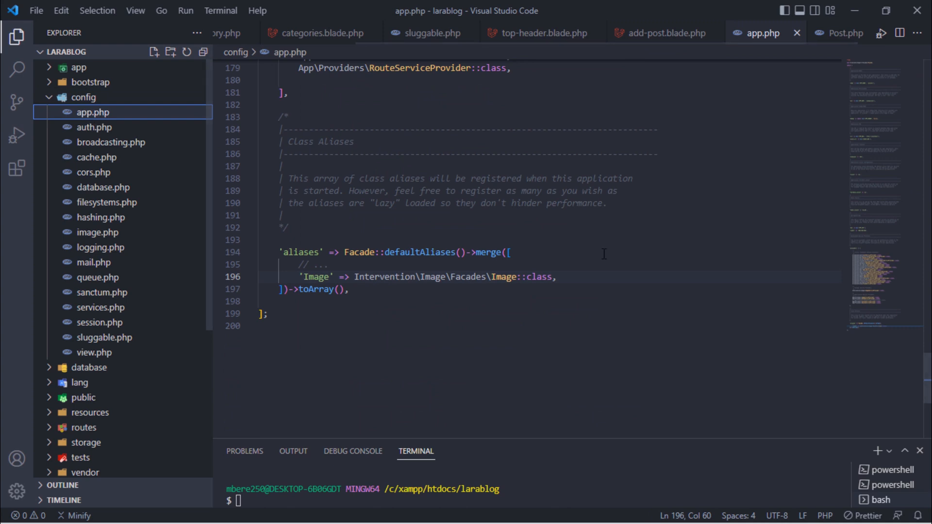
pyautogui.scroll(3)
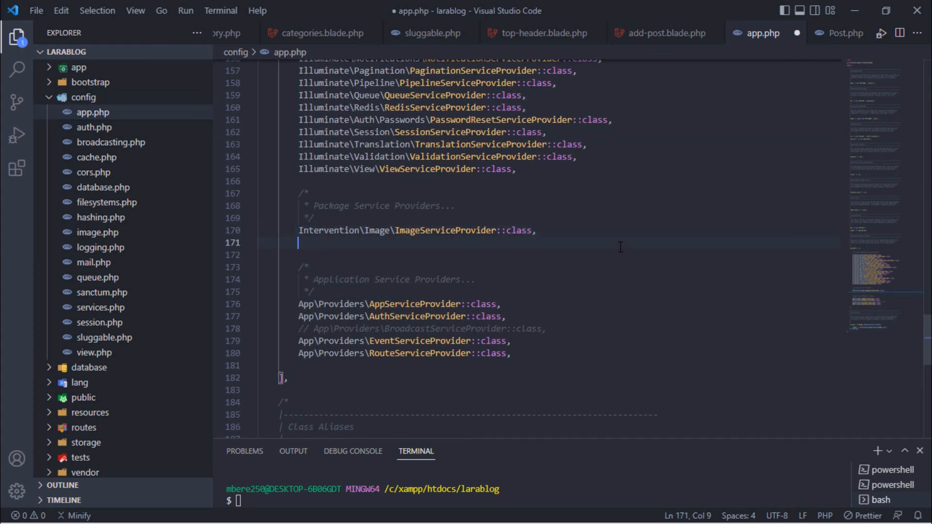
pyautogui.write('Barryvdh\\Elfinder\\ElfinderServiceProvider::class')
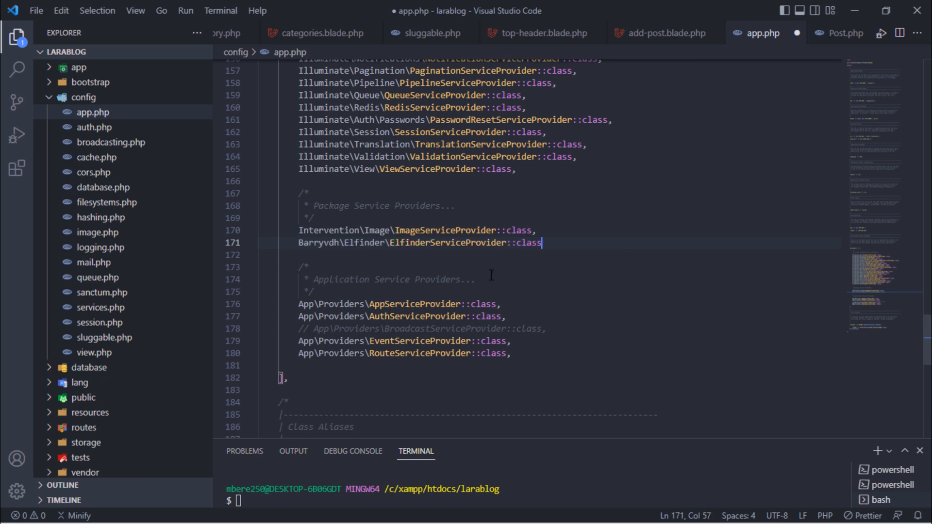
pyautogui.write(',')
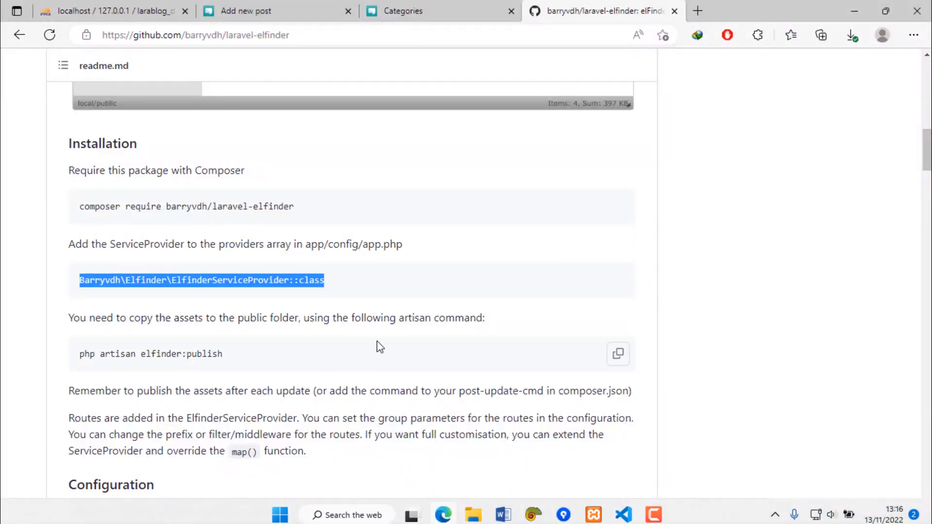
# Step: Run 'php artisan elfinder:publish' and confirm css, img, js, sounds under public/packages/barryvdh/elfinder
pyautogui.scroll(-3)
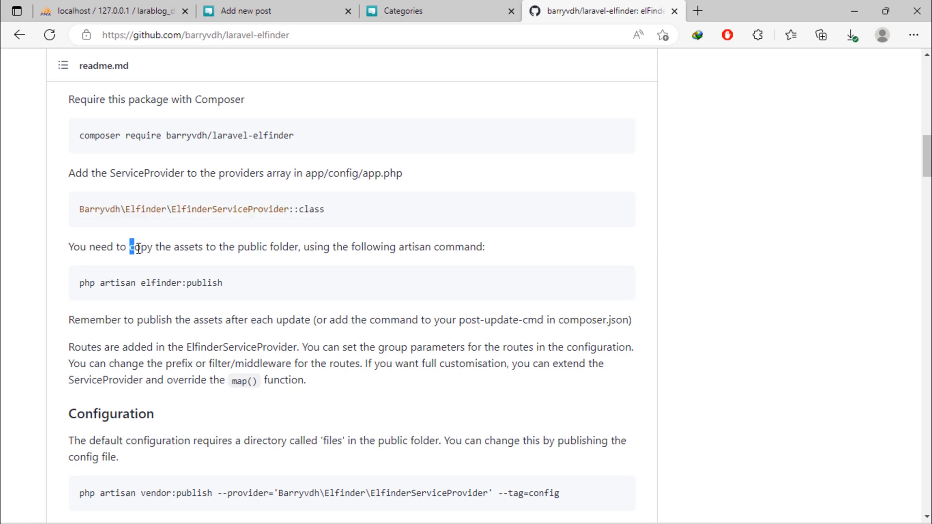
pyautogui.moveTo(128, 246); pyautogui.dragTo(205, 246)
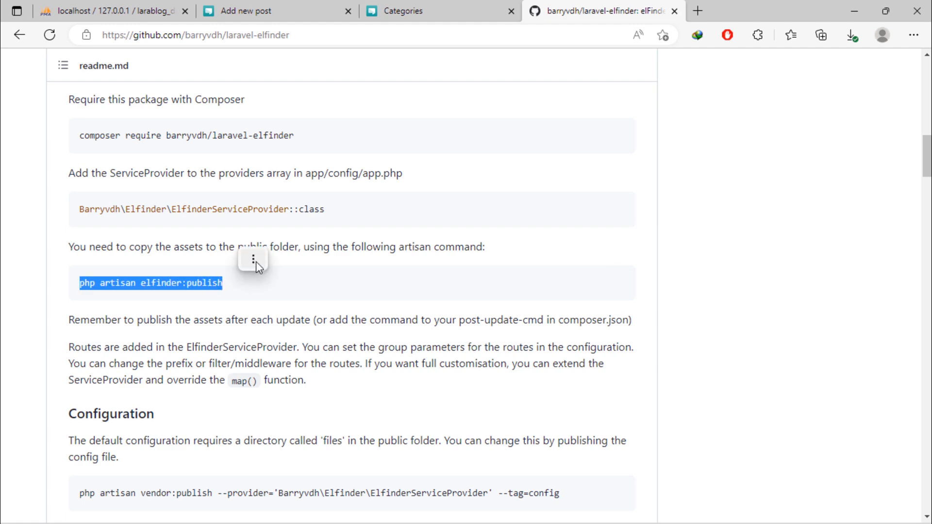
pyautogui.moveTo(307, 268)
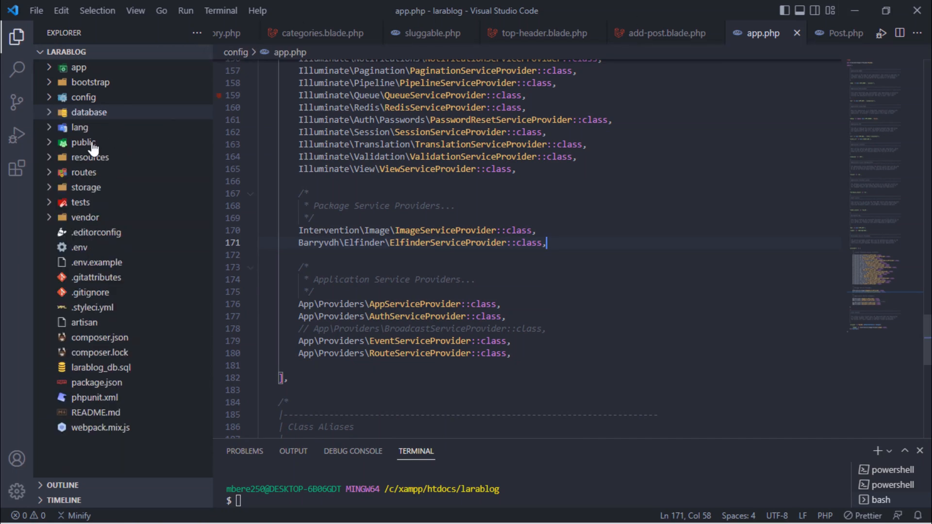
pyautogui.click(82, 142)
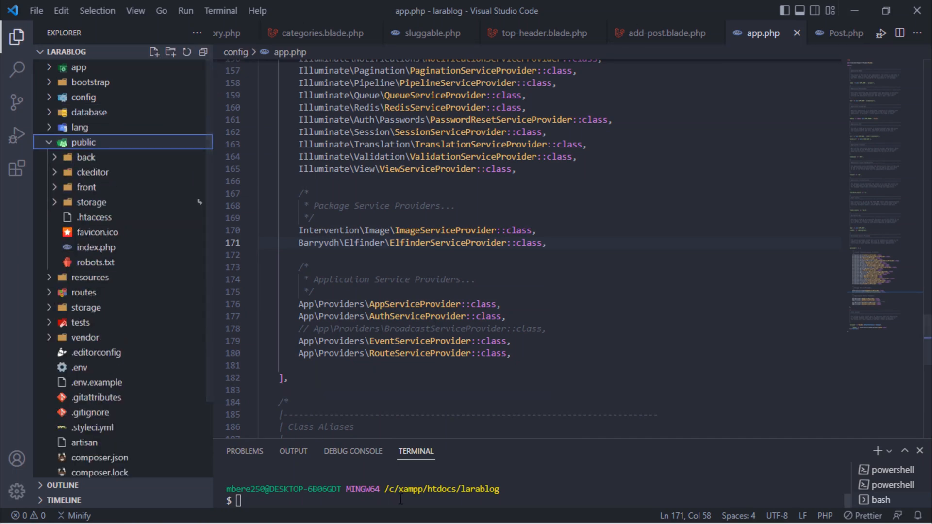
pyautogui.write('php artisan elfinder:publish')
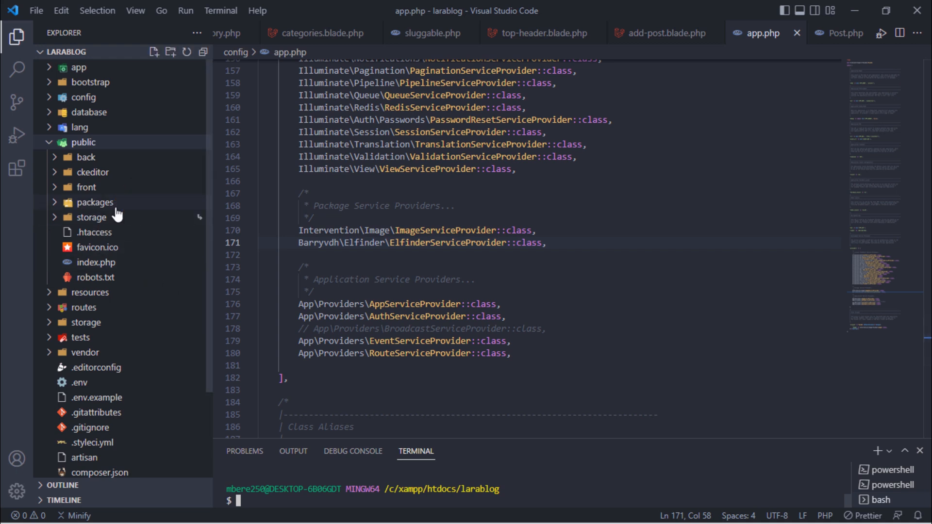
pyautogui.click(95, 202)
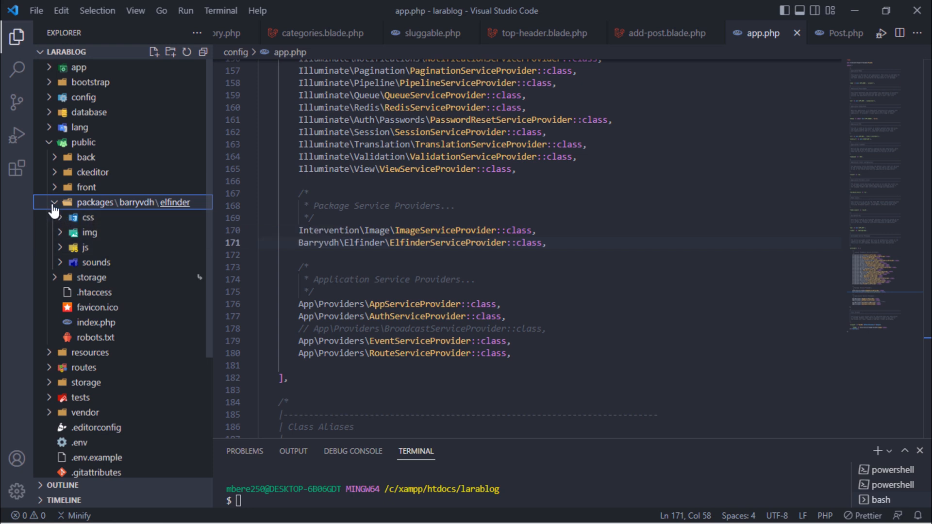
pyautogui.click(54, 202)
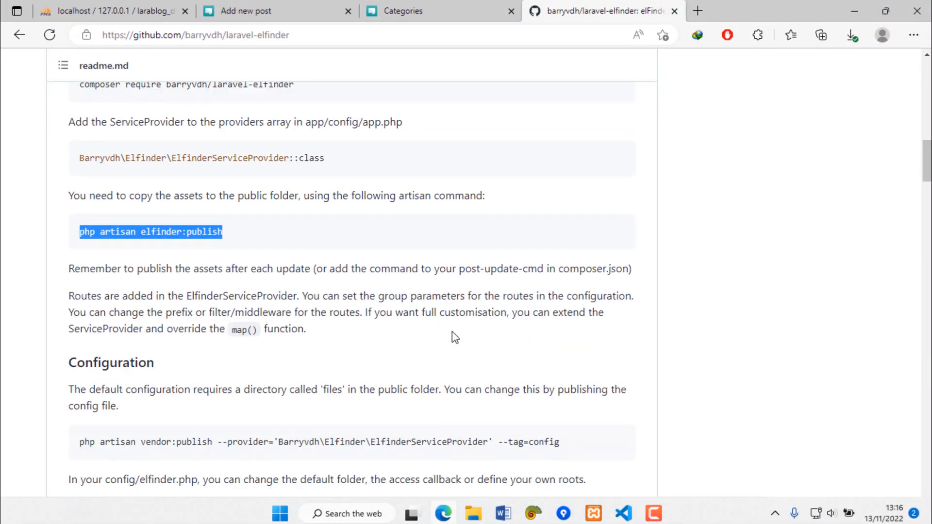
# Step: Run the elFinder vendor:publish command with the config tag and open config/elfinder.php
pyautogui.scroll(-3)
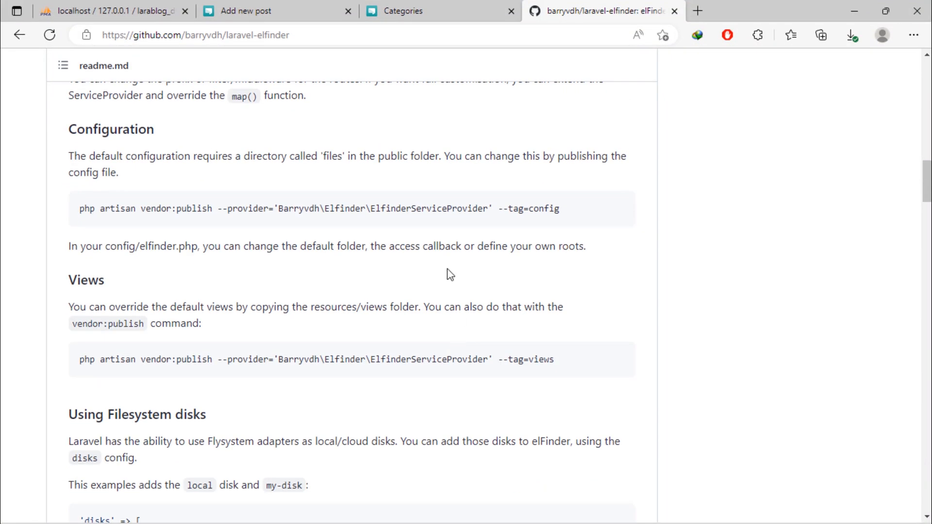
pyautogui.moveTo(194, 210)
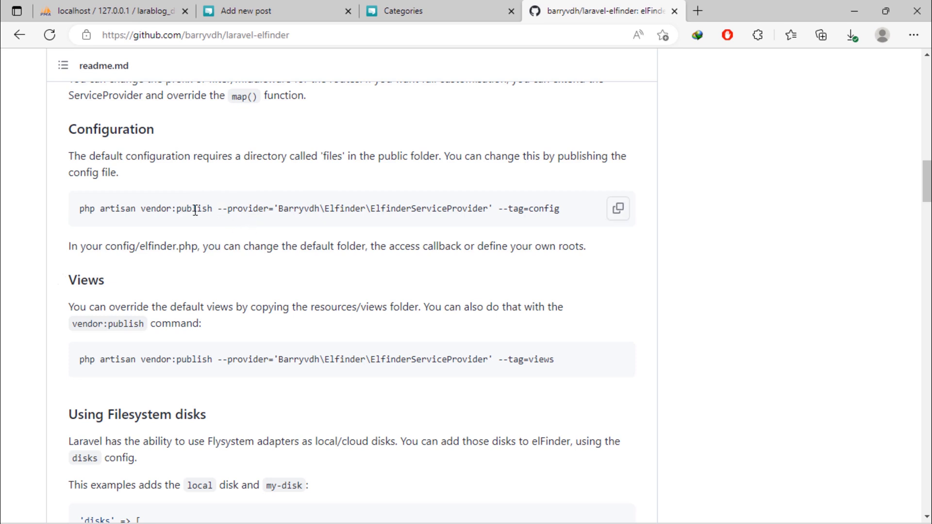
pyautogui.tripleClick(297, 208)
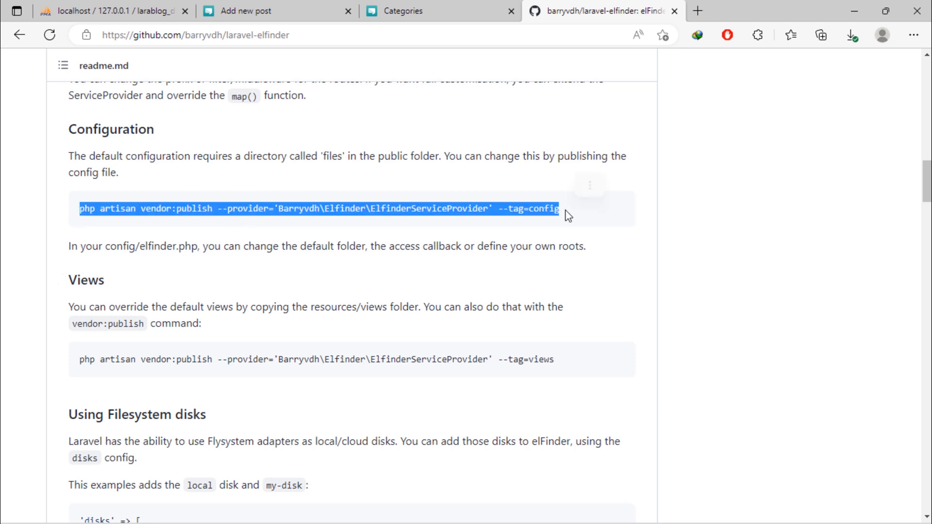
pyautogui.moveTo(615, 192)
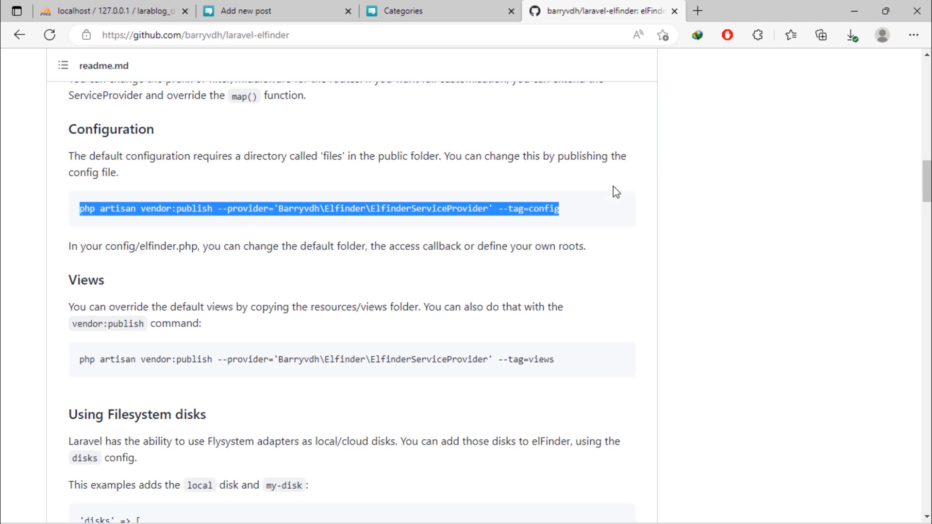
pyautogui.moveTo(623, 508)
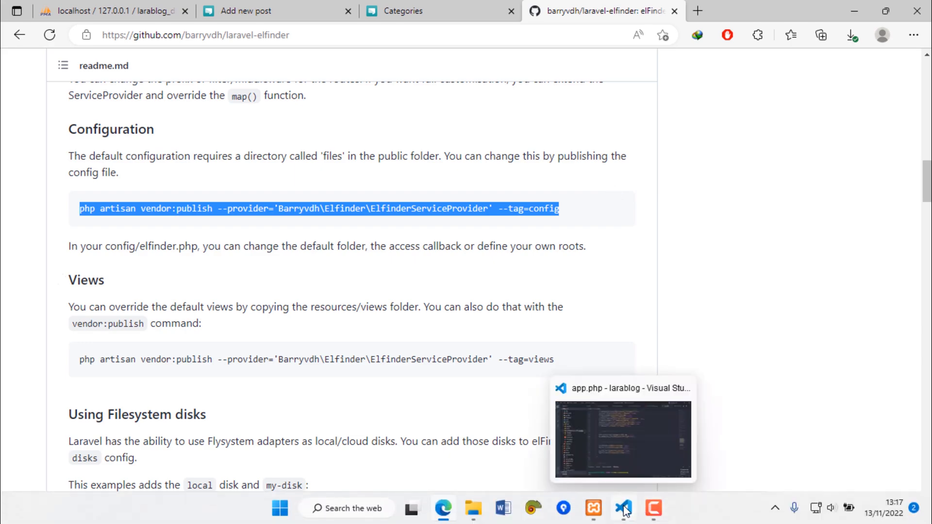
pyautogui.click(623, 509)
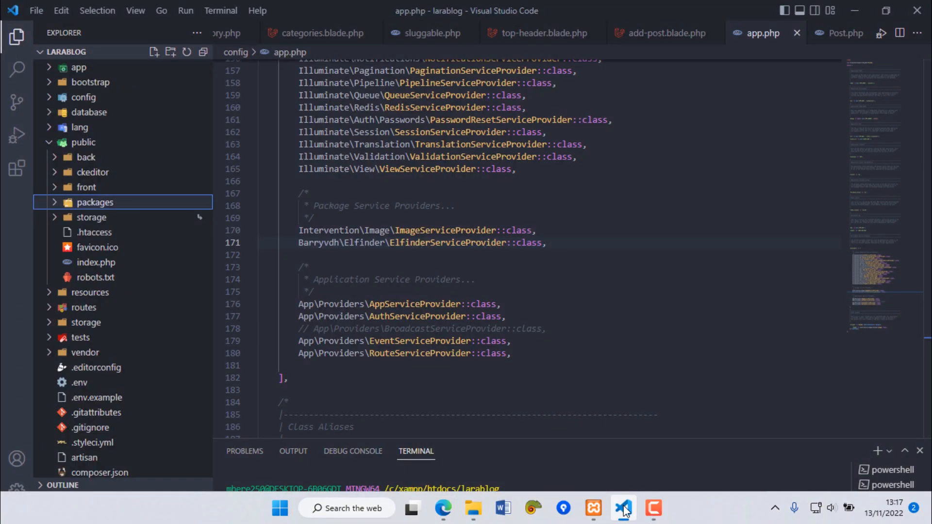
pyautogui.click(83, 97)
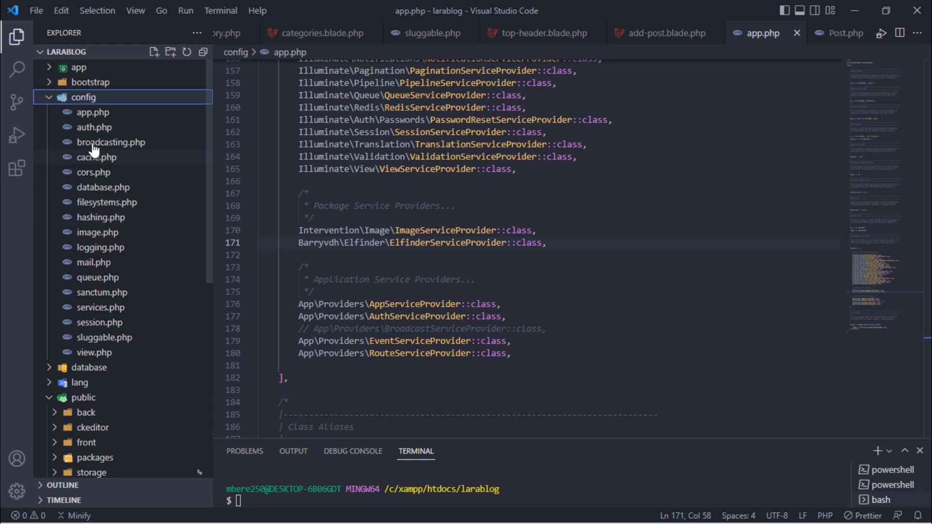
pyautogui.moveTo(317, 513)
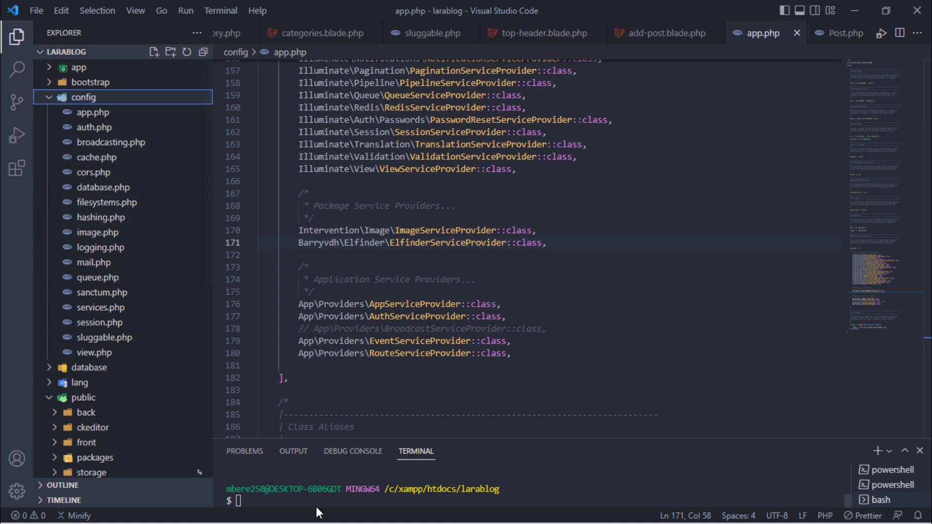
pyautogui.write("php artisan vendor:publish --provider='Barryvdh\\Elfinder\\ElfinderServiceProvider' --tag=config")
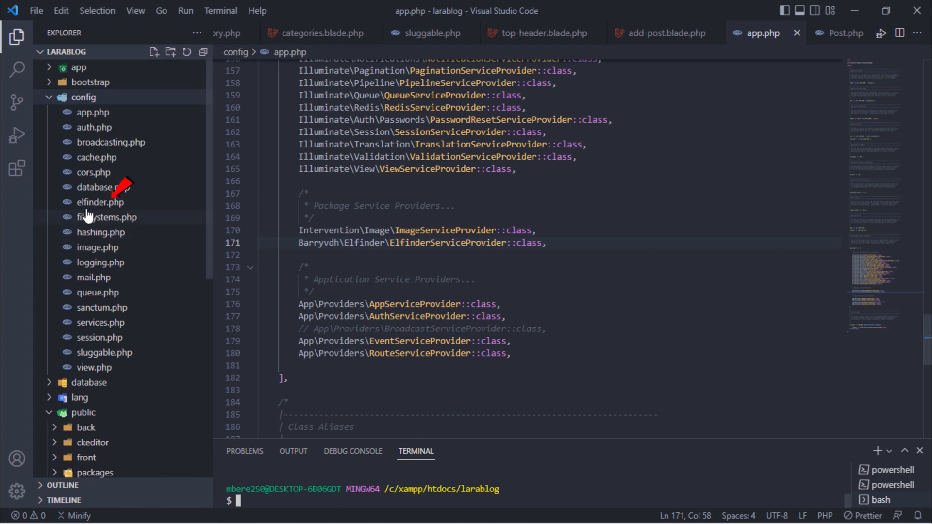
pyautogui.moveTo(124, 219)
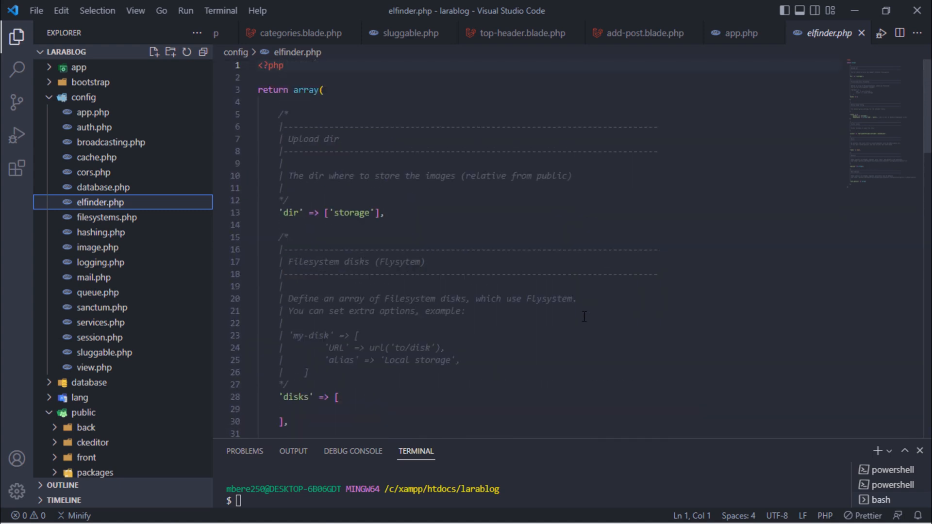
pyautogui.click(203, 52)
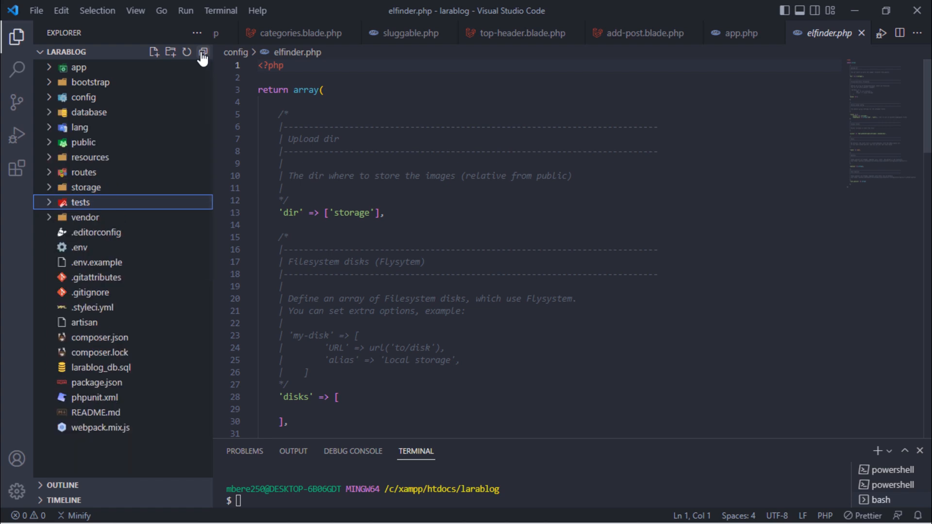
pyautogui.moveTo(153, 217)
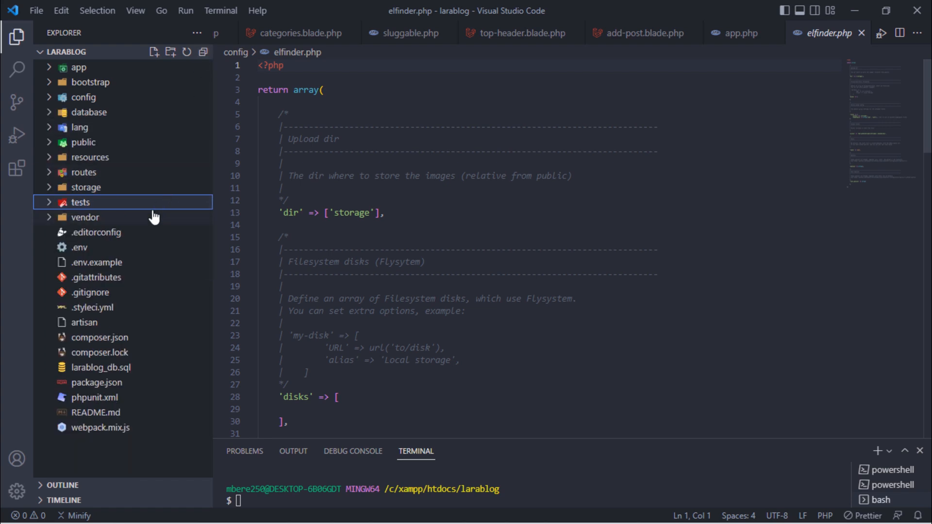
pyautogui.click(90, 157)
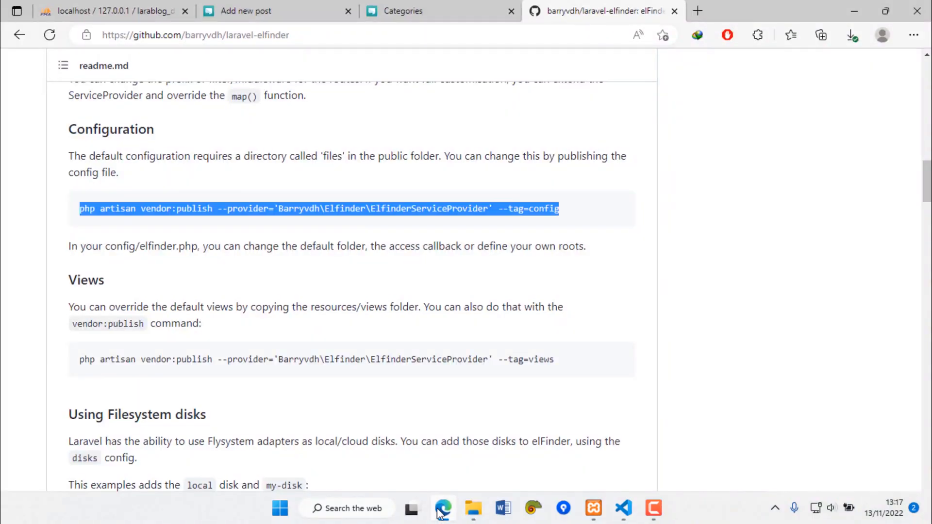
# Step: Run the elFinder vendor:publish views command and inspect resources/views/vendor/elfinder
pyautogui.scroll(-3)
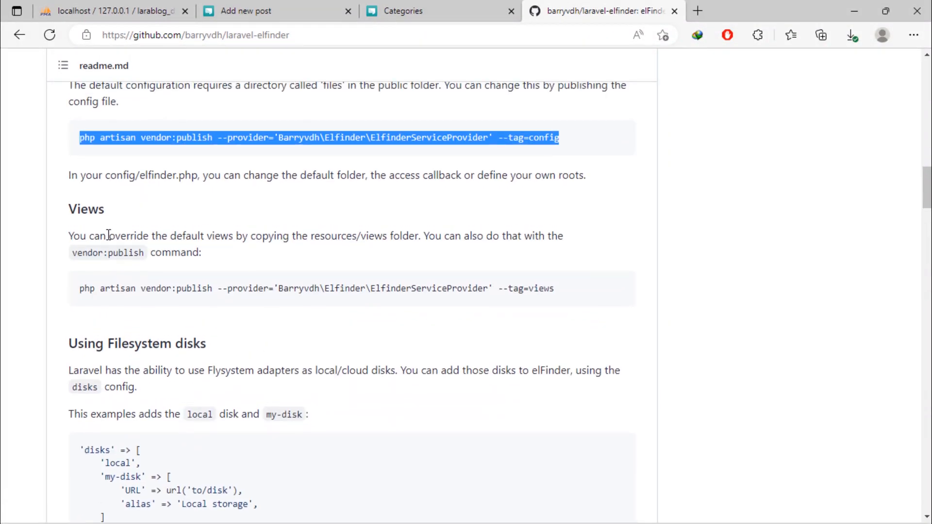
pyautogui.moveTo(113, 235); pyautogui.dragTo(356, 235)
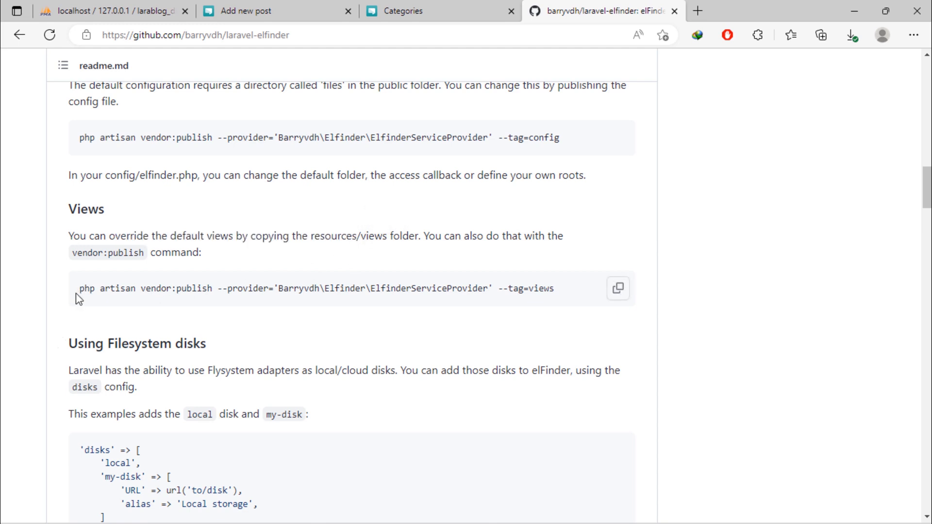
pyautogui.tripleClick(314, 289)
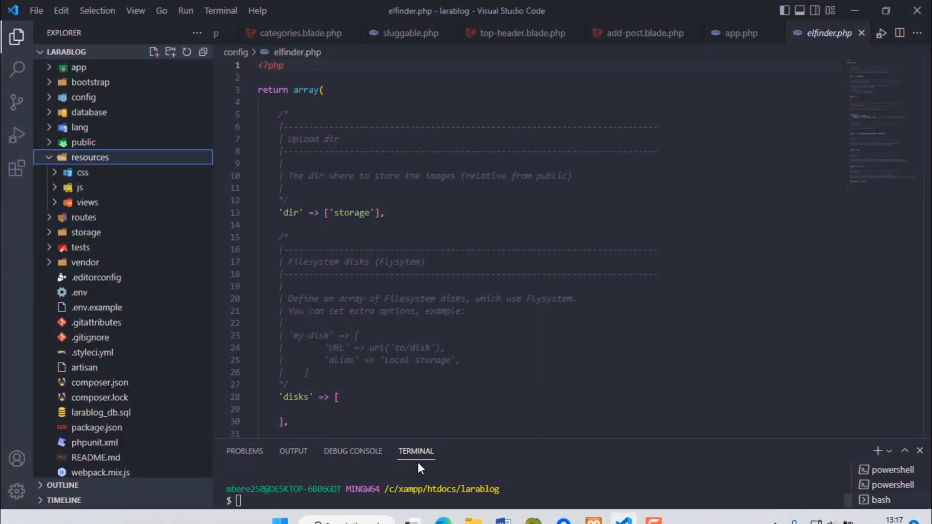
pyautogui.write("php artisan vendor:publish --provider='Barryvdh\\Elfinder\\ElfinderServiceProvider' --tag=views")
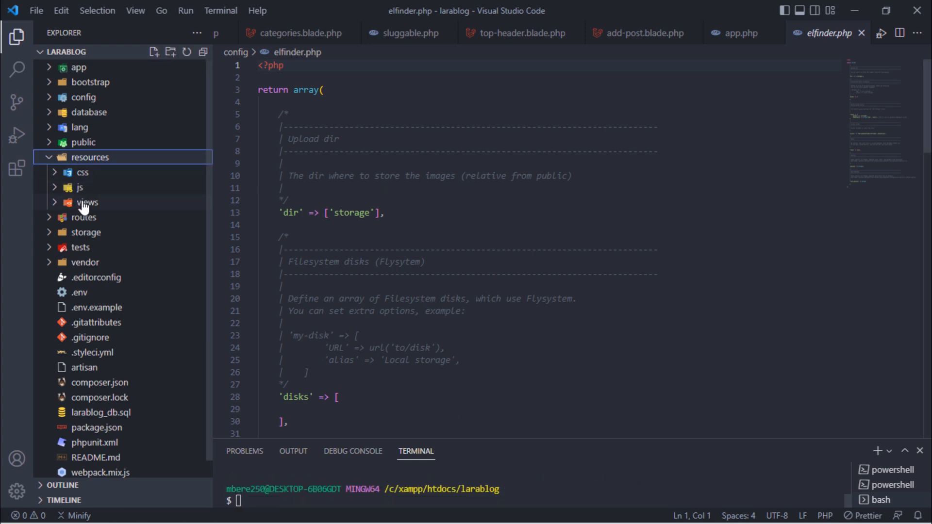
pyautogui.click(87, 202)
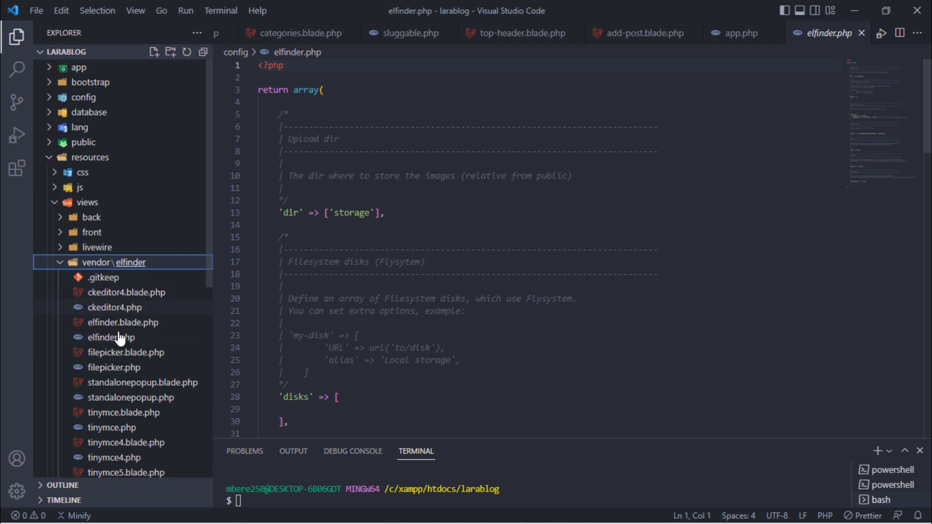
pyautogui.moveTo(112, 337)
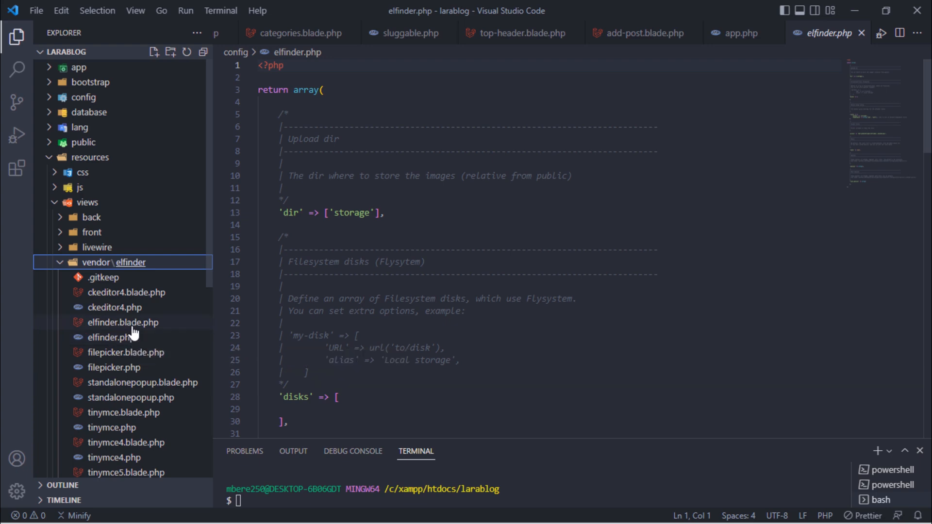
pyautogui.moveTo(110, 300)
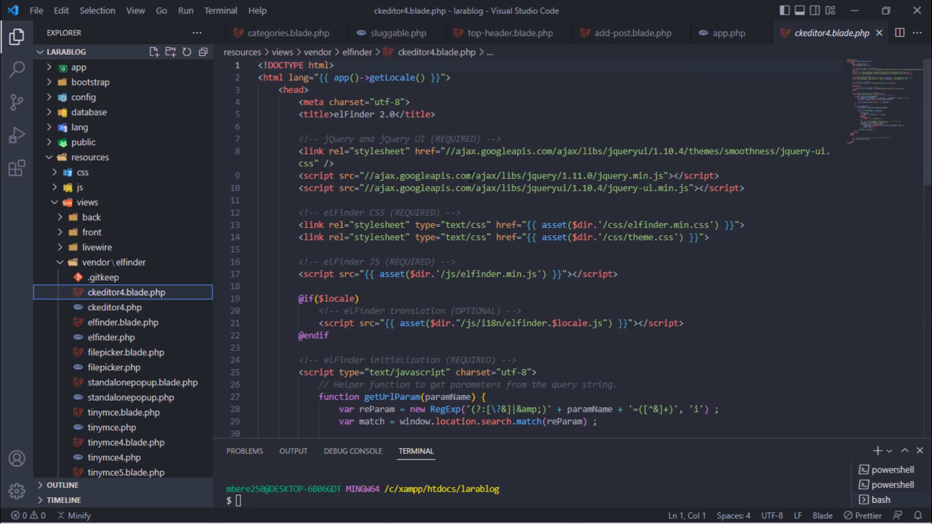
# Step: Open resources/views/vendor/elfinder/ckeditor4.blade.php in the editor
pyautogui.doubleClick(636, 188)
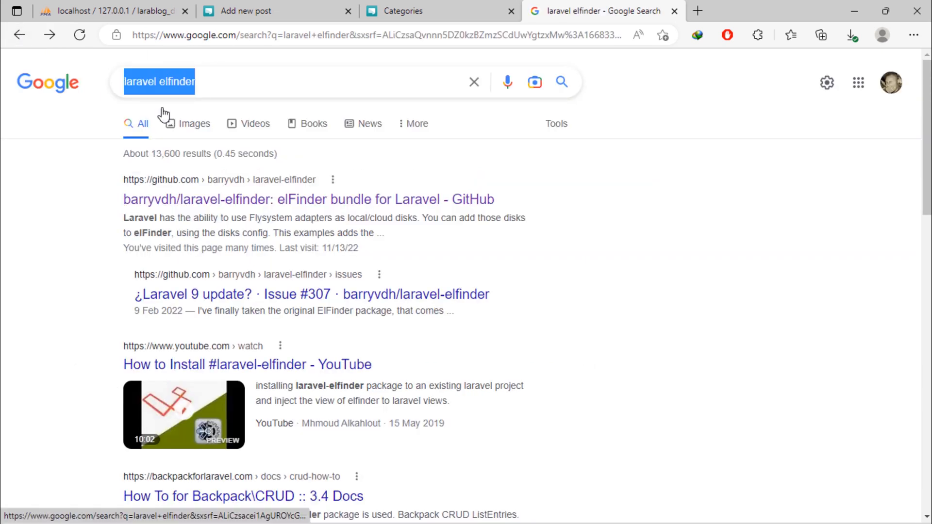
# Step: Search Google for jQuery UI and open the Download Builder page
pyautogui.write('jquery ui download')
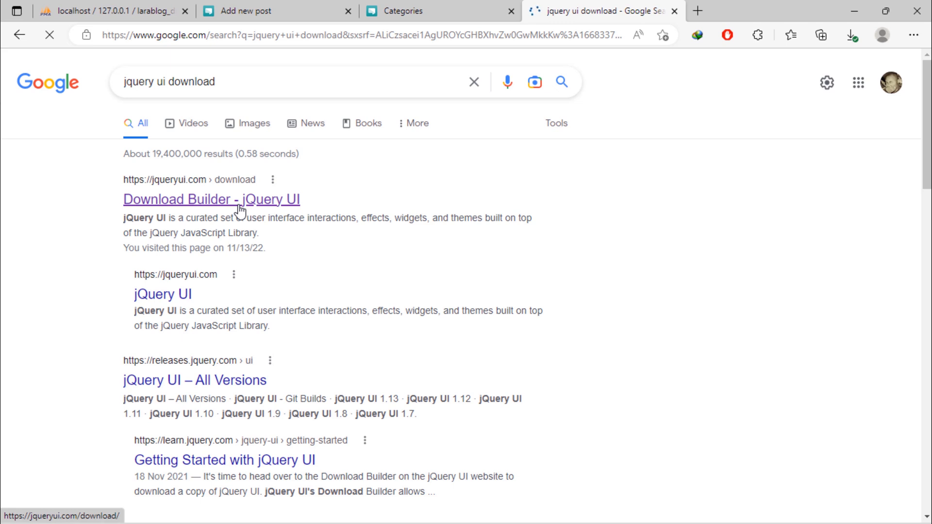
pyautogui.click(211, 199)
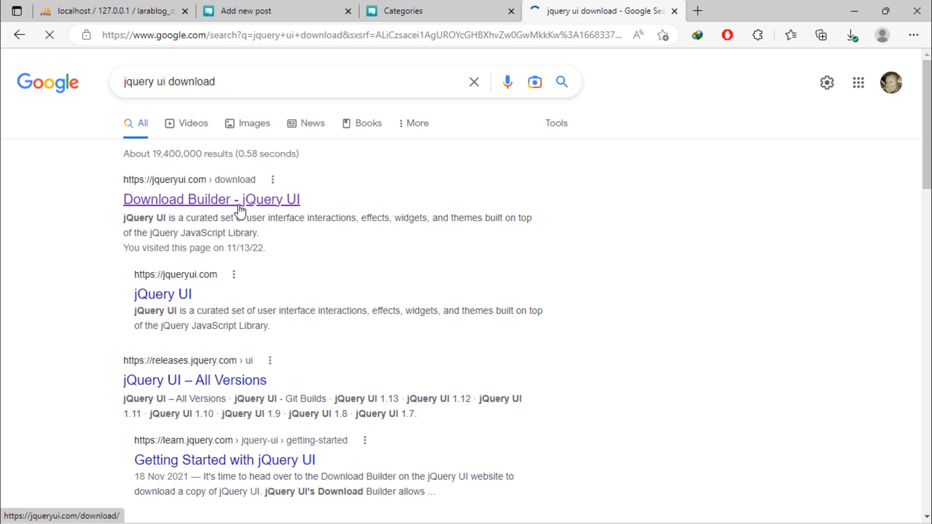
pyautogui.click(211, 198)
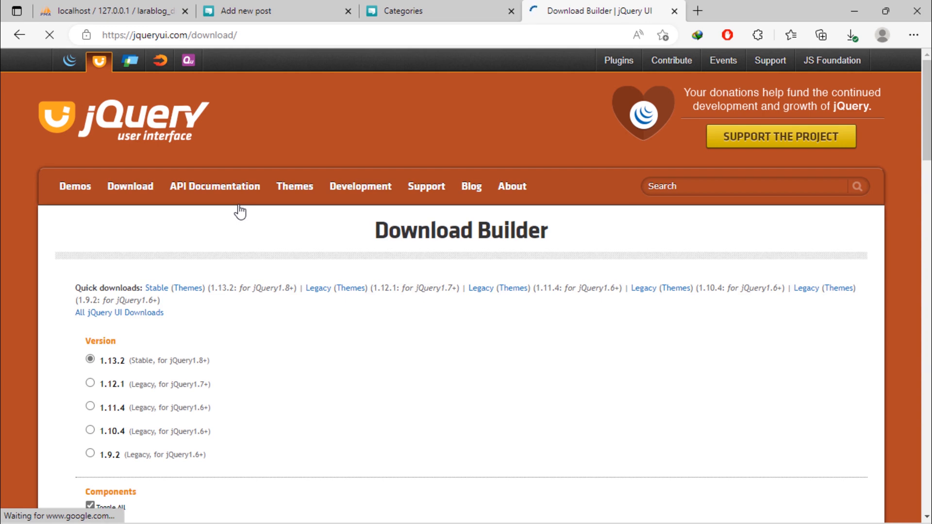
# Step: Download the stable jQuery UI 1.13.2 zip, accepting the IDM duplicate-file prompt
pyautogui.scroll(-3)
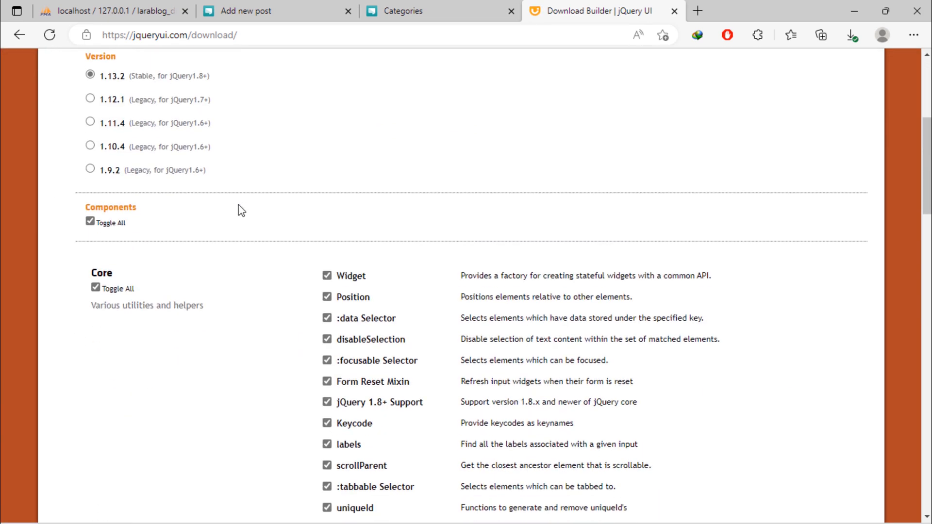
pyautogui.scroll(3)
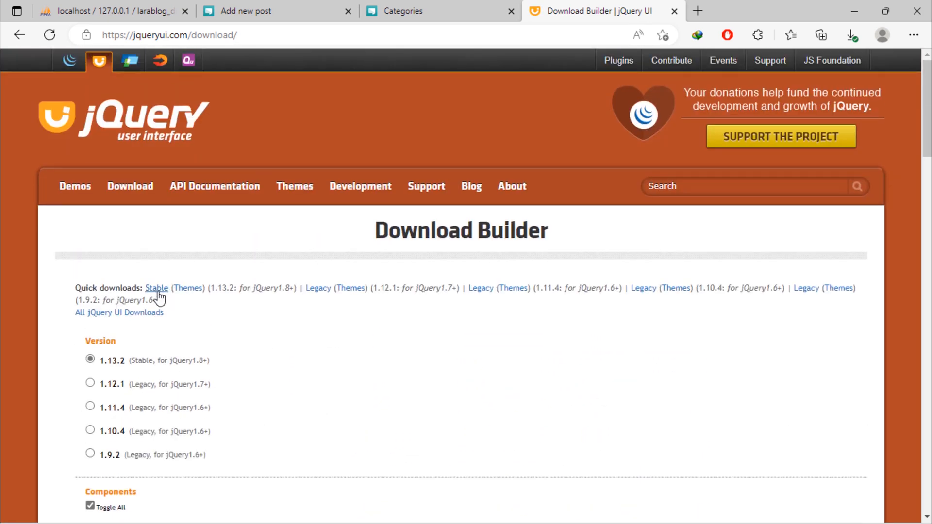
pyautogui.click(156, 288)
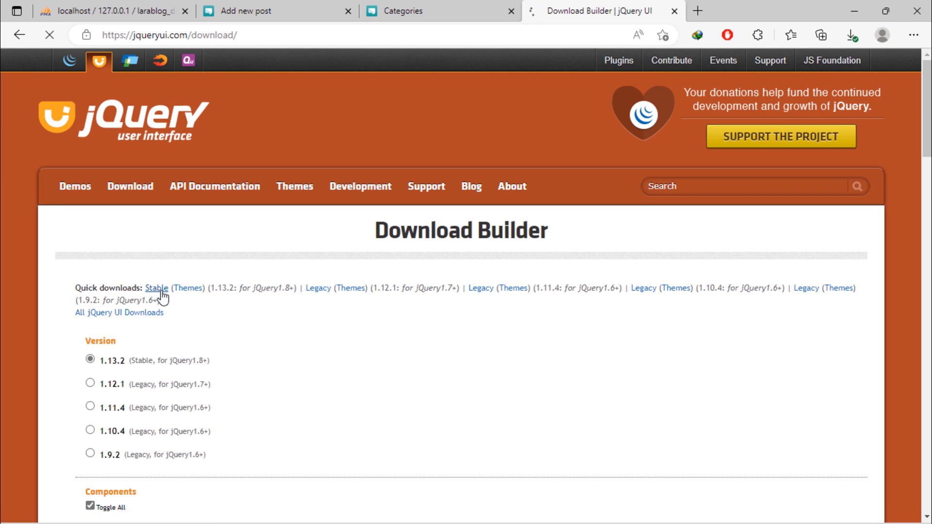
pyautogui.click(157, 288)
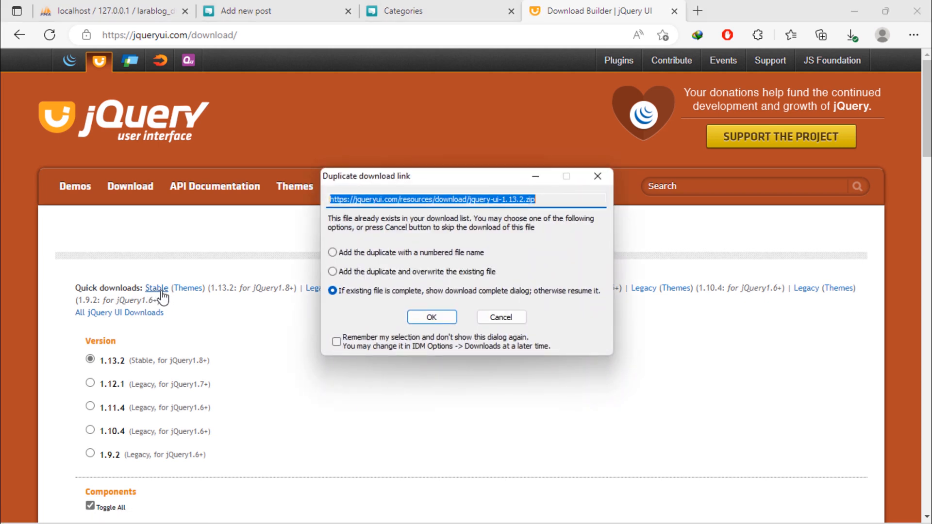
pyautogui.click(431, 317)
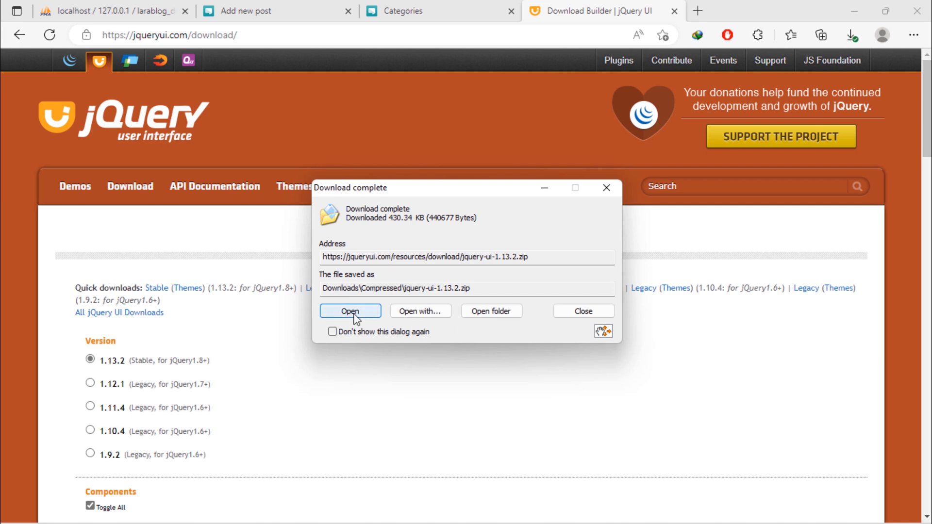
# Step: Extract the jQuery UI zip with WinRAR into larablog/public and check the jquery-ui-1.13.2 folder
pyautogui.click(349, 310)
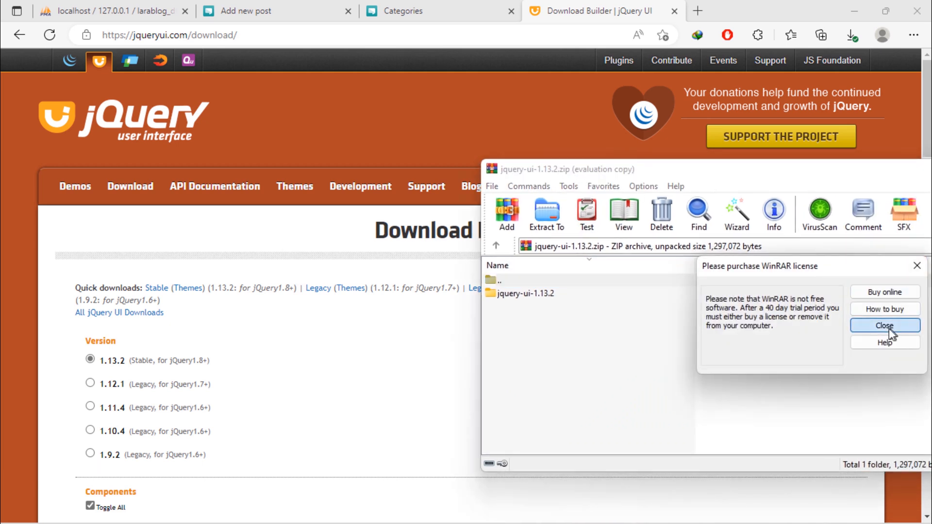
pyautogui.click(883, 325)
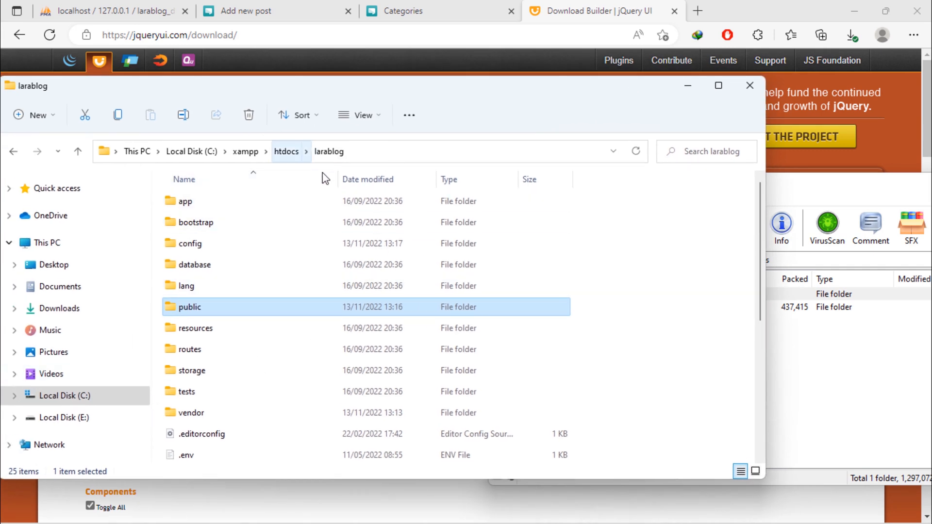
pyautogui.doubleClick(188, 307)
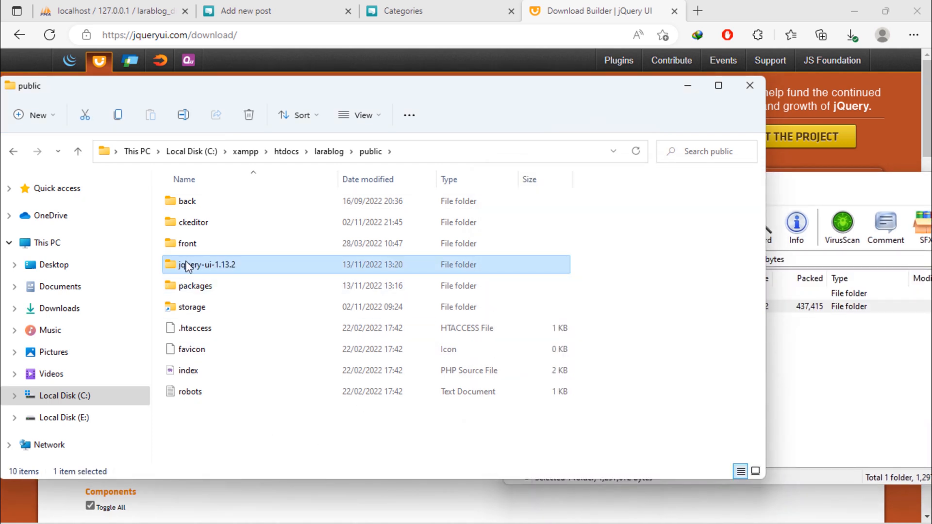
pyautogui.doubleClick(206, 265)
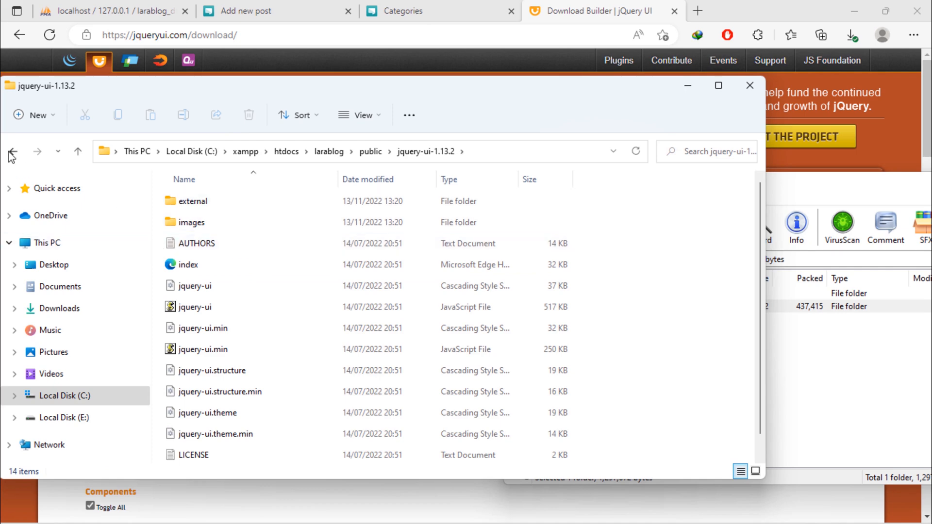
pyautogui.click(12, 152)
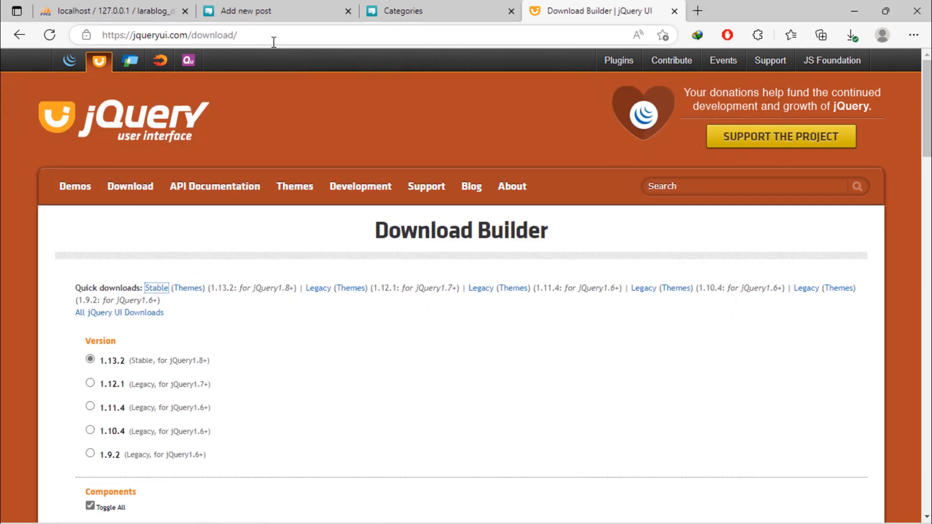
# Step: Visit the Add new post page, dismiss the image properties dialog, and return to VS Code
pyautogui.click(249, 11)
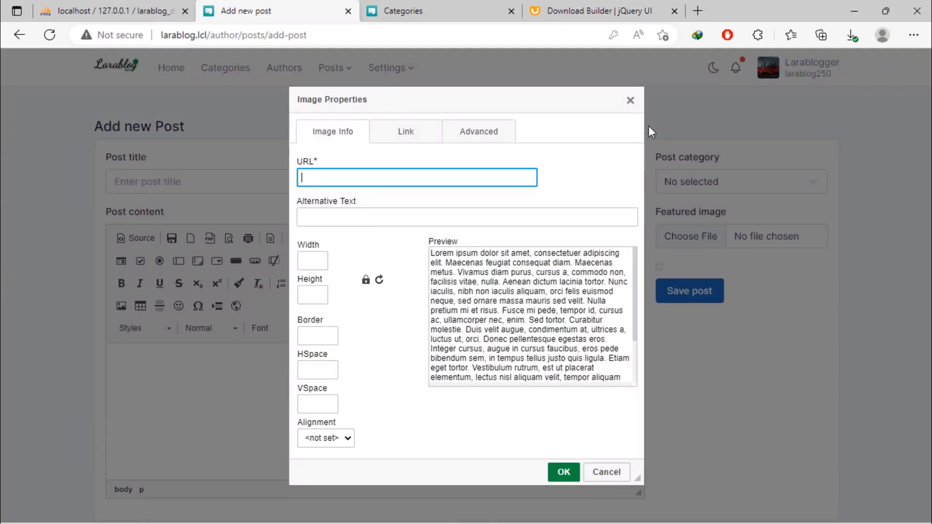
pyautogui.click(606, 472)
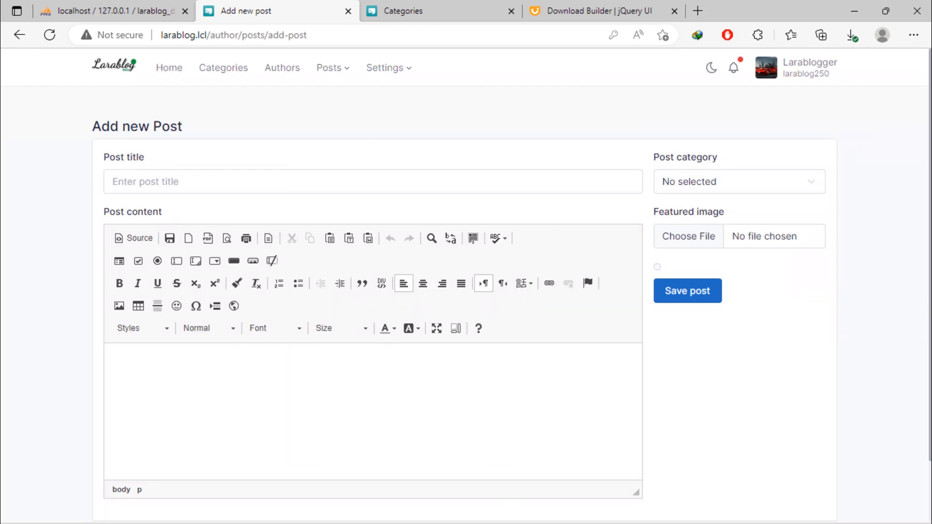
pyautogui.click(622, 508)
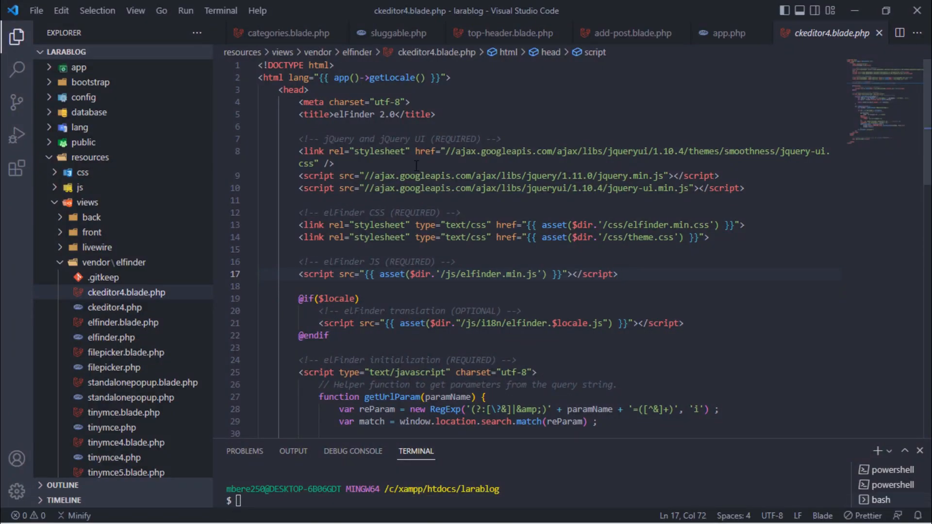
# Step: Point the stylesheet link at public\jquery-ui-1.13.2\jquery-ui.min.css instead of the CDN
pyautogui.moveTo(442, 151); pyautogui.dragTo(814, 151)
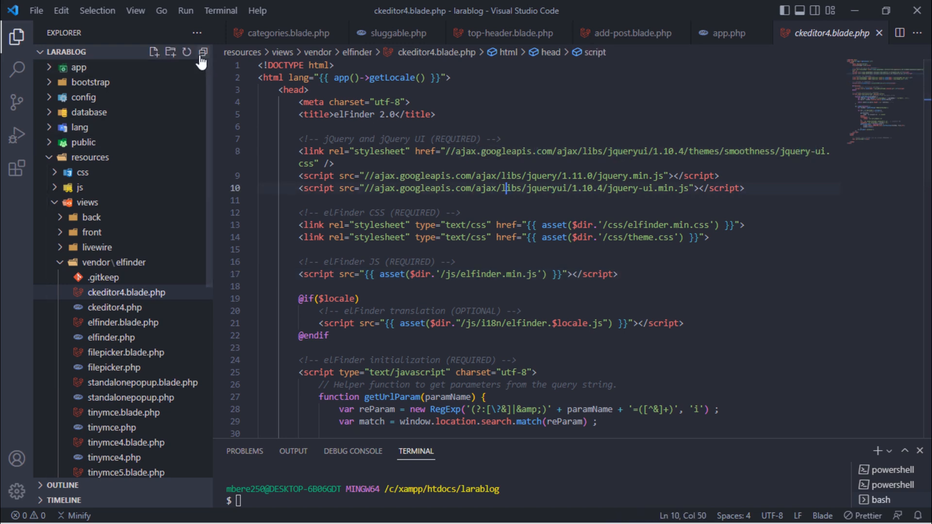
pyautogui.click(82, 142)
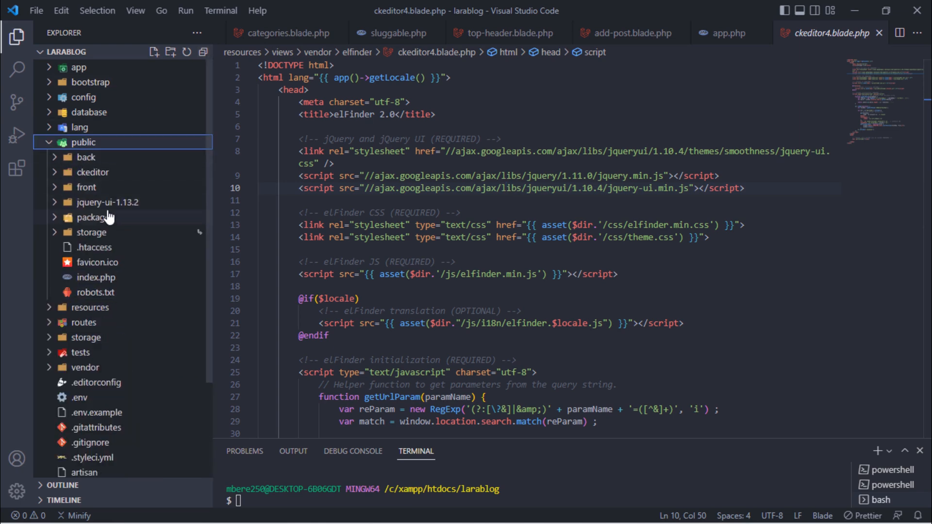
pyautogui.click(109, 202)
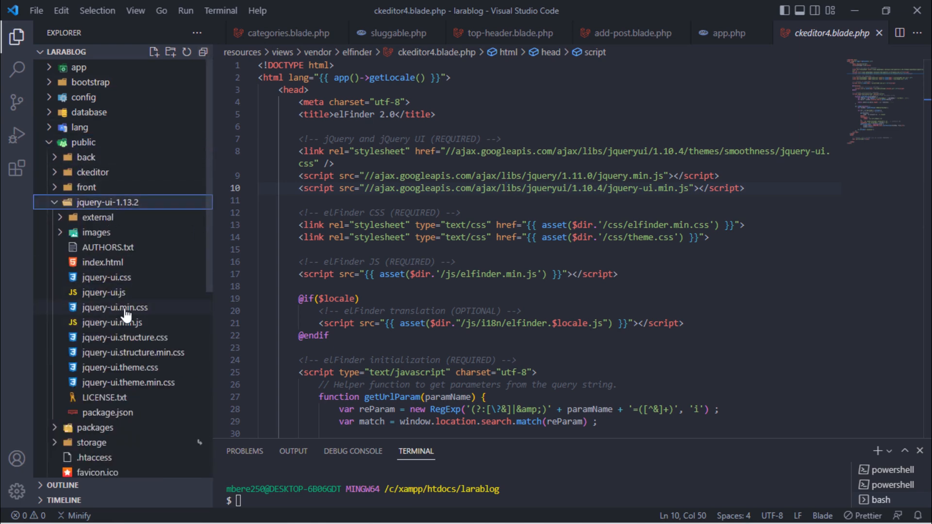
pyautogui.rightClick(114, 307)
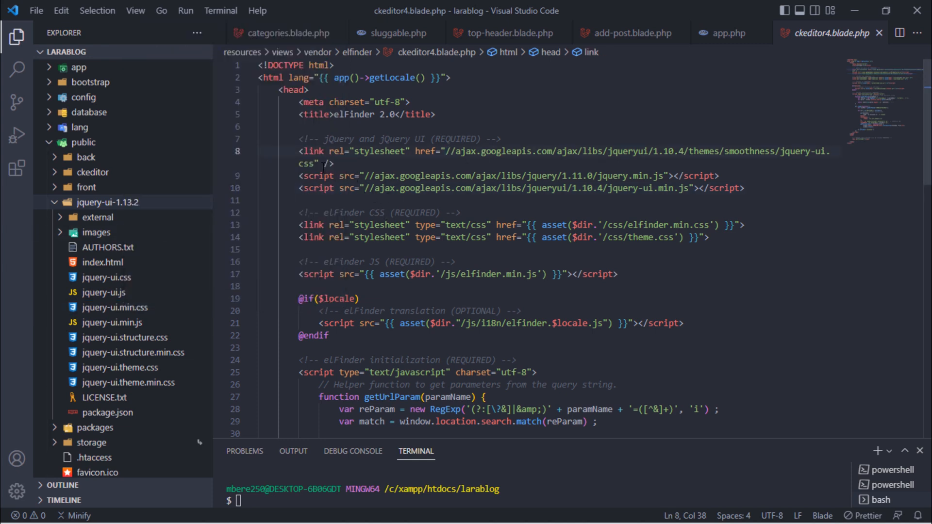
pyautogui.rightClick(315, 164)
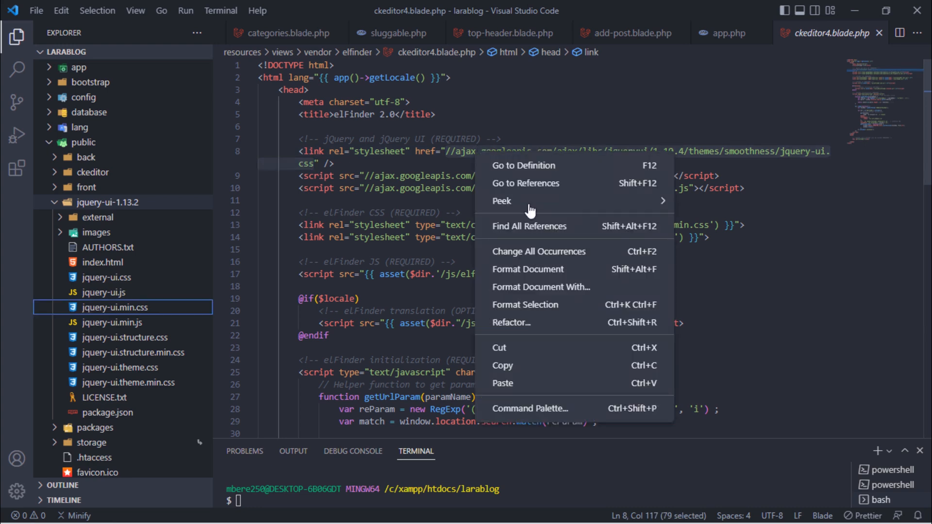
pyautogui.write('public\\jquery-ui-1.13.2\\jquery-ui.min.css')
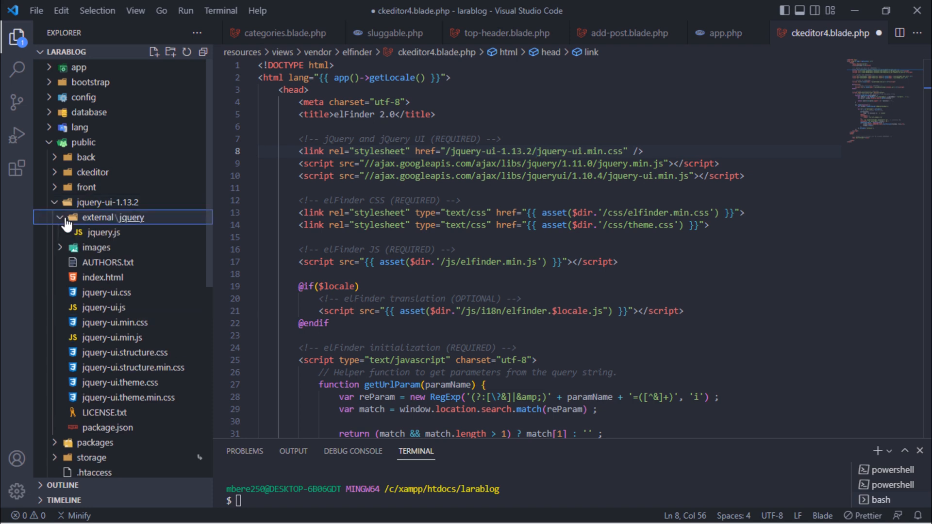
# Step: Load scripts from local external/jquery/jquery.js and jquery-ui.min.js with corrected slashes, then save
pyautogui.rightClick(101, 232)
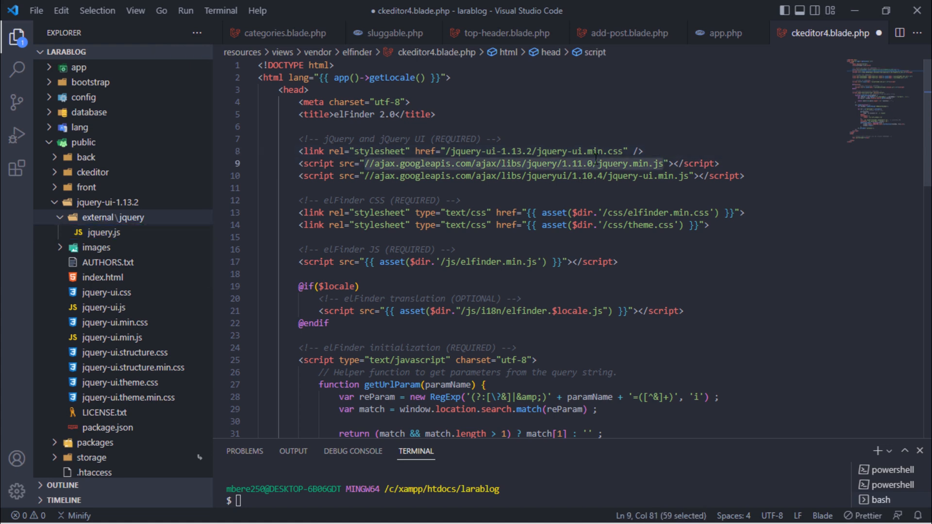
pyautogui.write('public\\jquery-ui-1.13.2\\external\\jquery\\jquery.js')
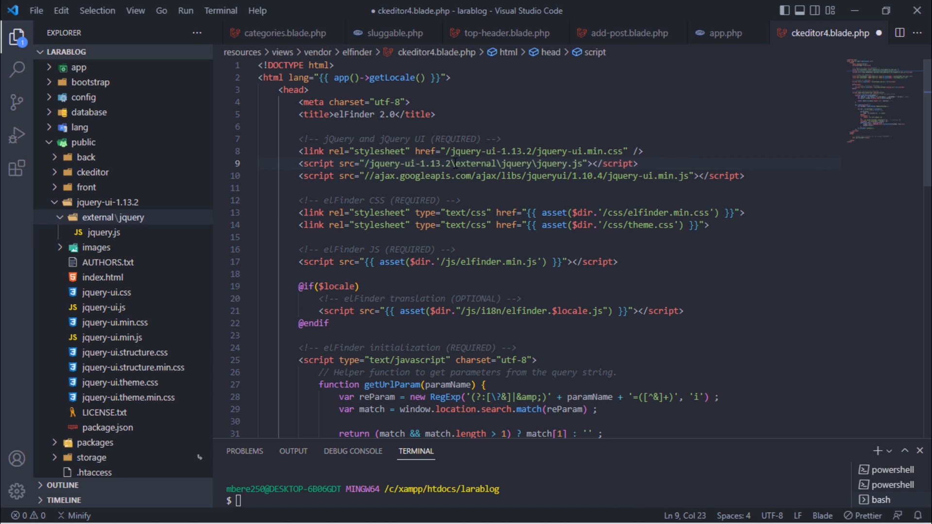
pyautogui.click(472, 163)
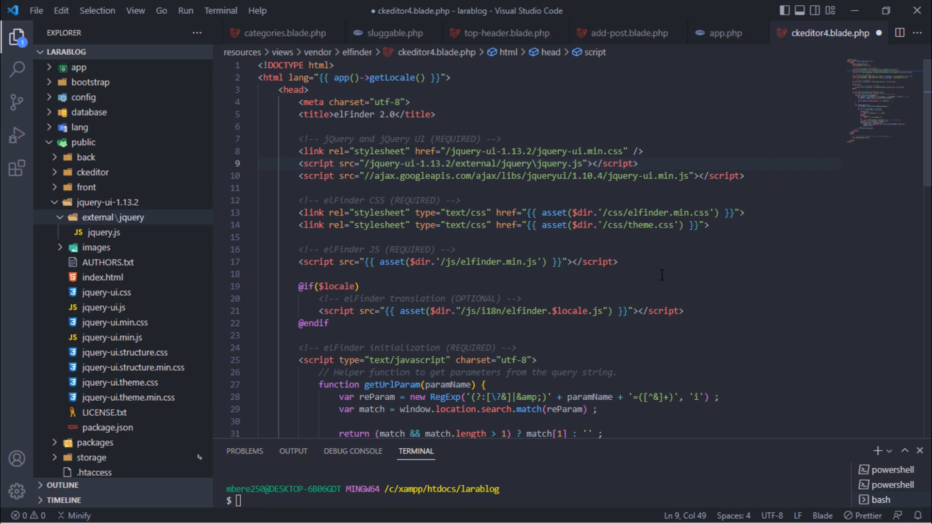
pyautogui.click(535, 163)
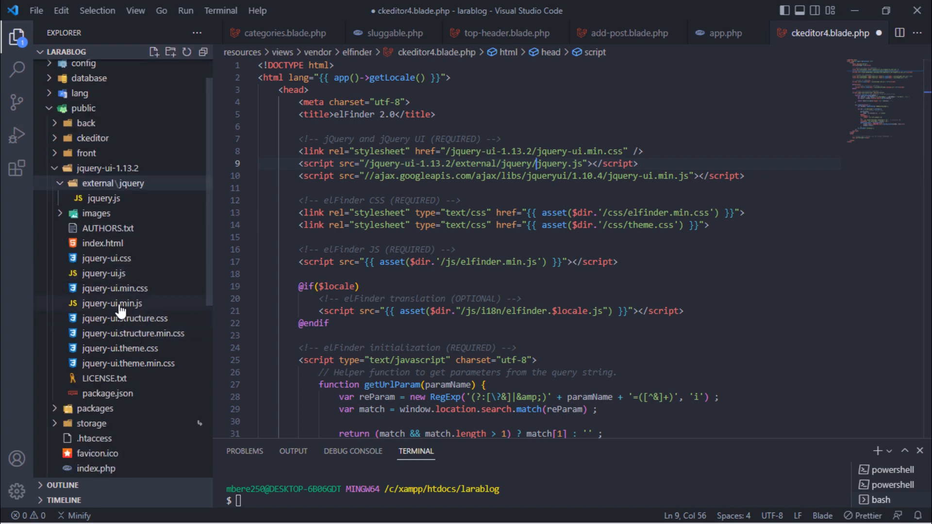
pyautogui.click(116, 303)
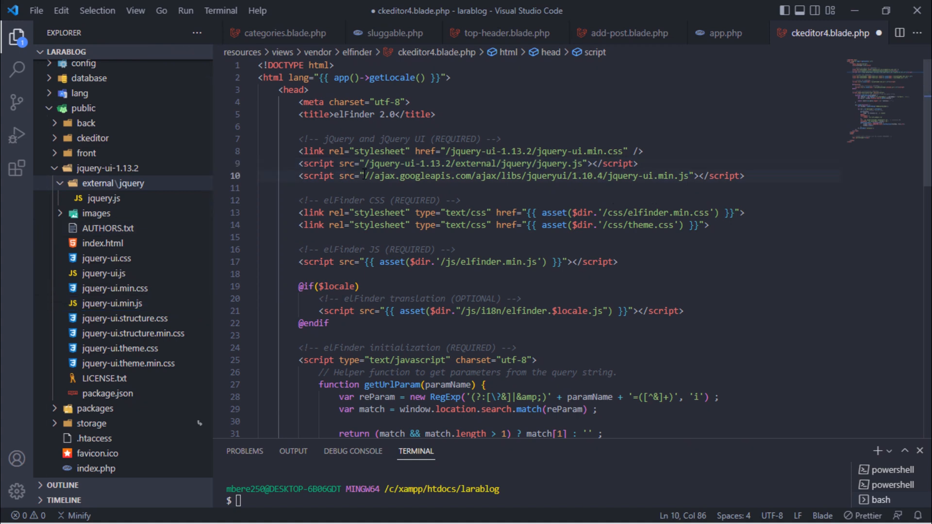
pyautogui.write('public\\jquery-ui-1.13.2\\jquery-ui.min.js')
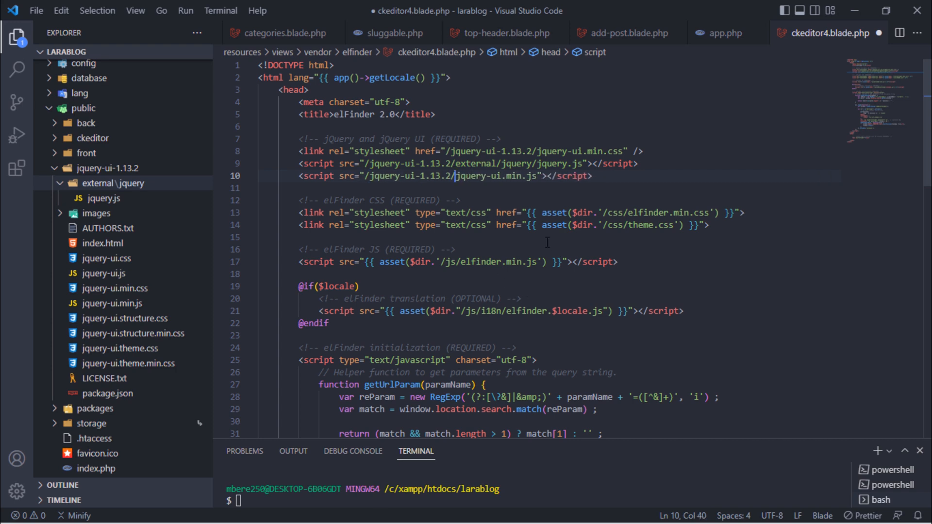
pyautogui.press('ctrl+s')
pyautogui.write('Larablog Fil')
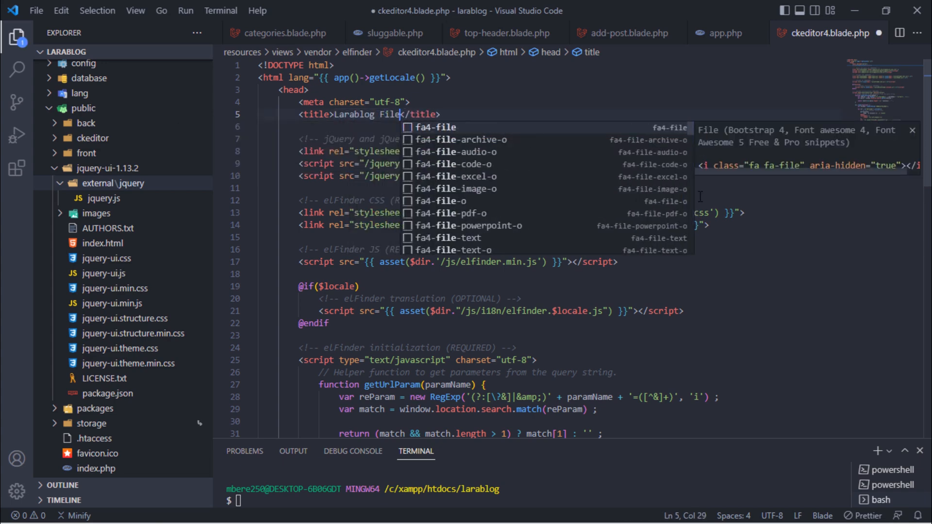
# Step: Change the page title to 'Larablog Filemanager' and expand the public folder
pyautogui.write('manager')
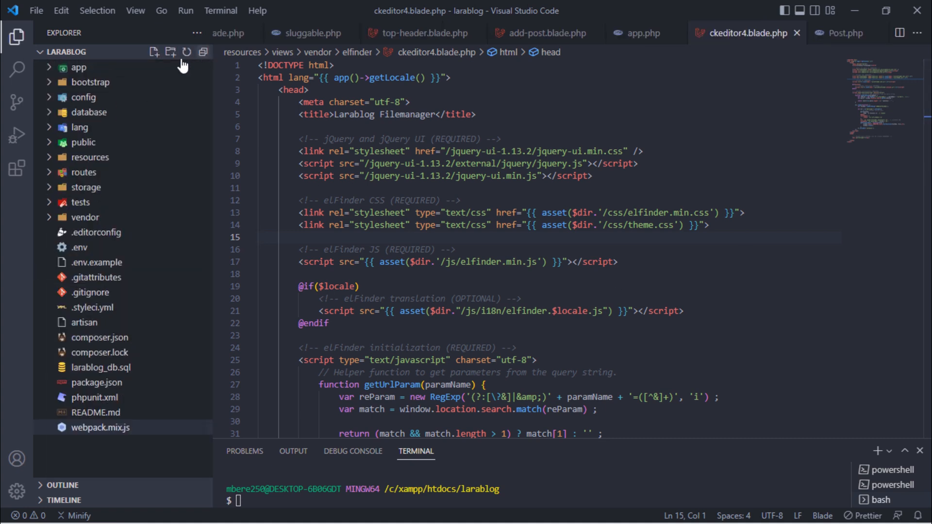
pyautogui.click(82, 143)
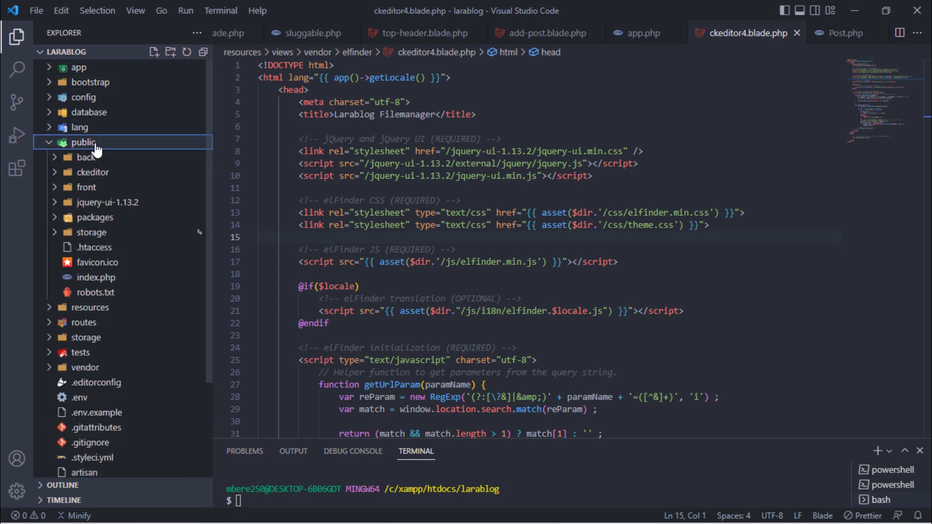
# Step: Add config.filebrowserBrowseUrl = '/elfinder/ckeditor'; to public/ckeditor/config.js
pyautogui.click(93, 172)
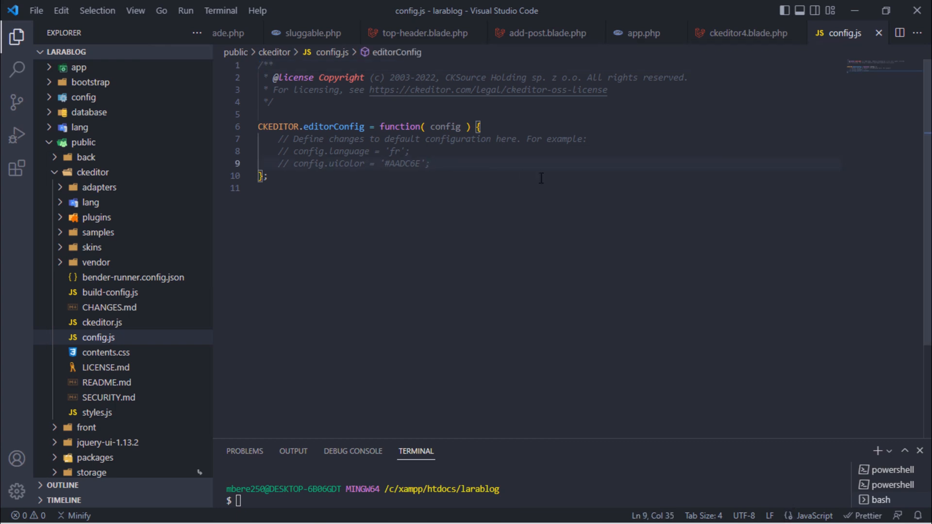
pyautogui.write('config.fil')
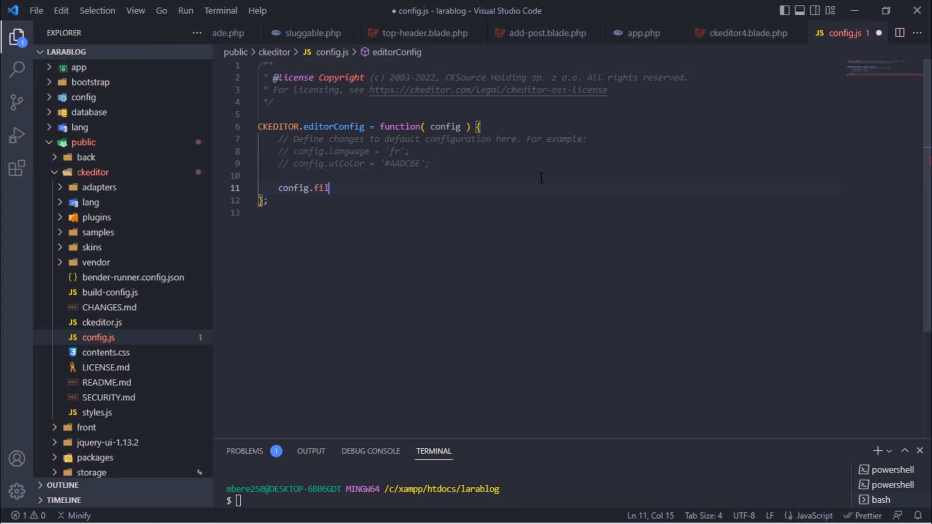
pyautogui.write('ebrowserBrowseUr')
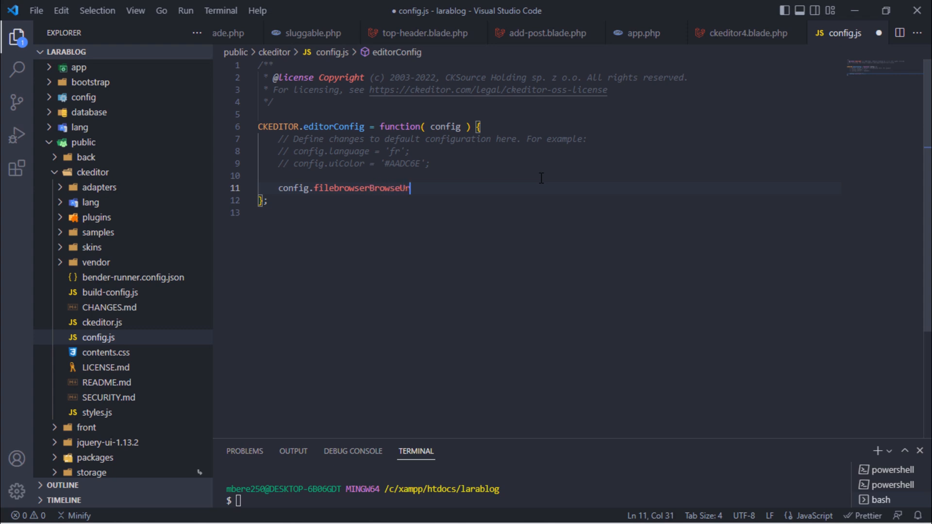
pyautogui.write("= '/elfinder/c")
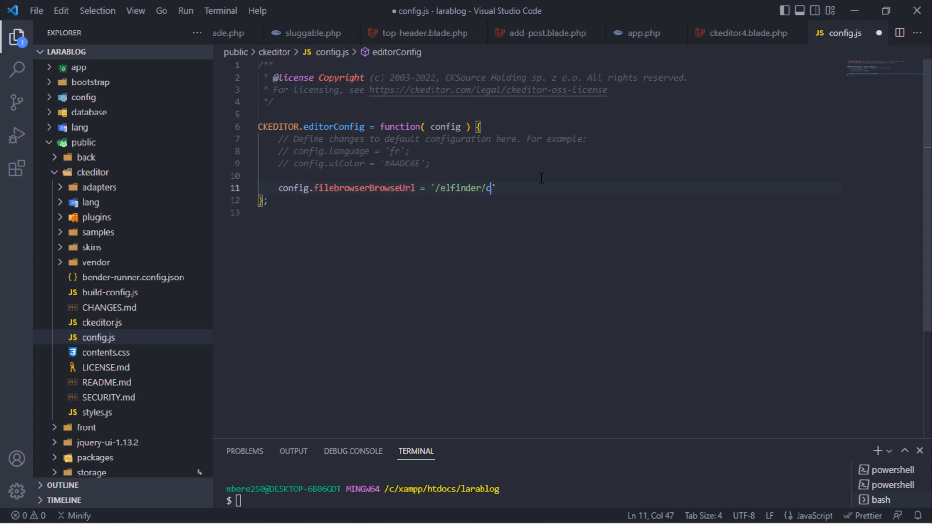
pyautogui.write("keditor';")
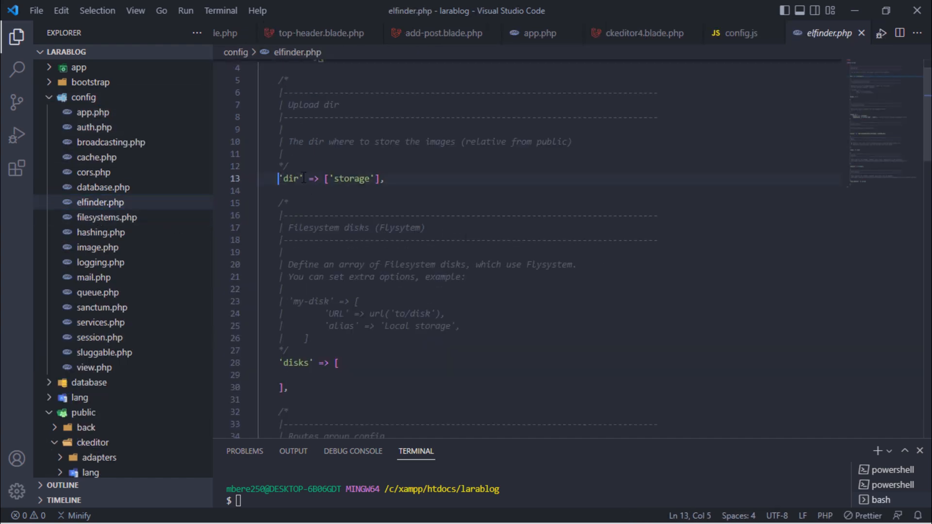
pyautogui.moveTo(279, 178); pyautogui.dragTo(383, 178)
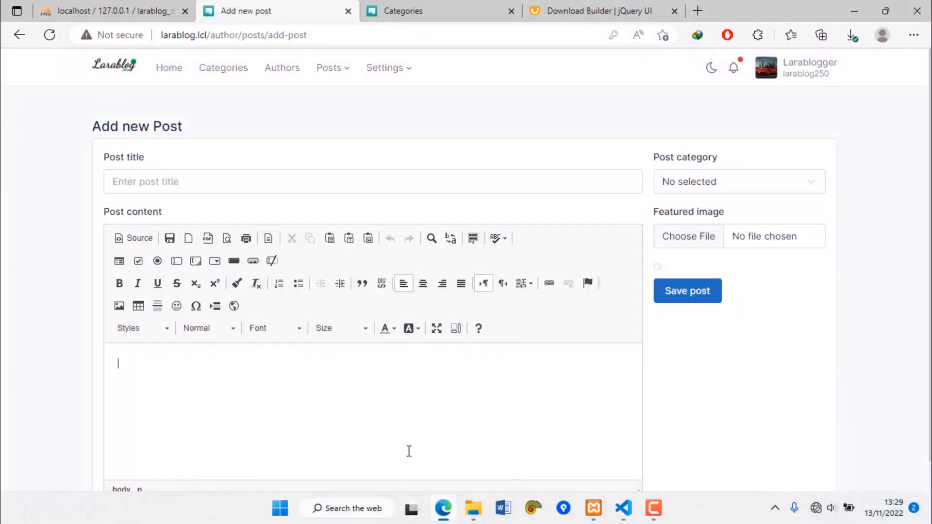
# Step: Hard-refresh the Add new post page with Ctrl+F5 and start inserting an image
pyautogui.press('ctrl+F5')
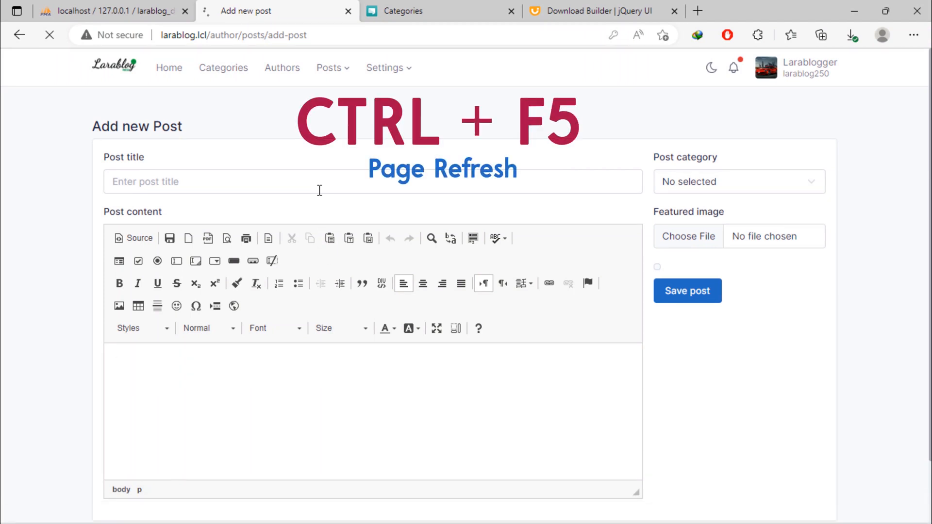
pyautogui.press('ctrl+f5')
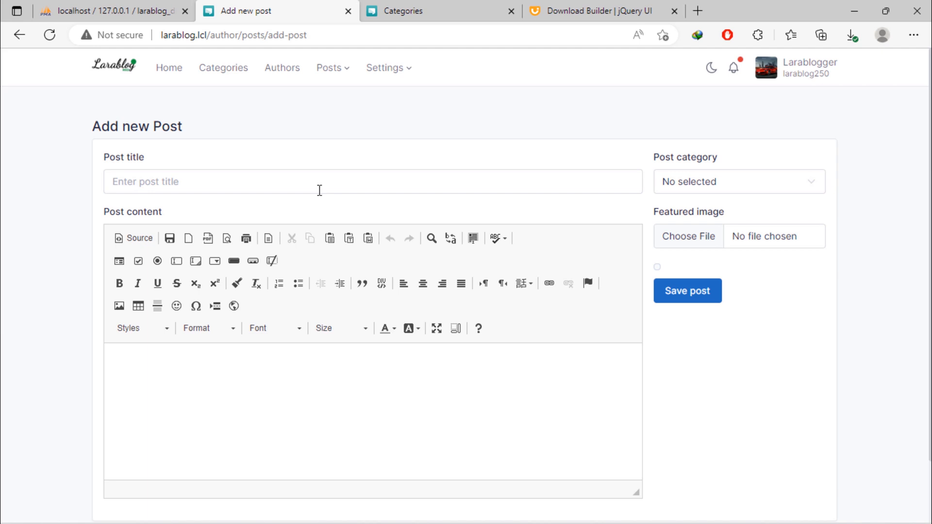
pyautogui.click(119, 305)
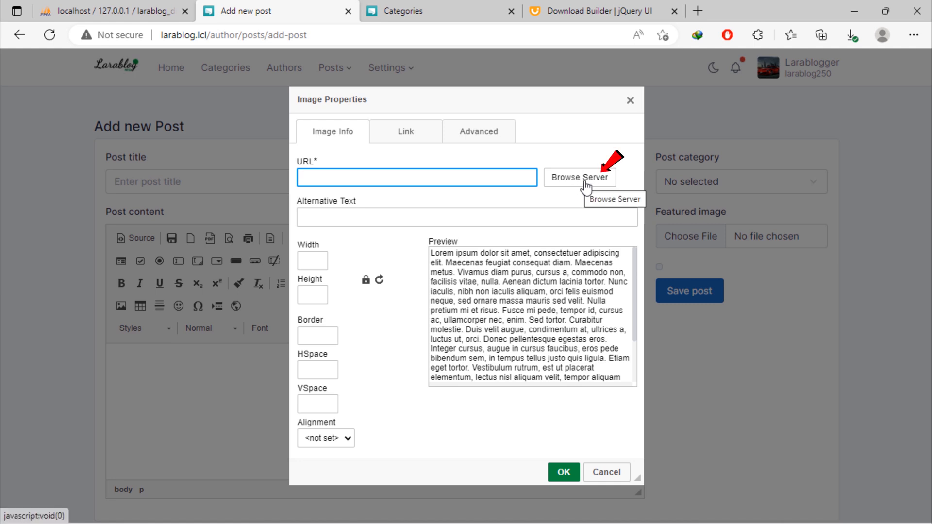
# Step: Browse storage post image thumbnails in the Filemanager popup, then close it and confirm Leave
pyautogui.click(577, 177)
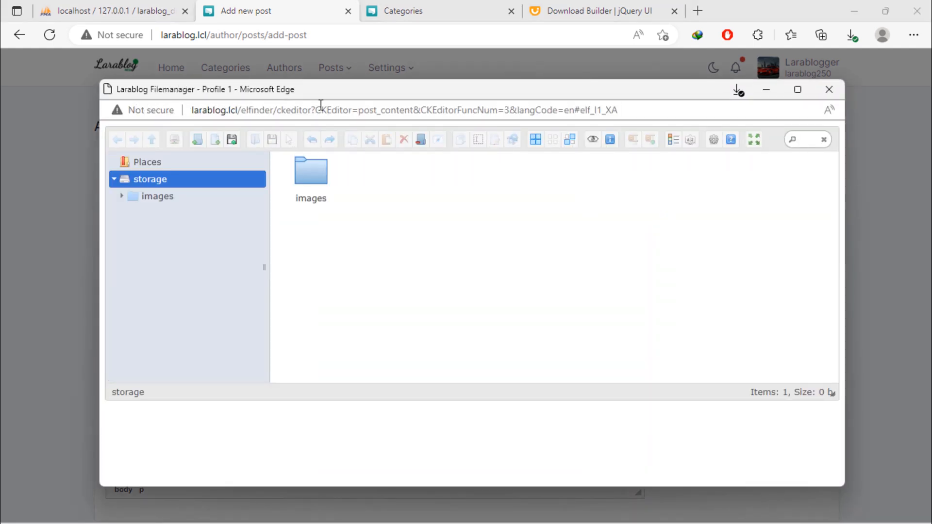
pyautogui.click(158, 196)
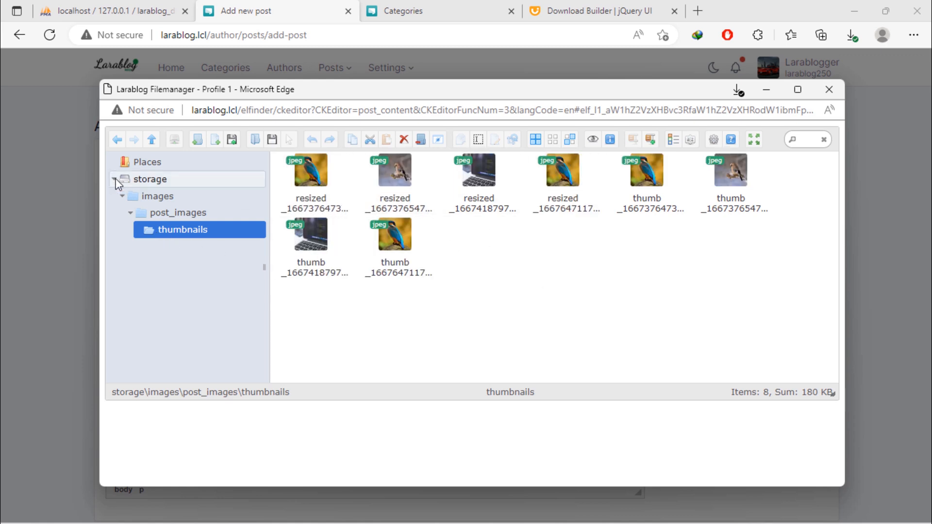
pyautogui.click(114, 179)
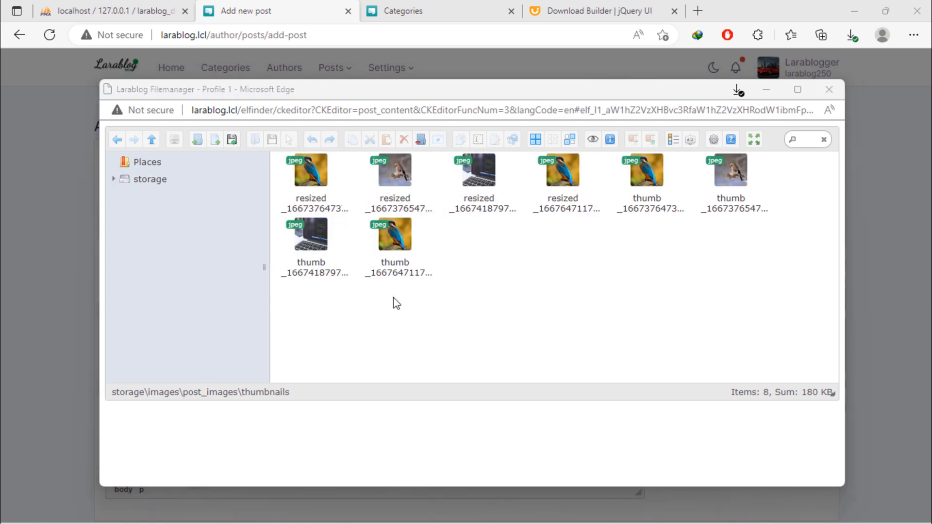
pyautogui.click(150, 179)
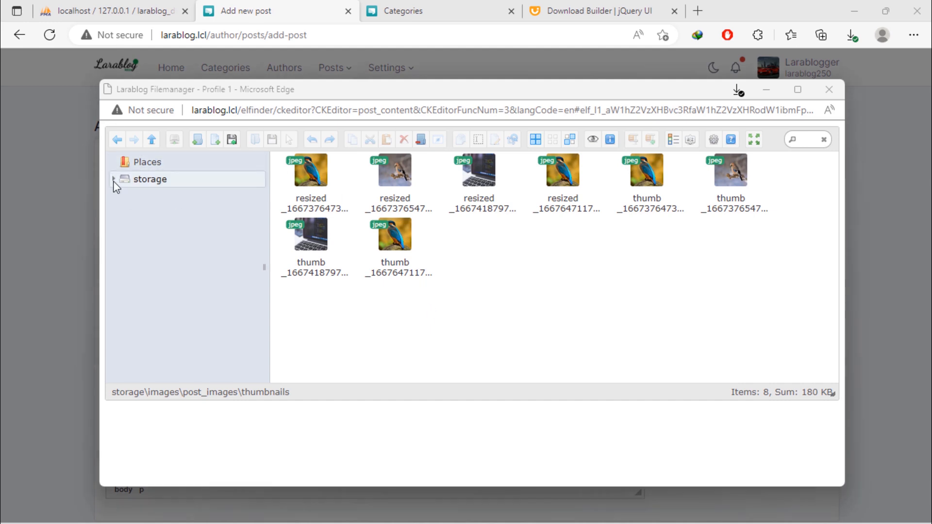
pyautogui.click(114, 179)
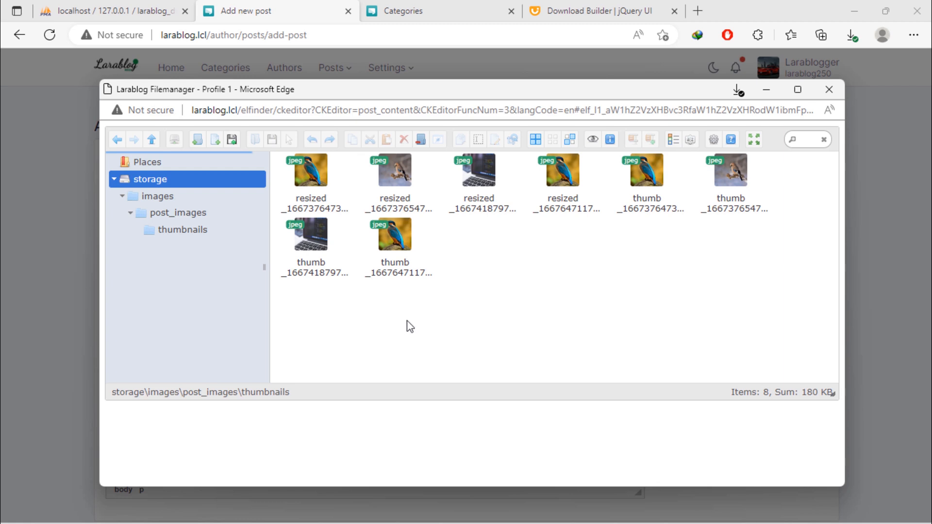
pyautogui.click(828, 90)
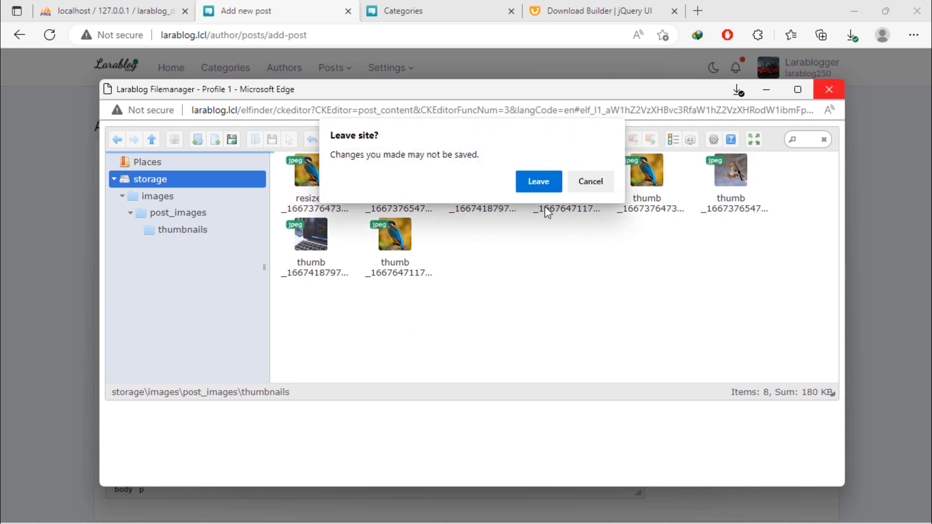
pyautogui.click(537, 180)
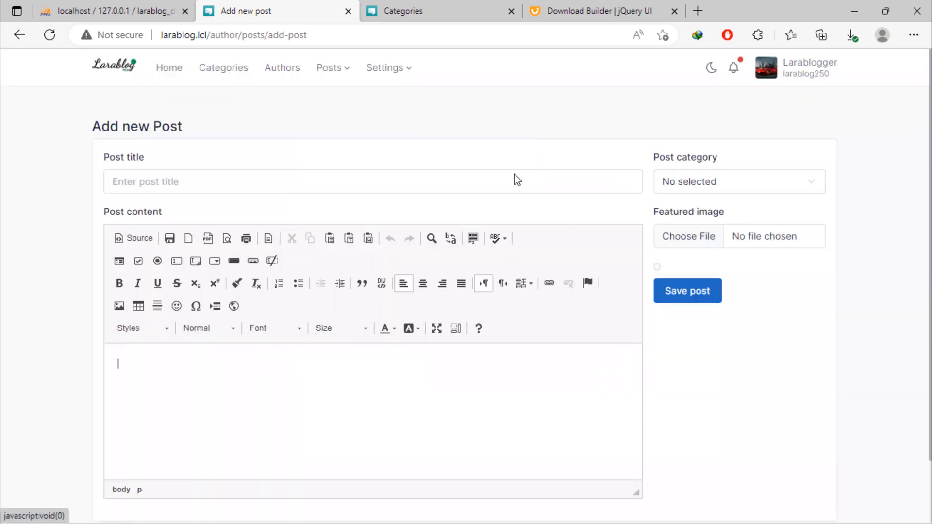
# Step: Run php artisan make:middleware UserUniqueFilesFolder in the terminal
pyautogui.click(622, 508)
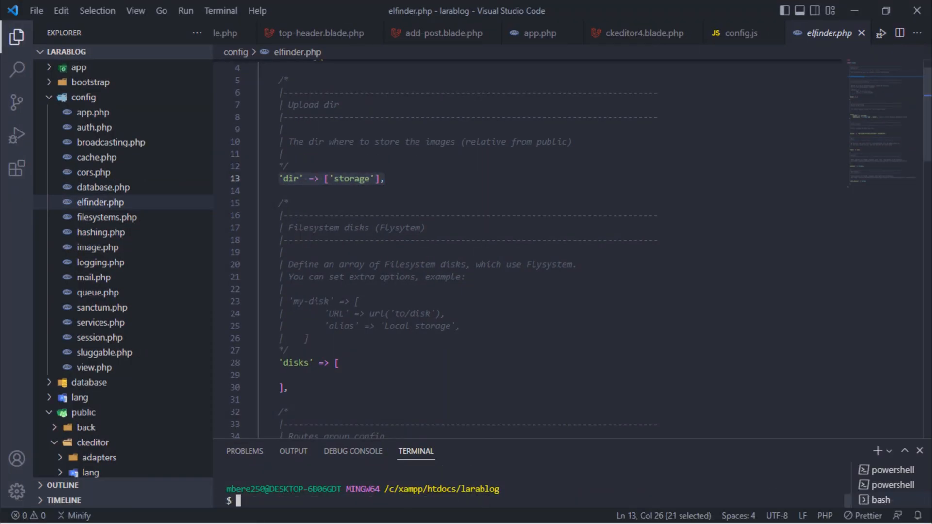
pyautogui.write('php artisan make:')
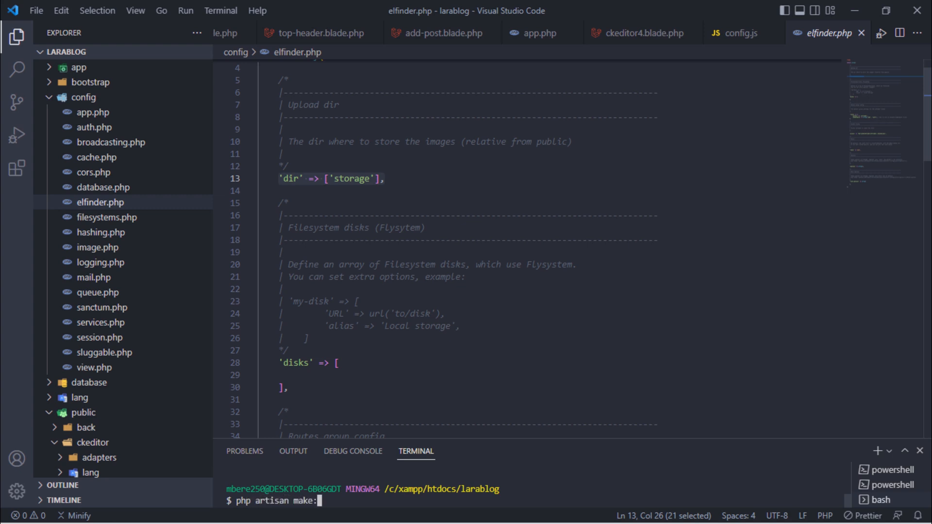
pyautogui.write('middleware UserUniqu')
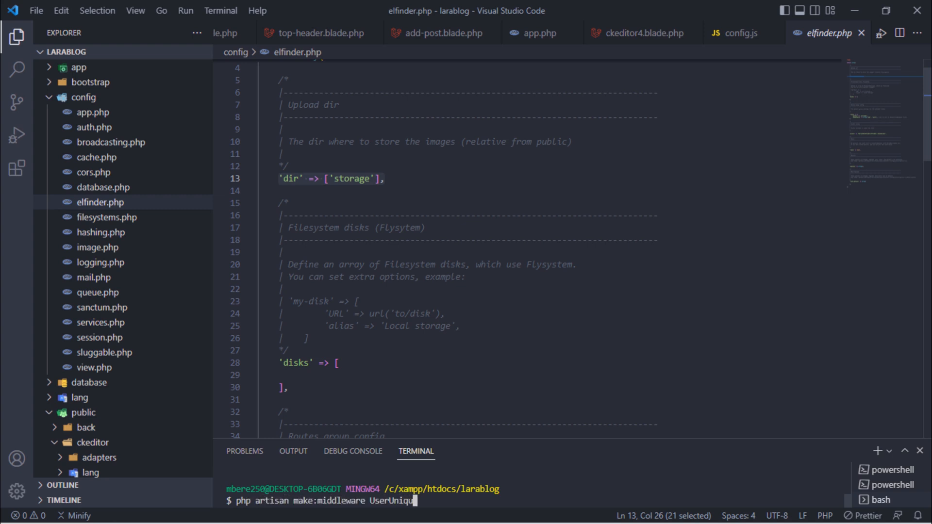
pyautogui.write('eFilesFolder')
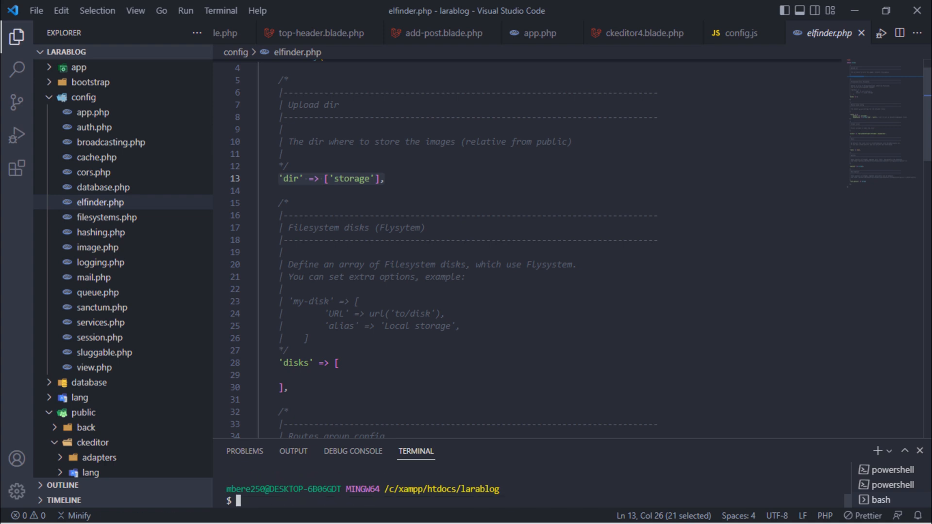
# Step: Collapse the Explorer and expand app > Http > Middleware
pyautogui.click(83, 97)
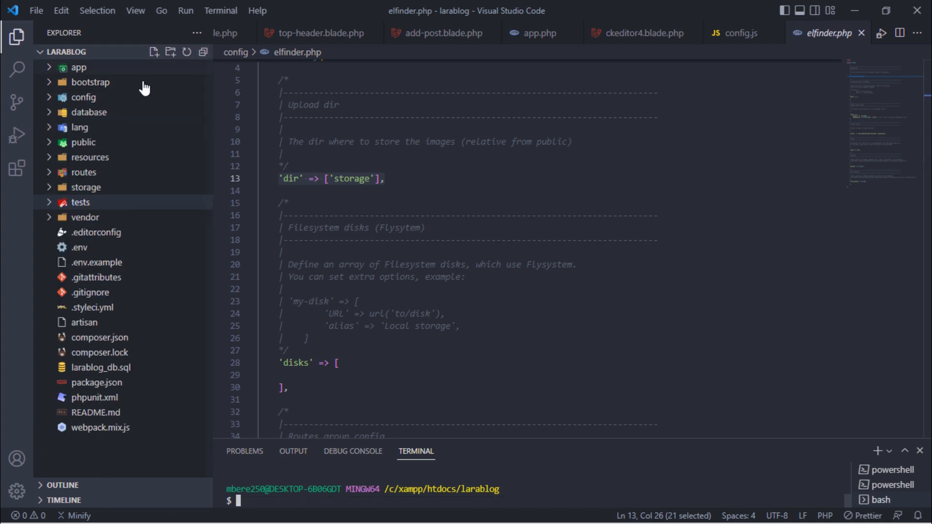
pyautogui.click(77, 66)
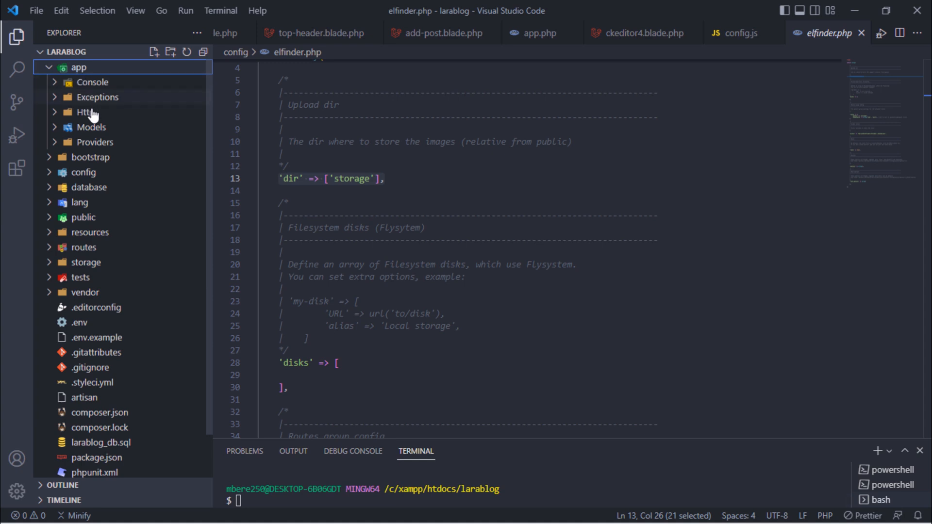
pyautogui.click(85, 111)
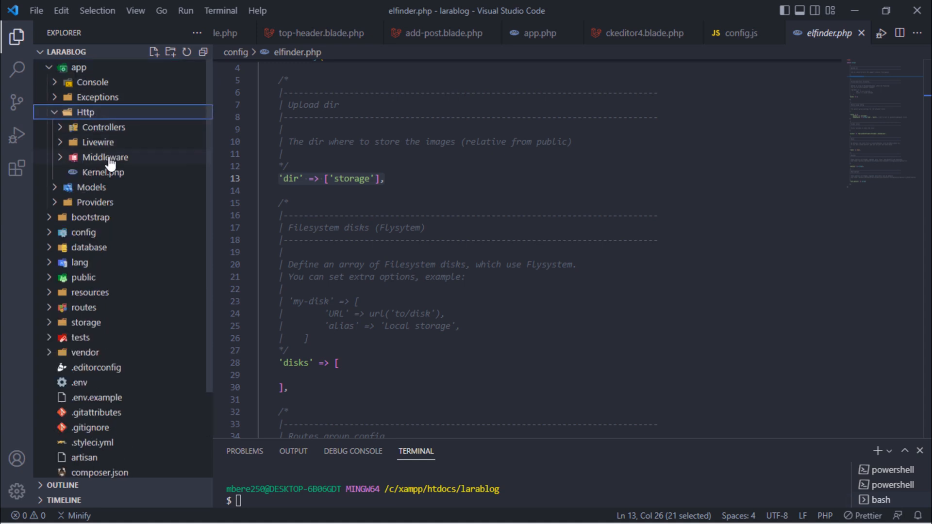
pyautogui.click(140, 277)
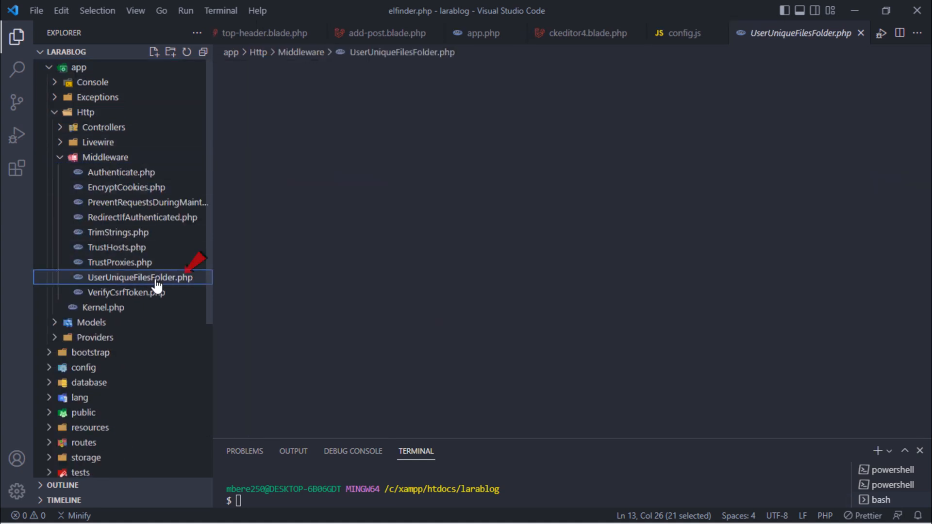
# Step: Open UserUniqueFilesFolder.php and add use statements for the Config, File, Storage and Auth facades
pyautogui.doubleClick(140, 278)
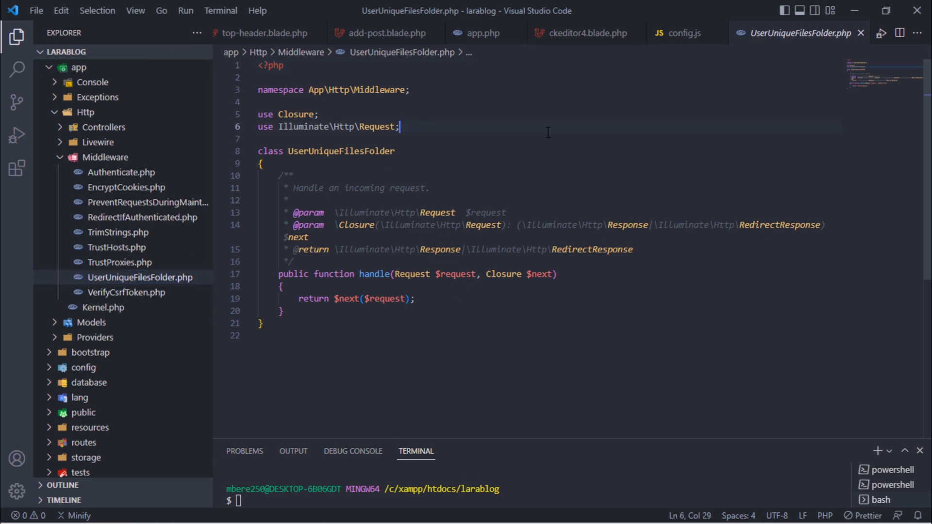
pyautogui.write('use Config')
pyautogui.write('use File')
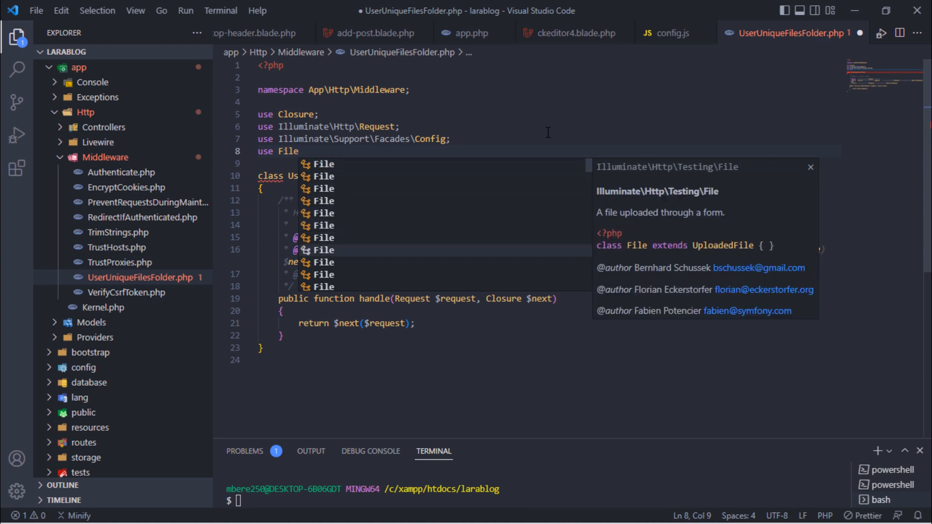
pyautogui.click(319, 262)
pyautogui.write('use Illuminate\\Support\\Facades\\Auth')
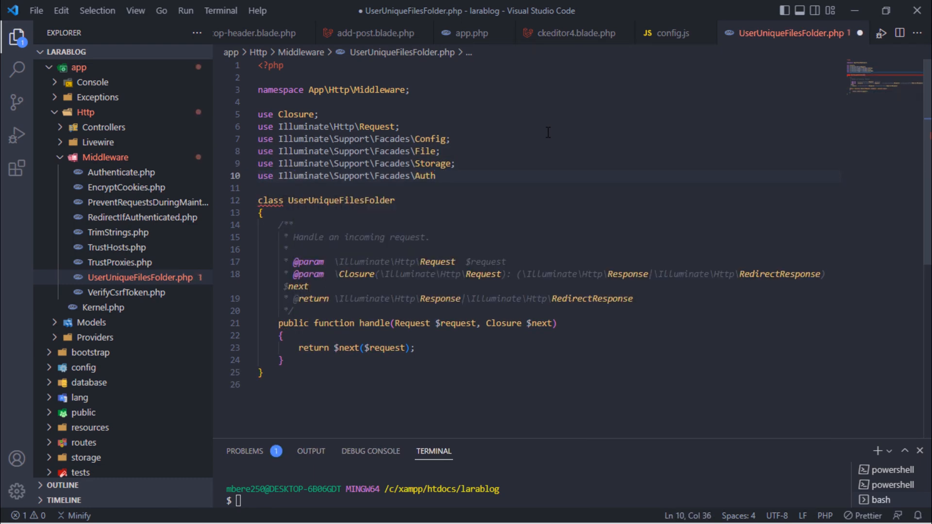
pyautogui.write(';')
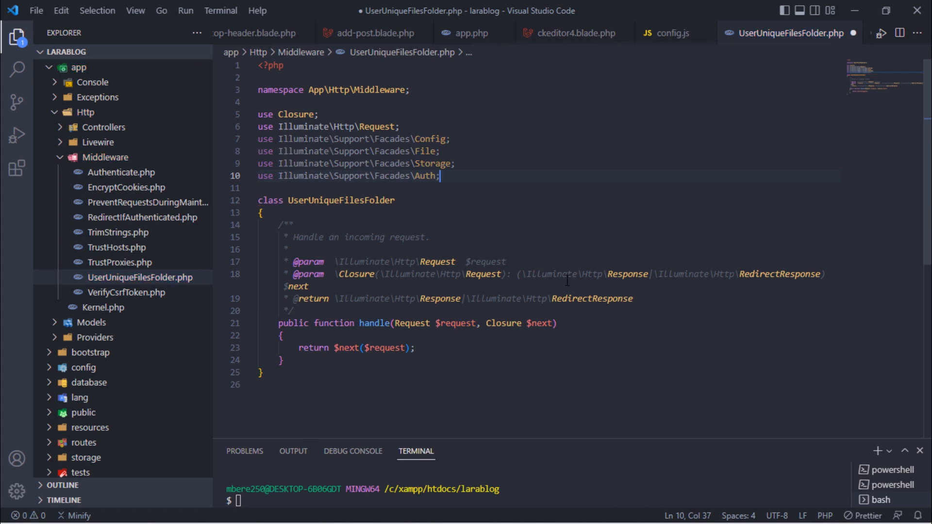
pyautogui.scroll(-3)
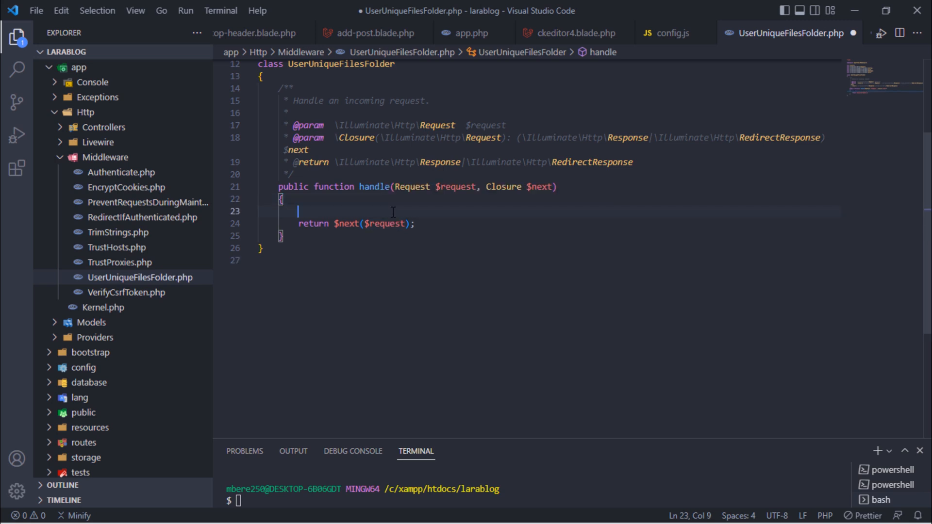
# Step: In handle(), check Auth and set $folder_name = 'my'.Auth::user()->id.'files'
pyautogui.write('if( Auth::check() ){')
pyautogui.write('//Unique')
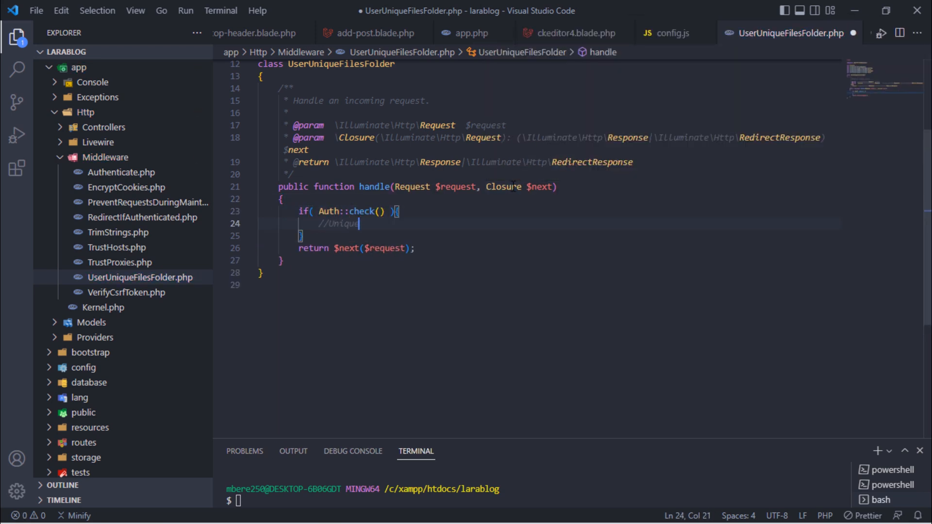
pyautogui.write('folder name =>')
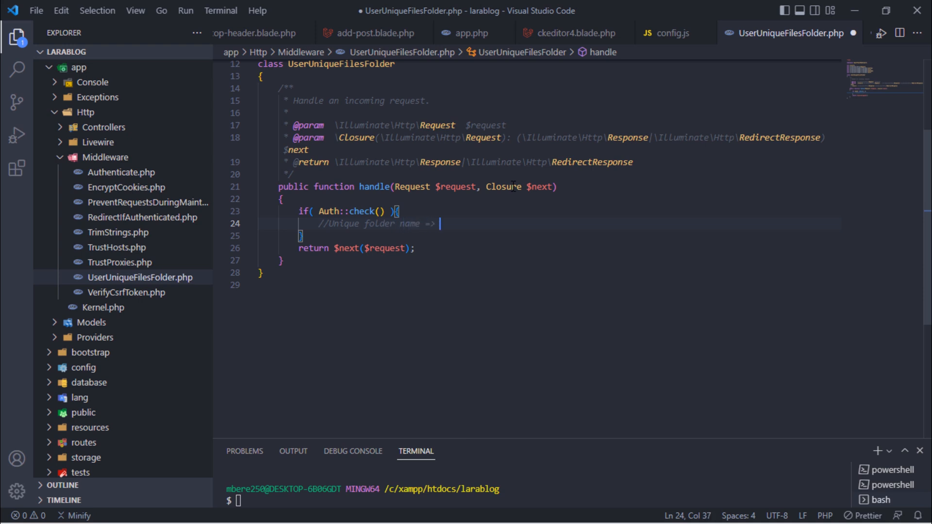
pyautogui.write('my1files')
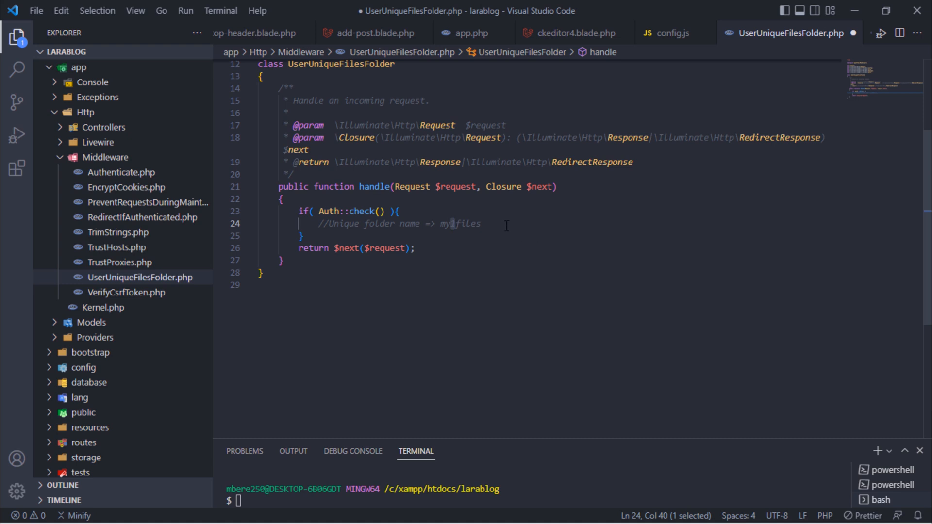
pyautogui.write('$folder_')
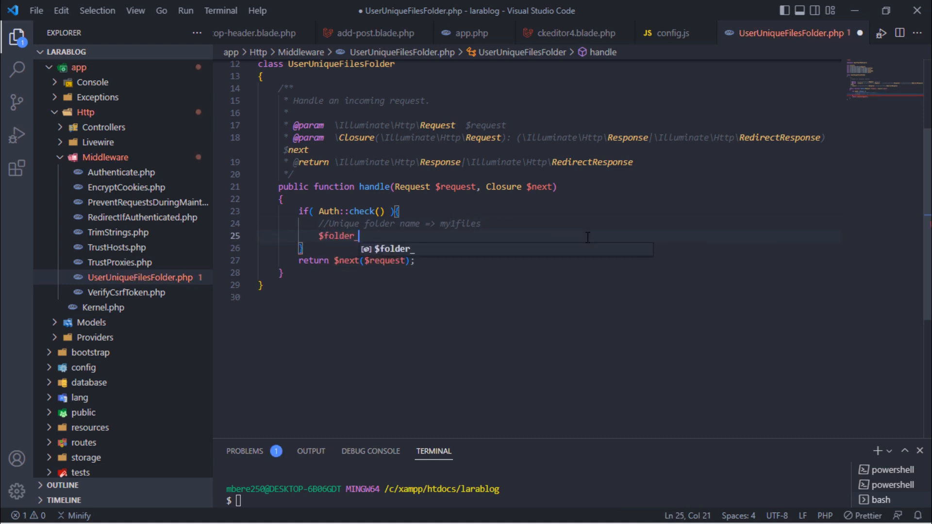
pyautogui.write("name = 'my'.Auth::user()")
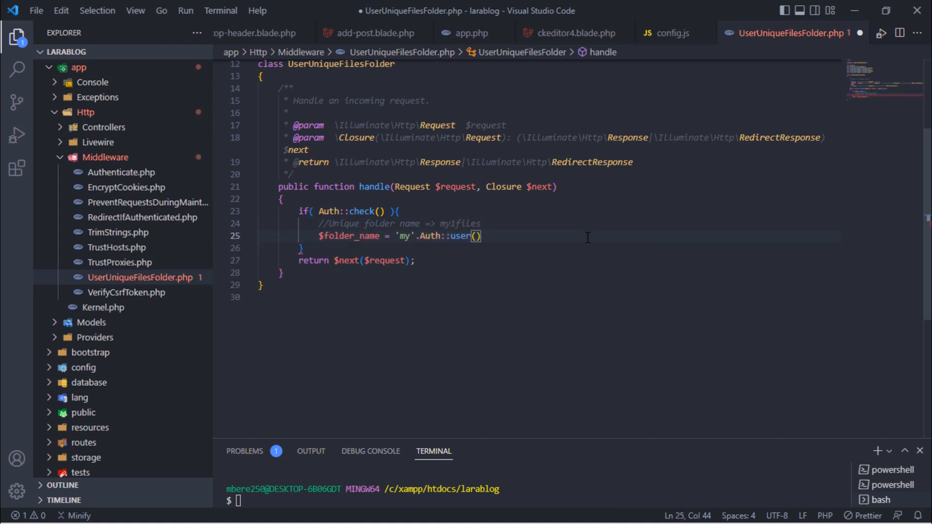
pyautogui.write("->id.'files';")
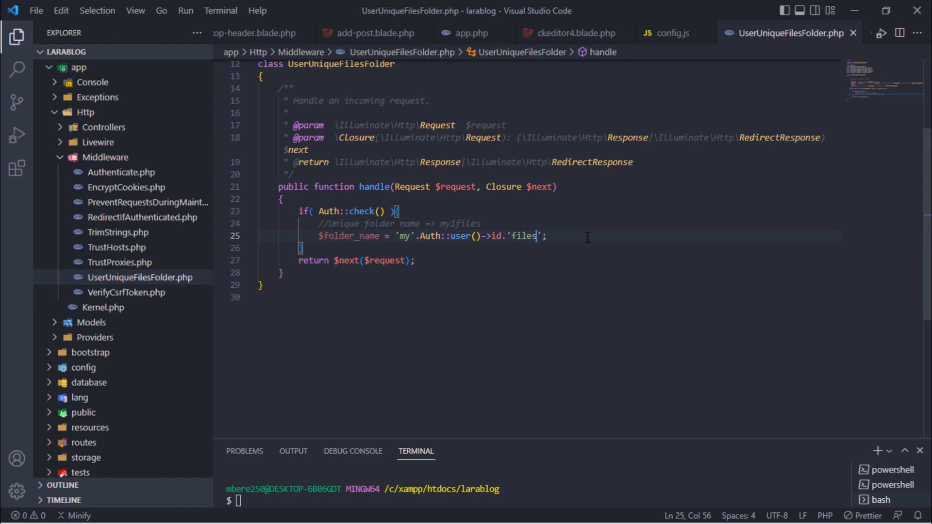
# Step: Create the folder on the public disk if missing and set elfinder.dir with Config::set
pyautogui.write("if( !Storage::disk('public')")
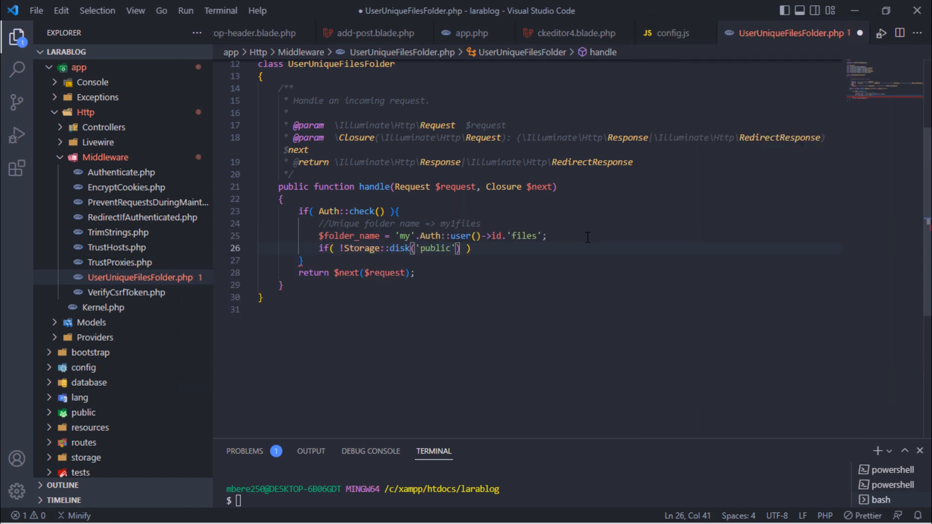
pyautogui.write('->exists($folder_name) ){')
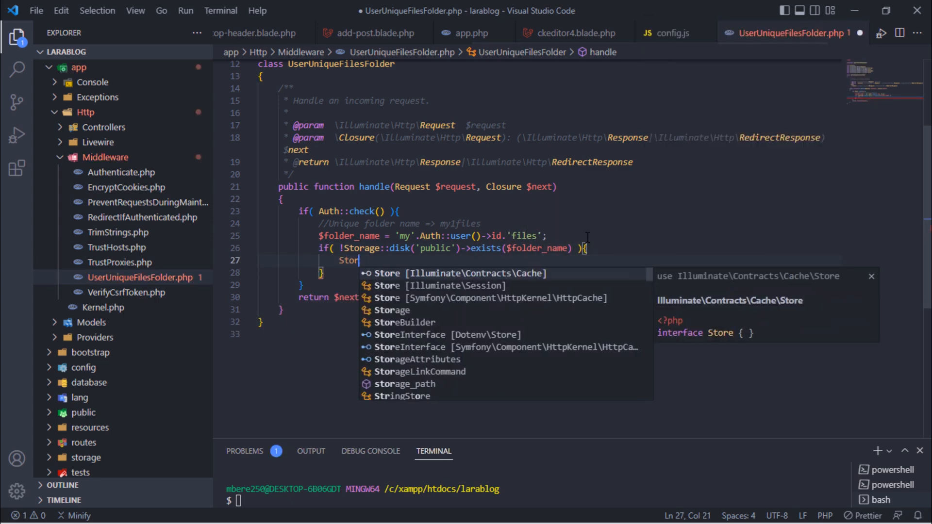
pyautogui.write("age::disk('public')->makeDirectory($folder_name, 0755, true, true);")
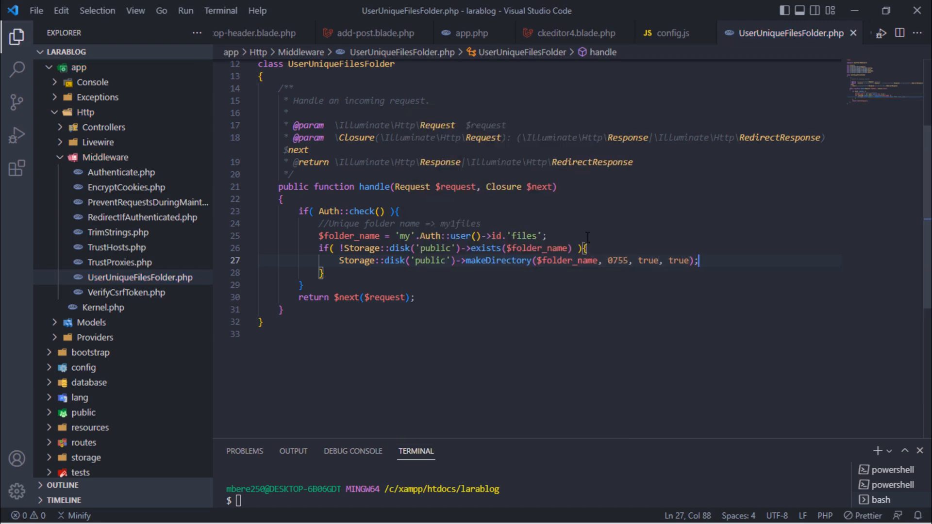
pyautogui.click(324, 272)
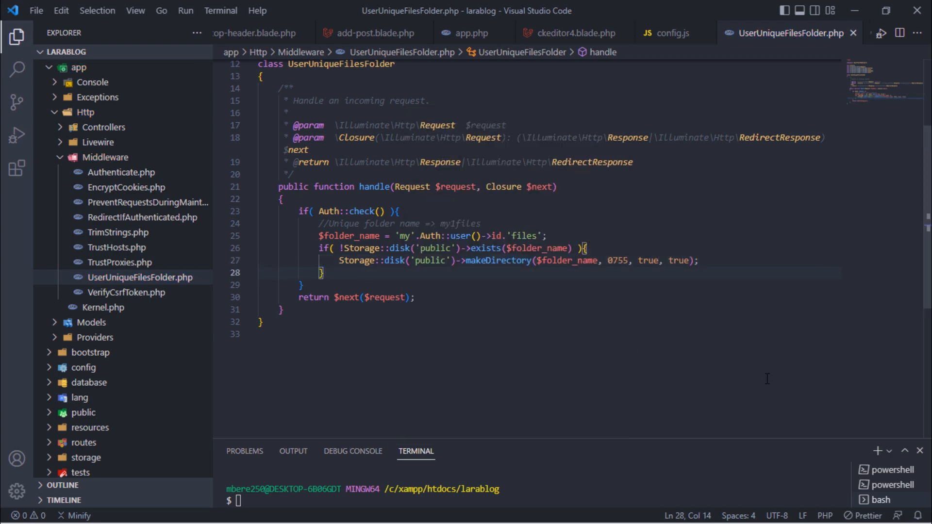
pyautogui.write('Config::set(\'elfinder.dir\',["storage/$folder_name"]);')
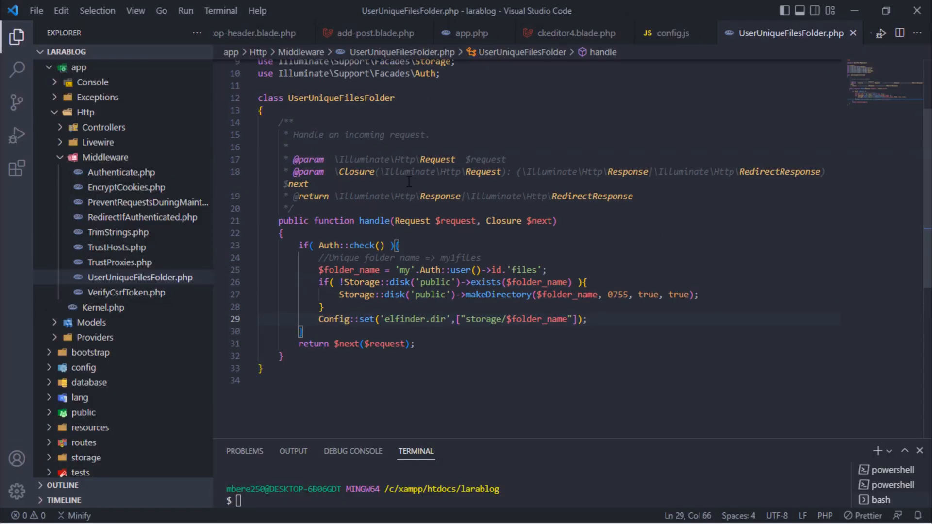
pyautogui.rightClick(341, 98)
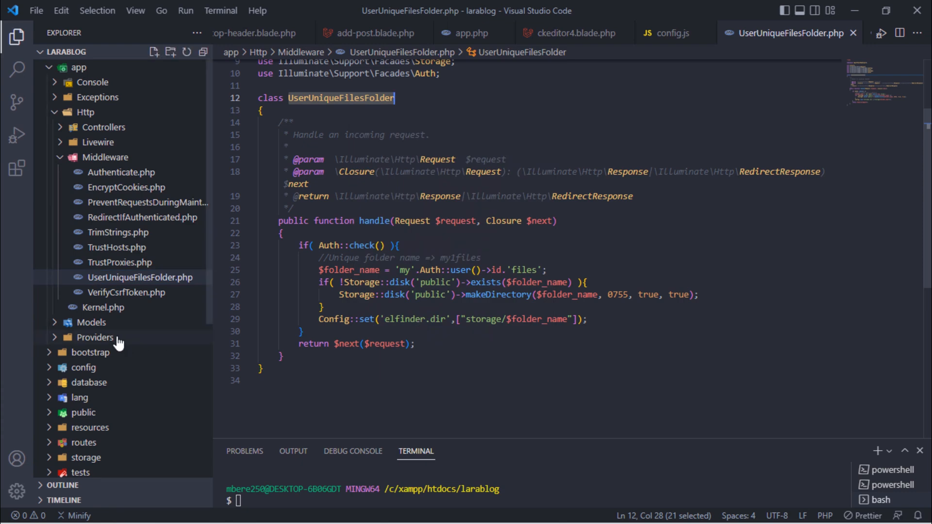
# Step: Open app/Http/Kernel.php and start adding \App\Http\Middleware\UserUniqueFilesFolder::class to the web group
pyautogui.click(102, 307)
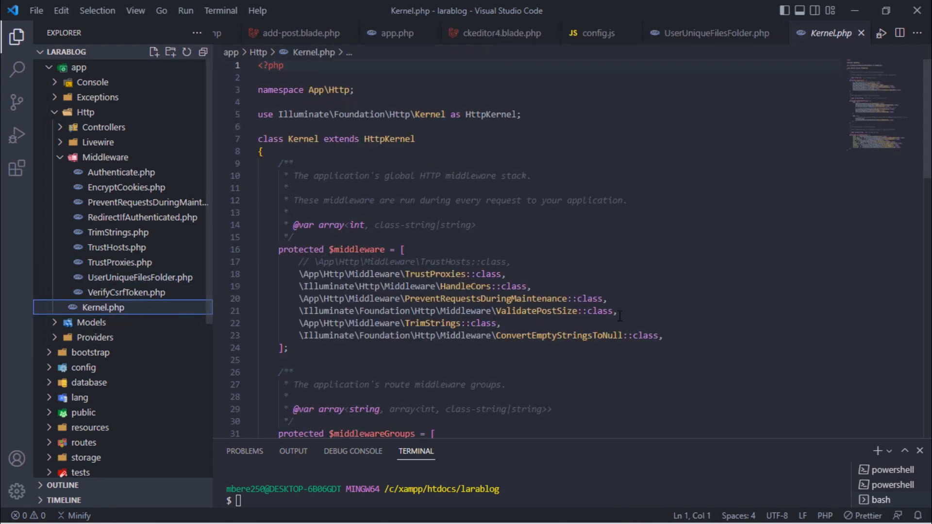
pyautogui.scroll(-3)
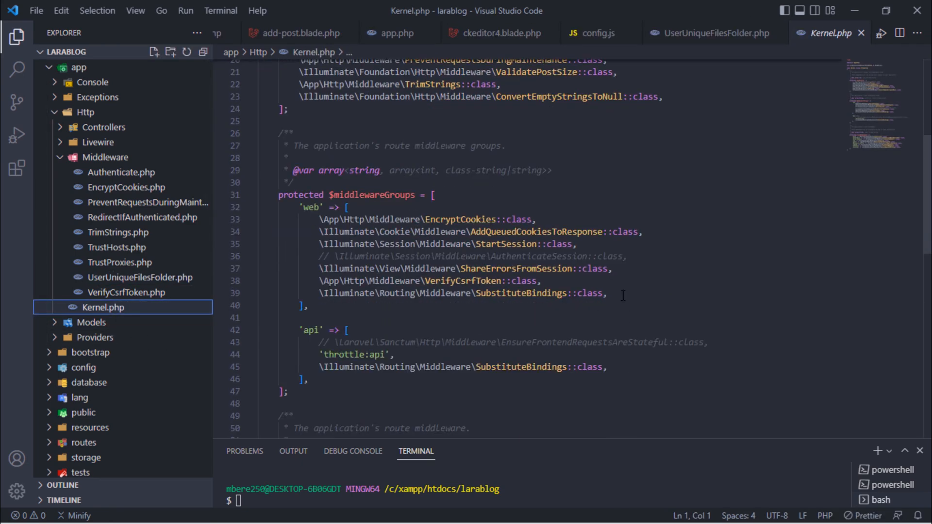
pyautogui.write('\\A')
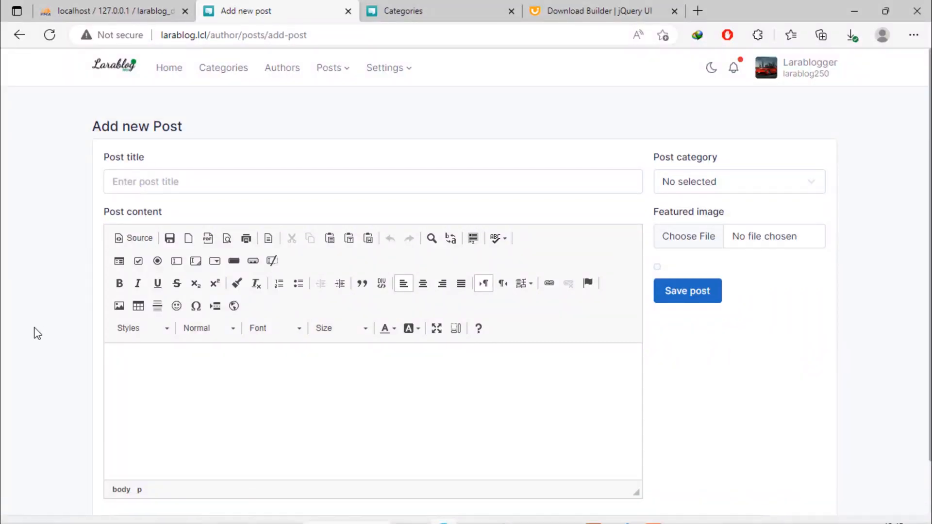
# Step: Hard-reload the post page and check that Browse Server opens only the empty my1files folder
pyautogui.press('ctrl+F5')
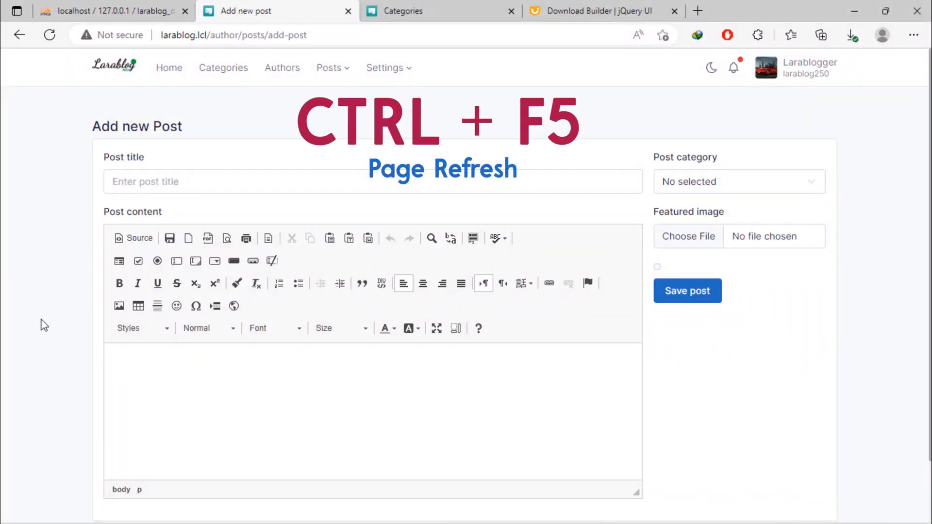
pyautogui.press('ctrl+F5')
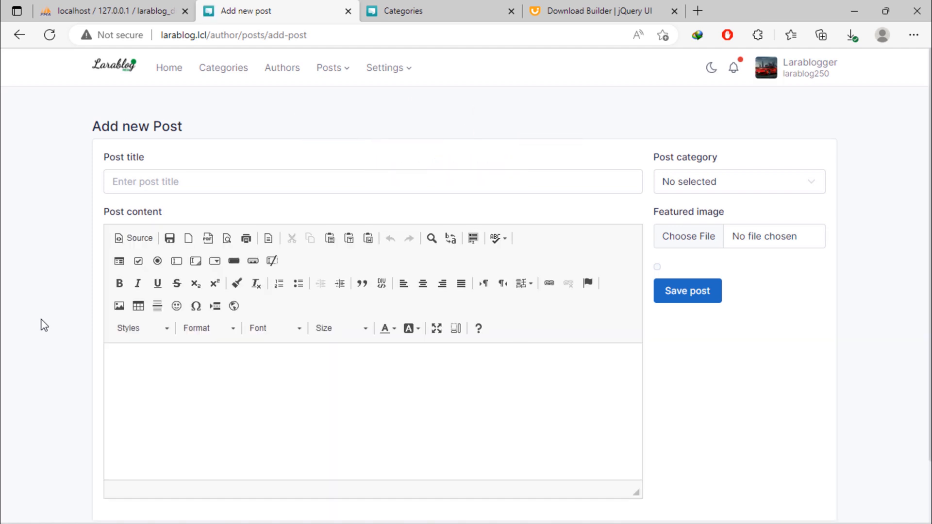
pyautogui.moveTo(128, 308)
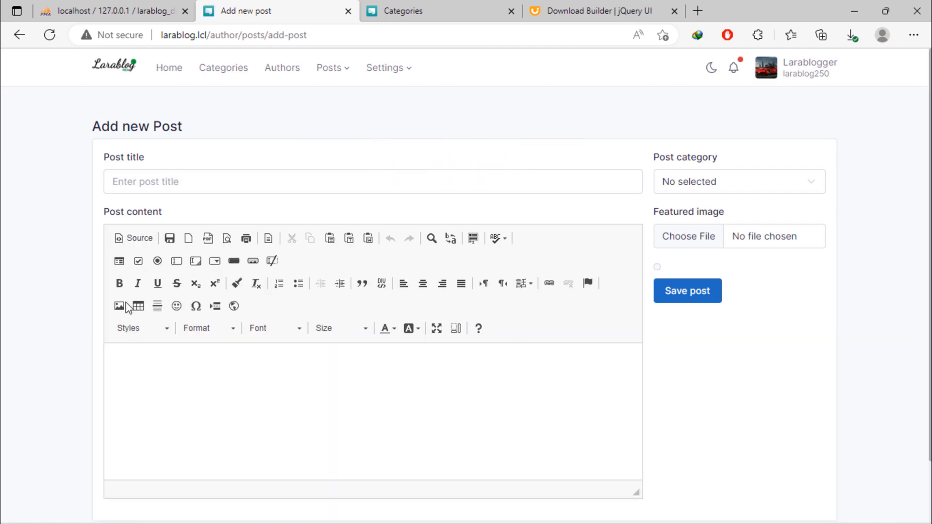
pyautogui.click(119, 306)
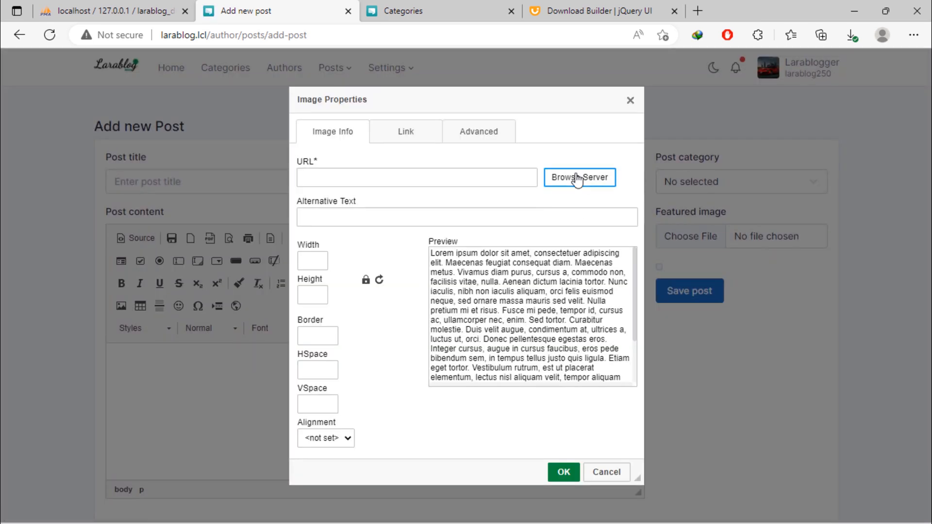
pyautogui.click(579, 177)
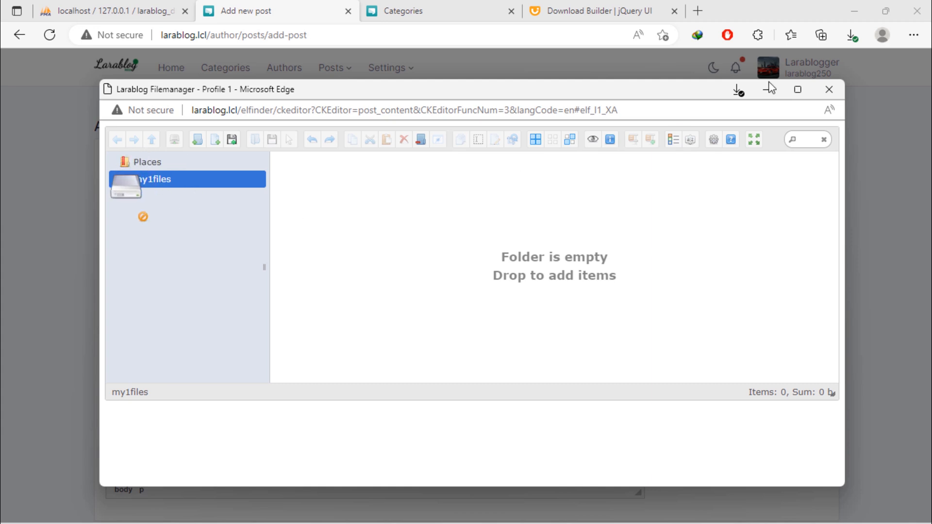
# Step: Close the file browser and view the users table in phpMyAdmin
pyautogui.click(829, 90)
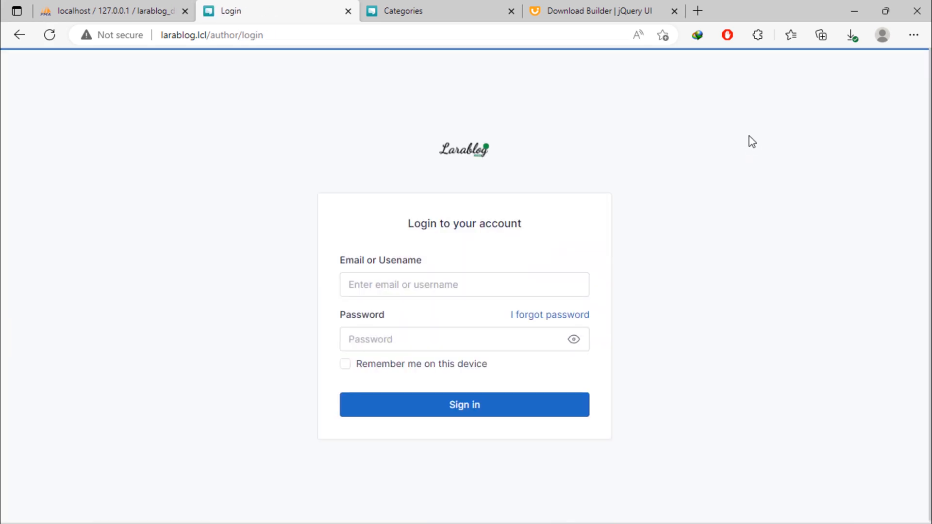
pyautogui.click(113, 11)
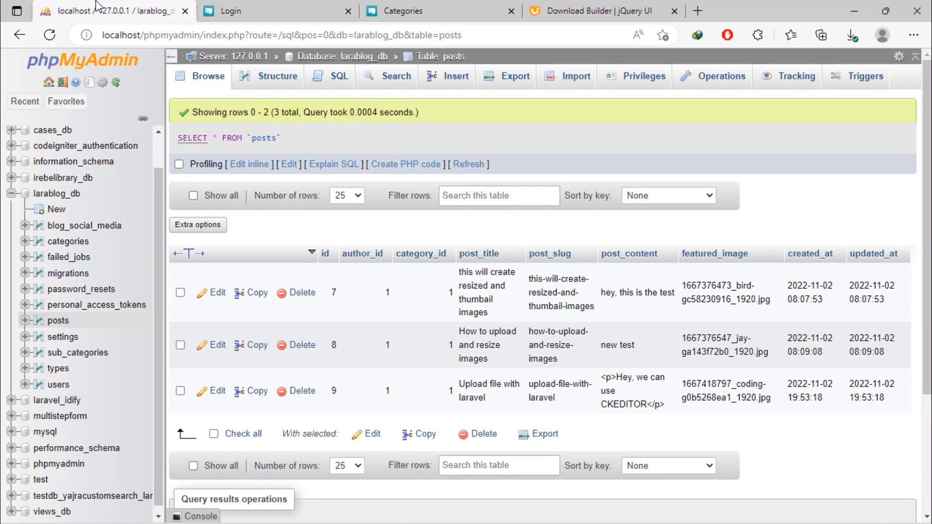
pyautogui.click(59, 384)
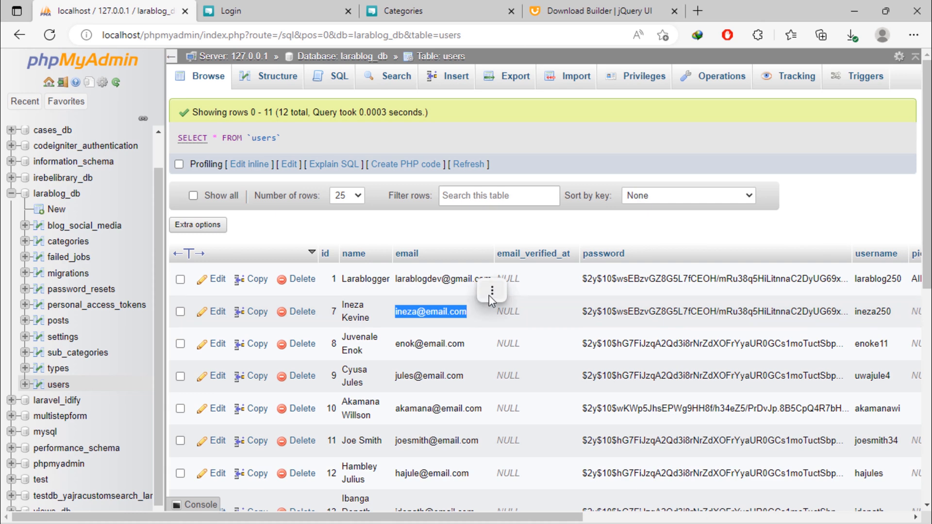
# Step: Sign in as the user with id 7 and open Posts > Add new
pyautogui.click(267, 11)
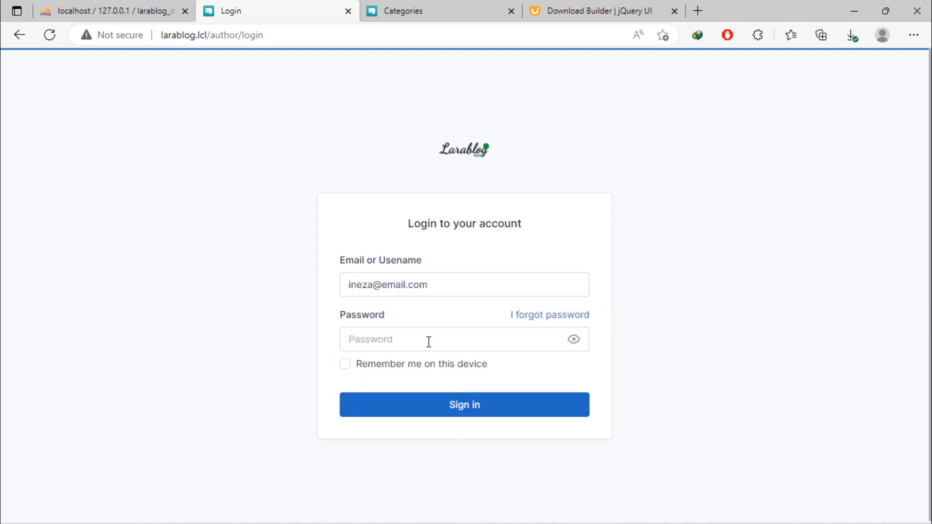
pyautogui.write('•••••')
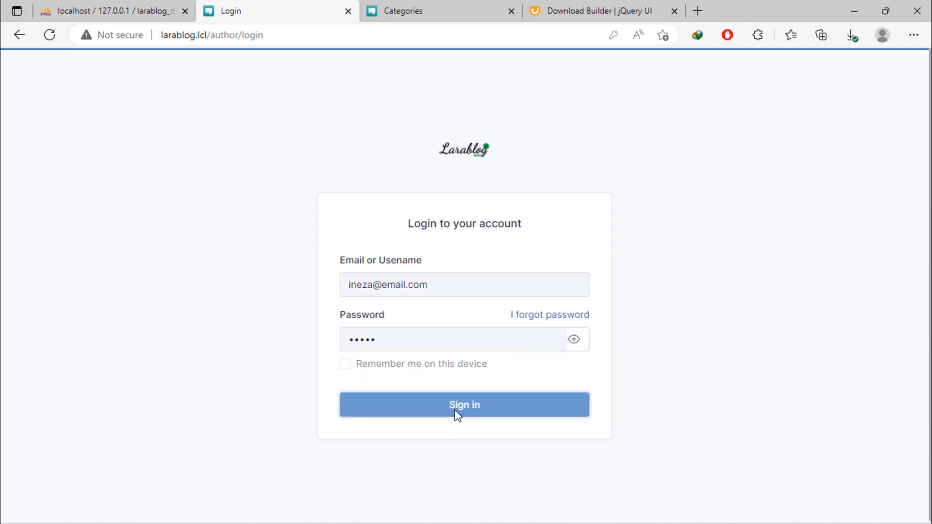
pyautogui.click(464, 404)
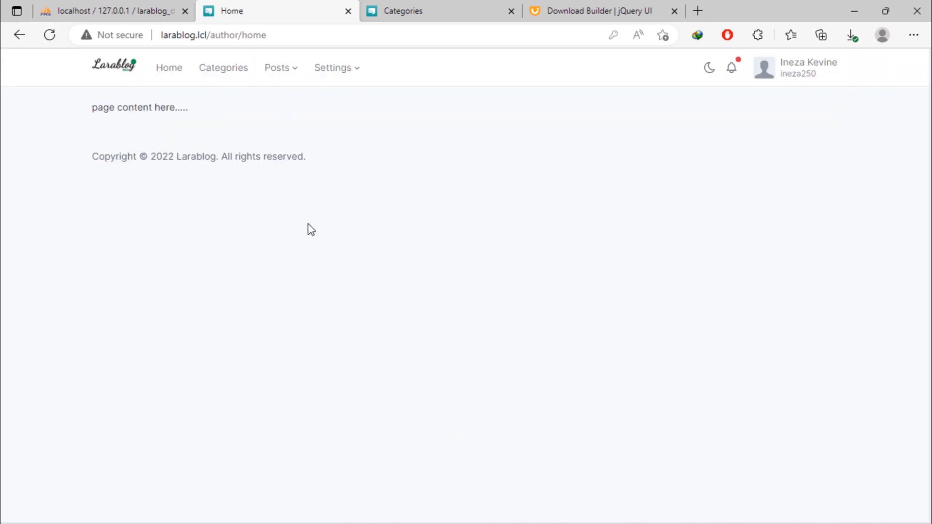
pyautogui.click(277, 67)
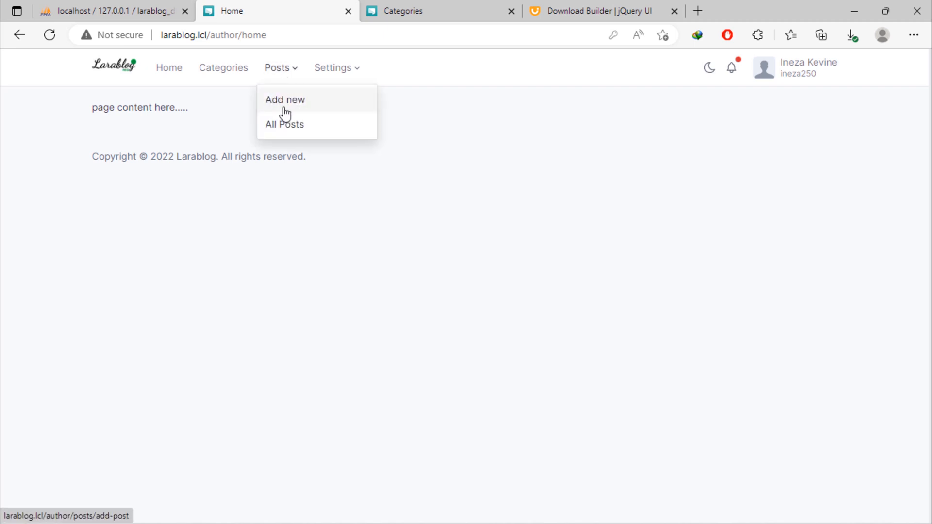
pyautogui.click(285, 100)
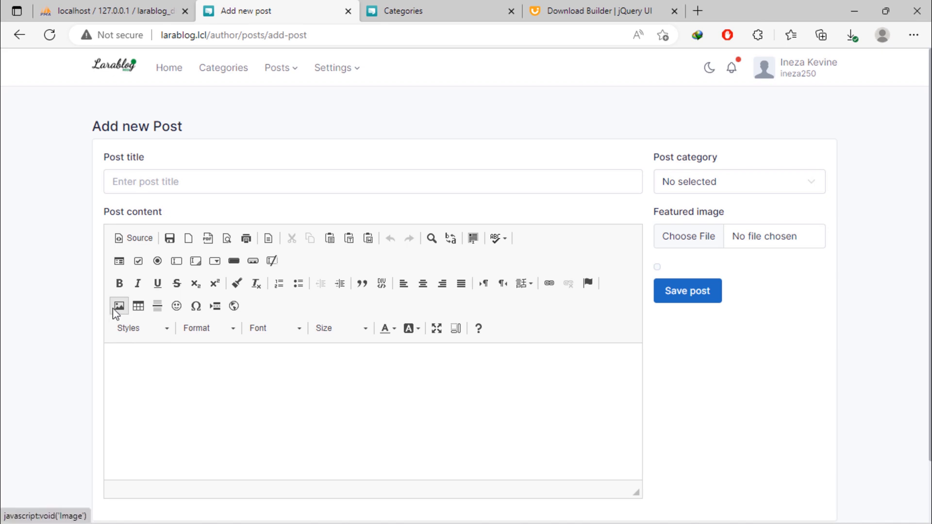
# Step: Confirm the image Browse Server opens the empty my7files folder, then return to phpMyAdmin
pyautogui.click(119, 305)
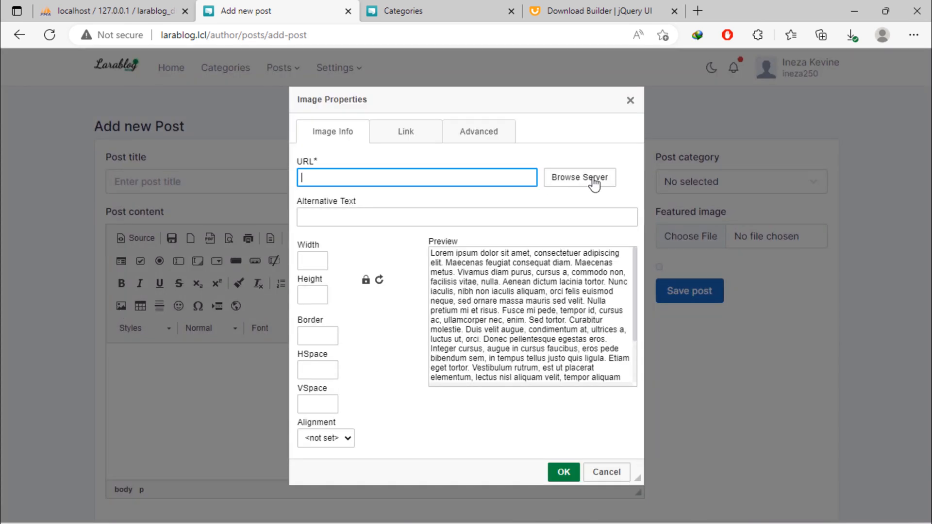
pyautogui.click(579, 177)
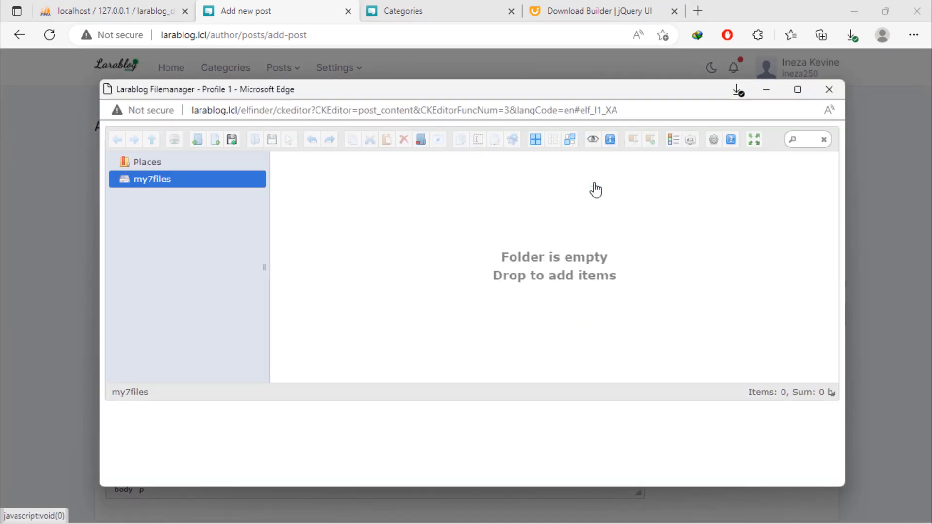
pyautogui.click(152, 179)
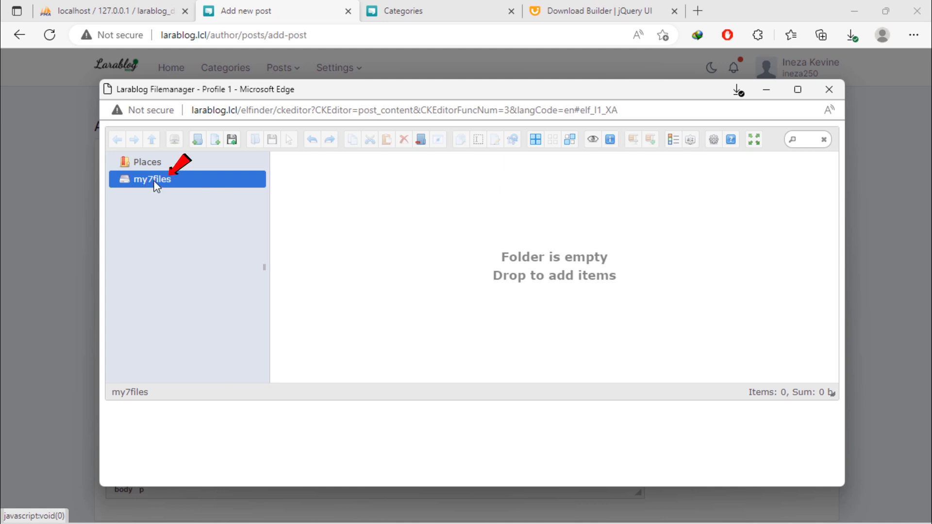
pyautogui.click(113, 11)
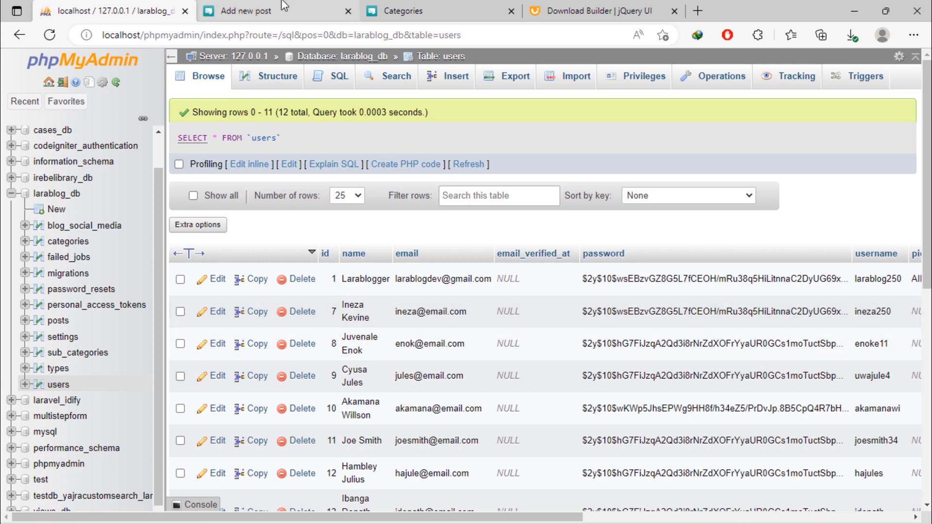
# Step: Close Image Properties, sign back in as Larablogger, and open the Add new Post page
pyautogui.click(249, 11)
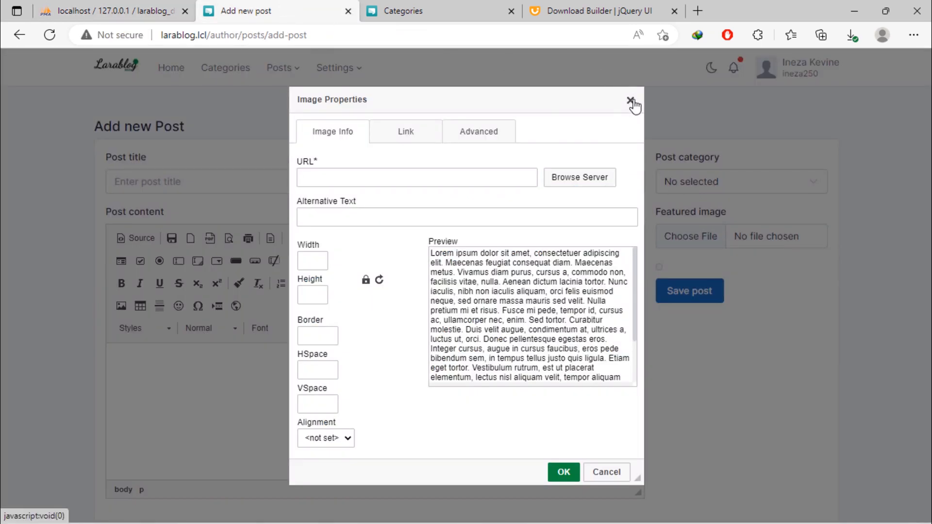
pyautogui.click(632, 101)
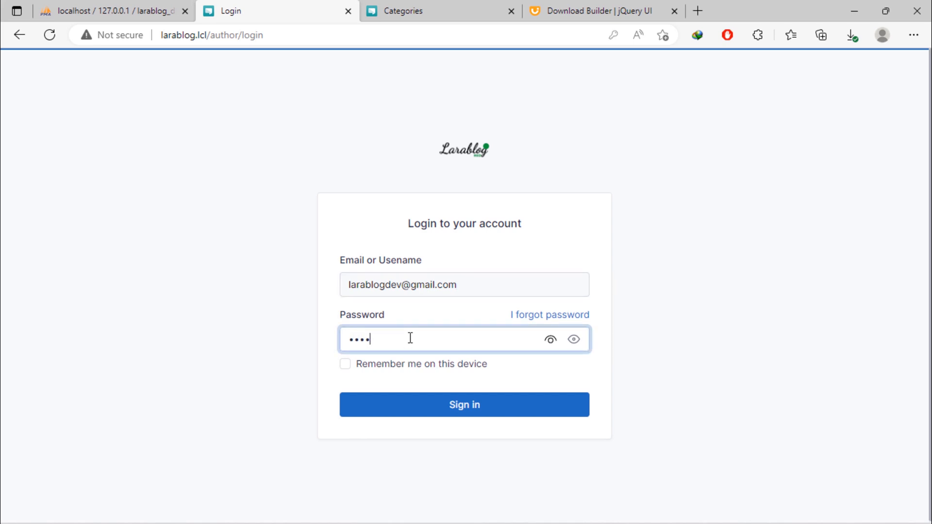
pyautogui.click(464, 404)
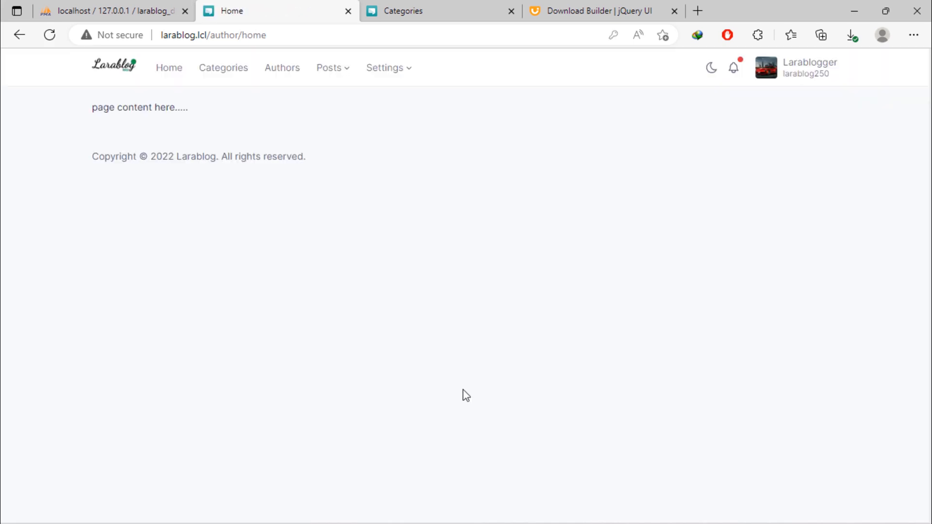
pyautogui.click(329, 67)
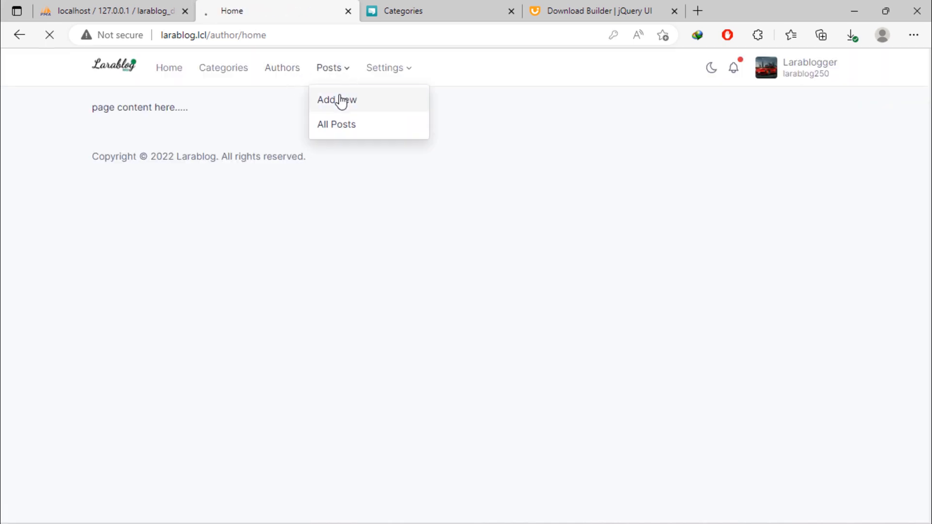
pyautogui.click(337, 99)
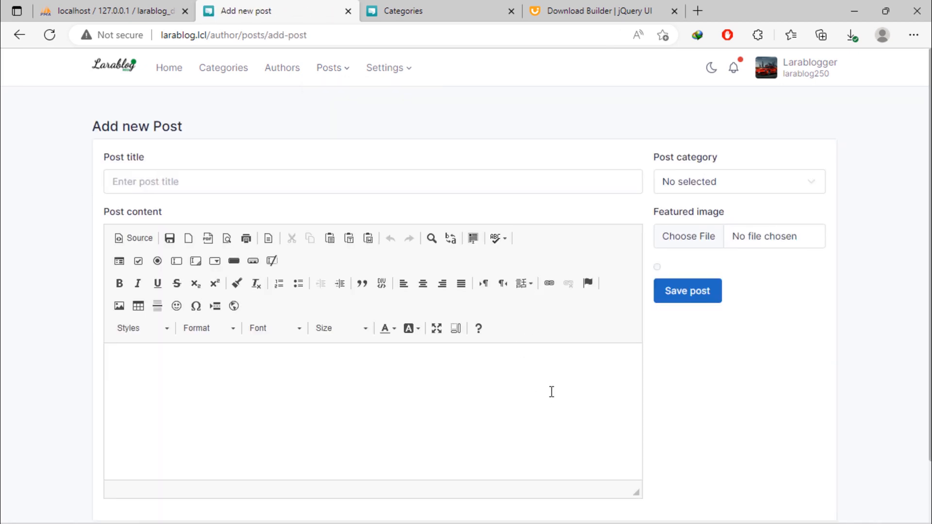
pyautogui.click(623, 508)
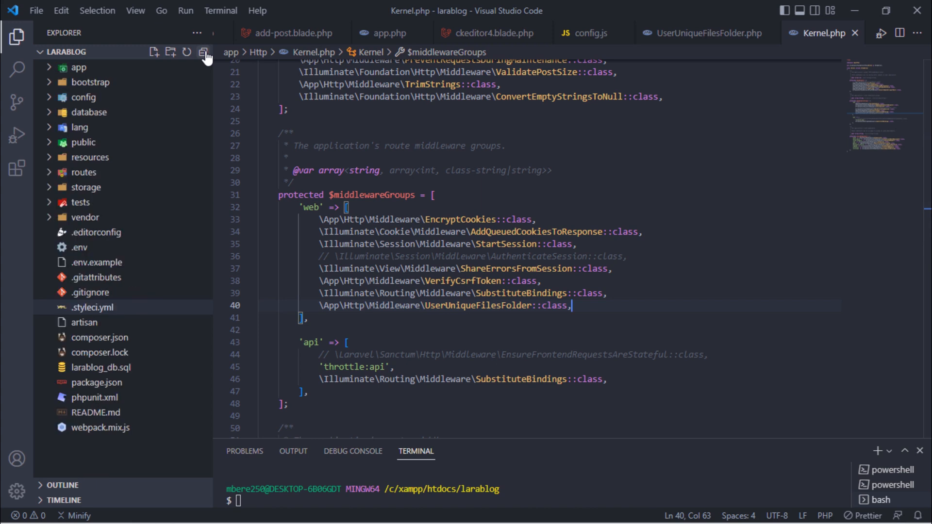
# Step: Expand public > storage in Explorer to show my1files and my7files, then return to Edge
pyautogui.click(82, 142)
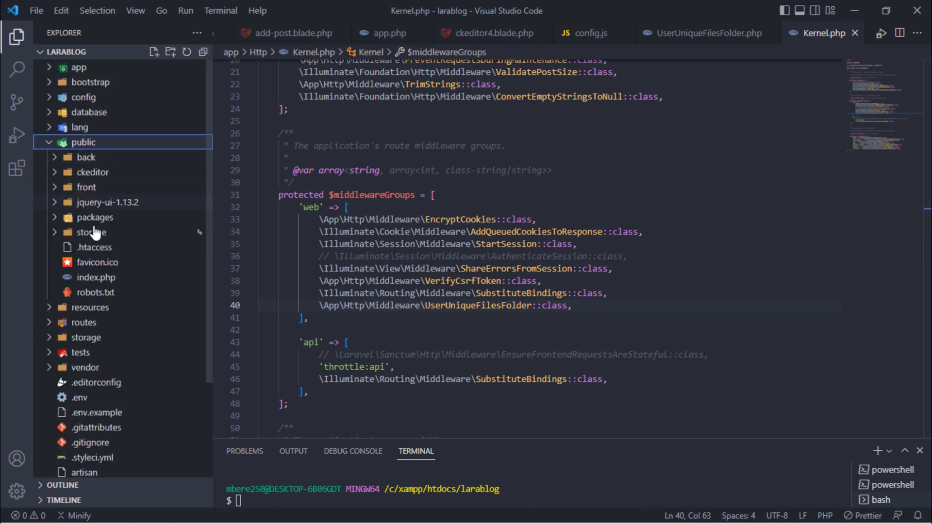
pyautogui.click(90, 232)
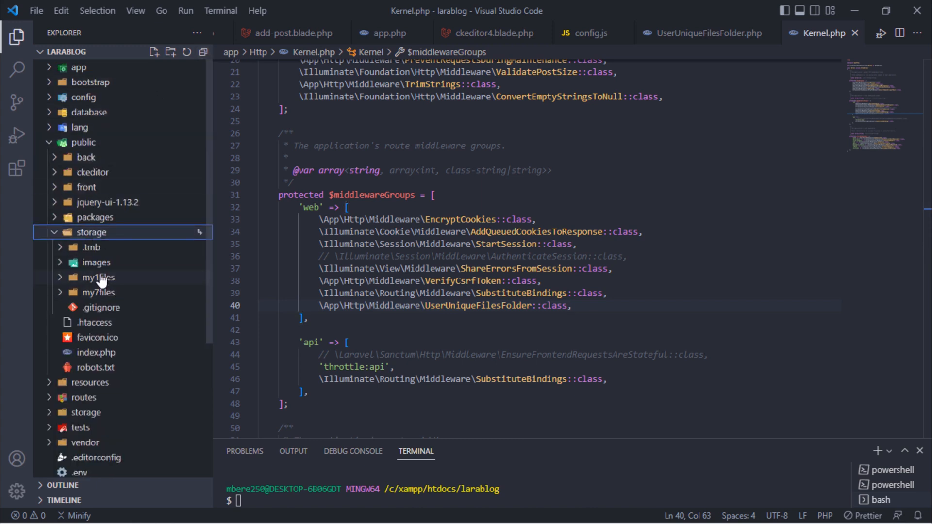
pyautogui.click(97, 277)
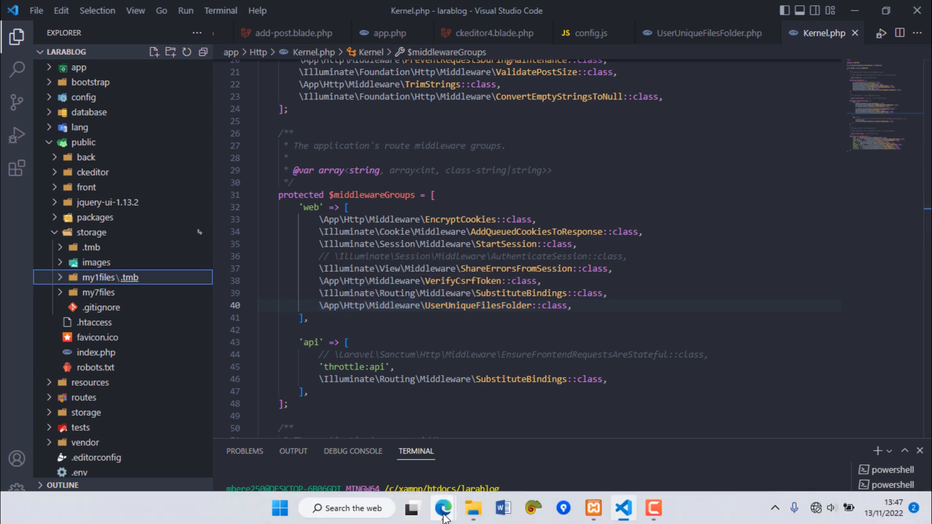
pyautogui.click(442, 508)
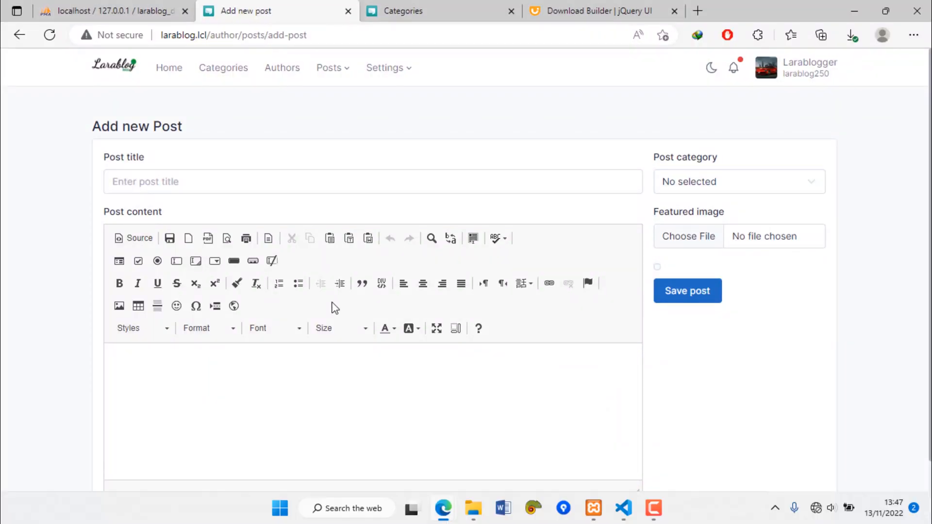
# Step: Enter the title 'This is the title' and content starting 'This content will'
pyautogui.scroll(-3)
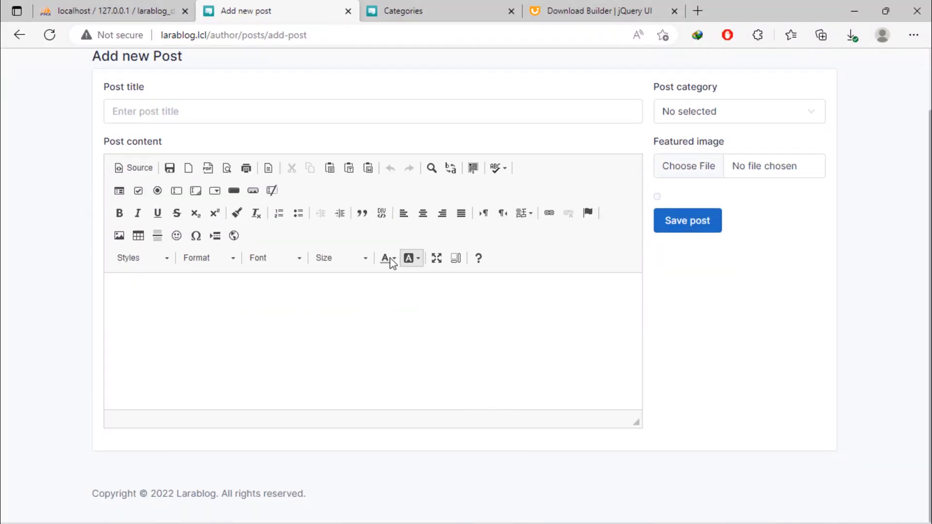
pyautogui.click(372, 111)
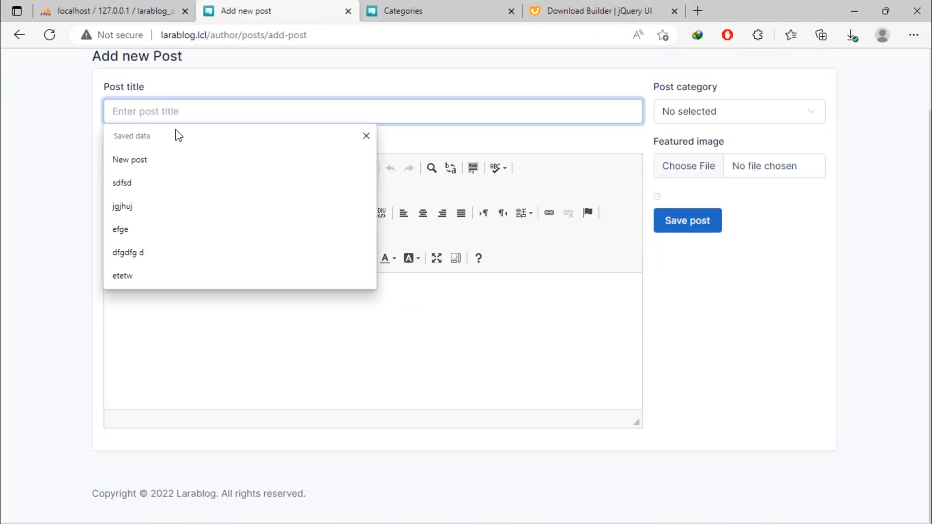
pyautogui.write('This is')
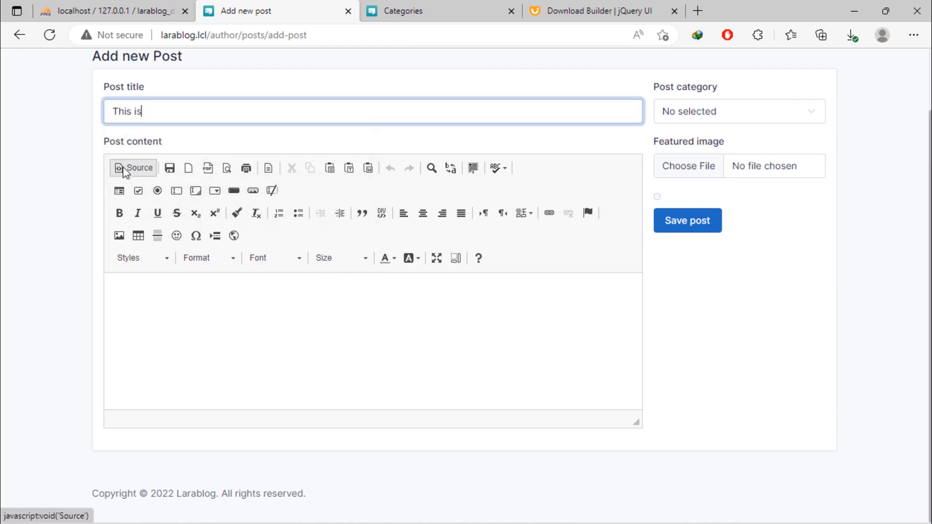
pyautogui.write('the title')
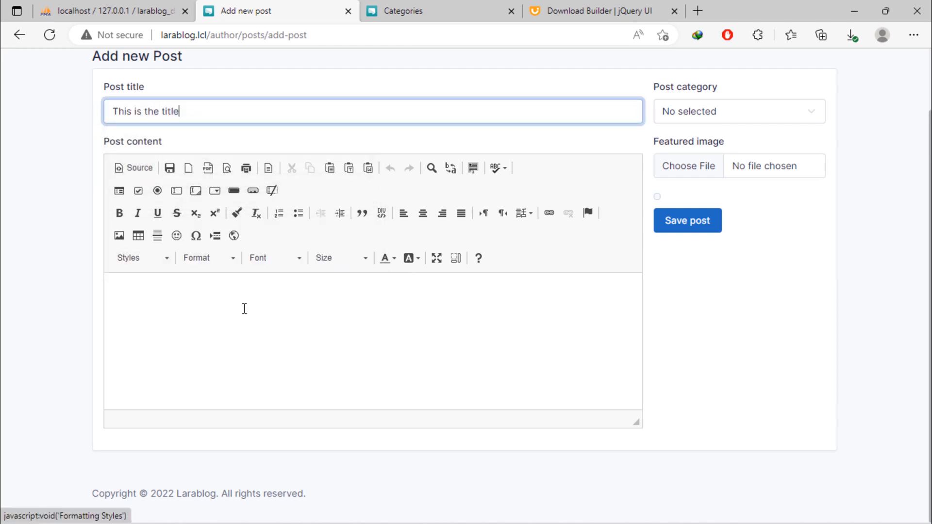
pyautogui.write('This content will have an image')
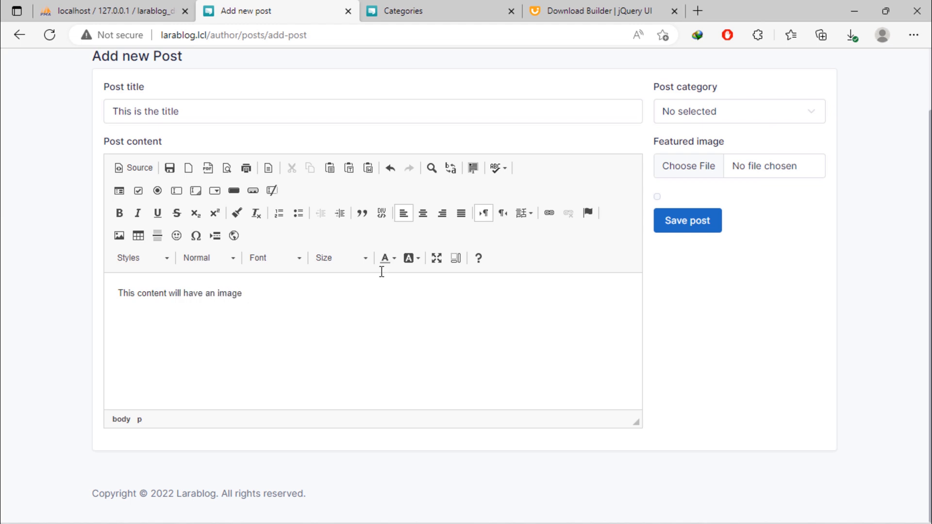
# Step: Set the post category to Laravel 8 and choose the kingfisher photo as featured image
pyautogui.click(738, 111)
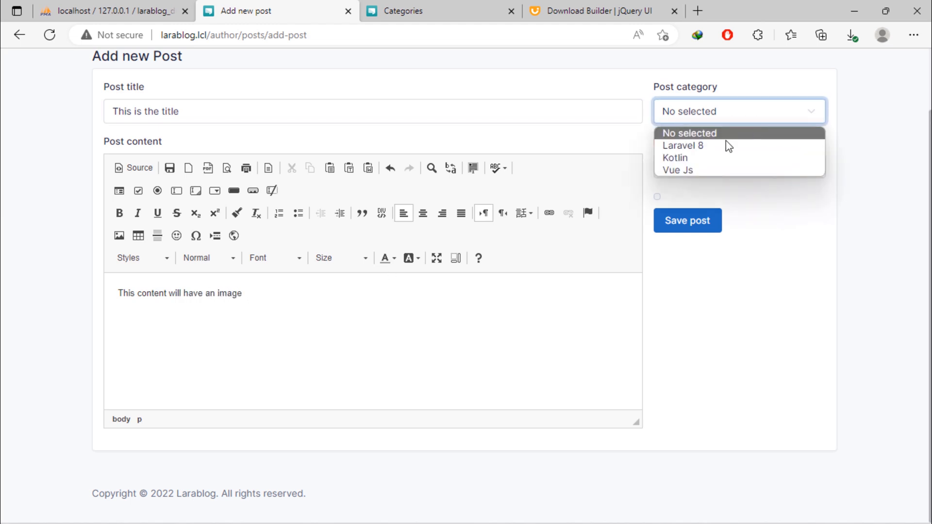
pyautogui.click(682, 145)
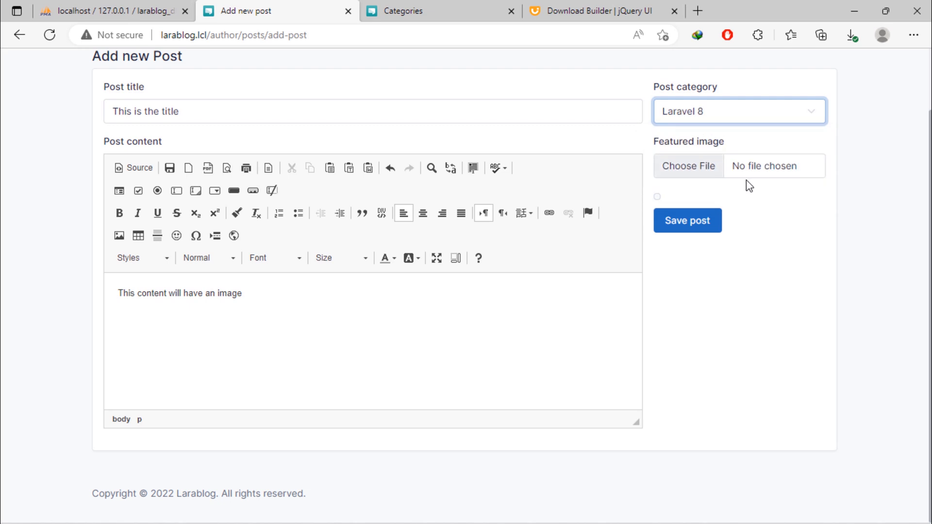
pyautogui.click(687, 166)
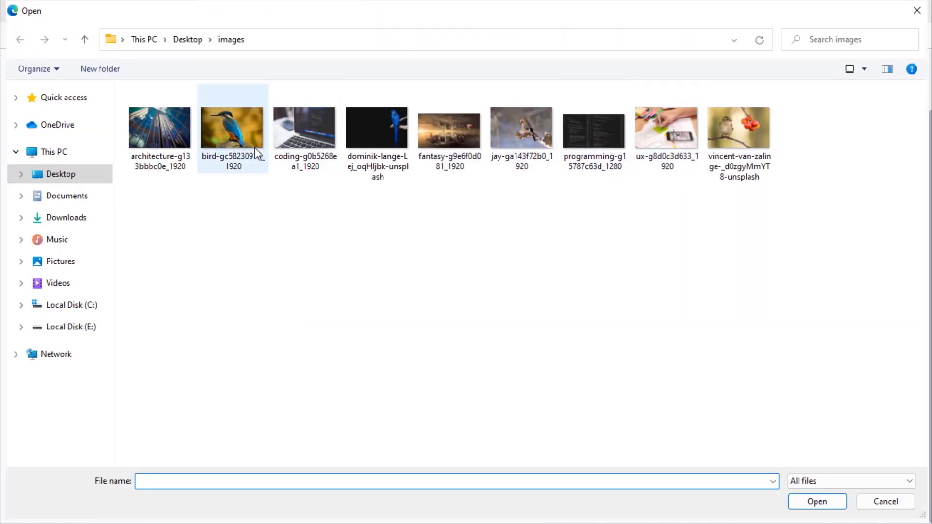
pyautogui.click(816, 501)
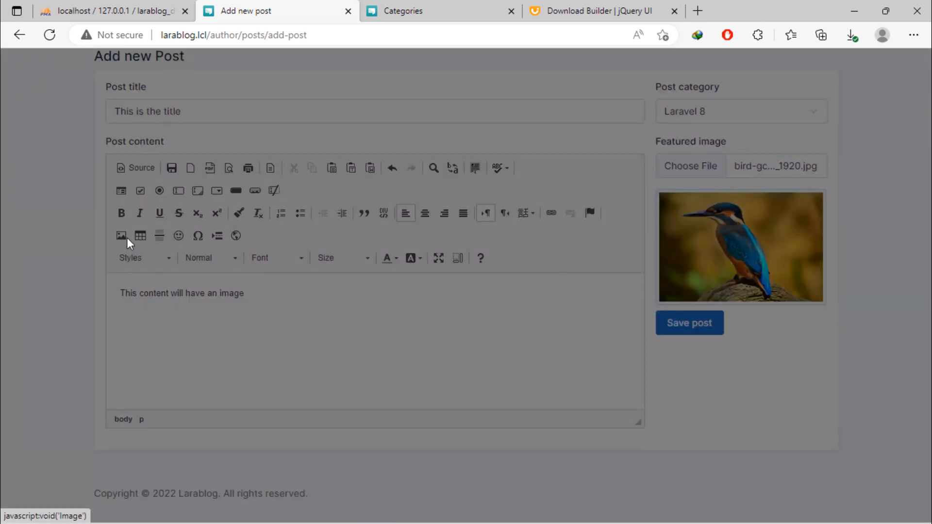
pyautogui.click(121, 235)
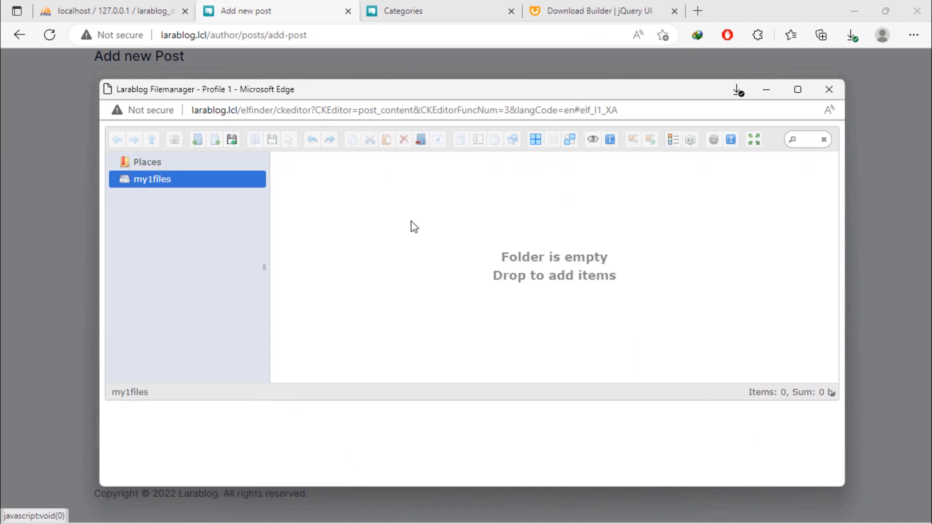
# Step: Upload ux-g8d0c3d633_1920.jpg into my1files in elFinder and pick it for insertion
pyautogui.click(196, 139)
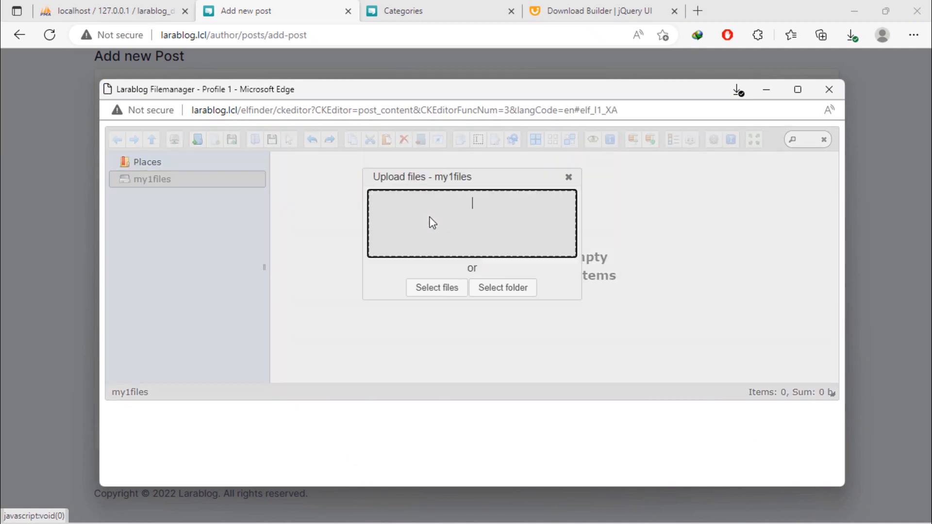
pyautogui.click(437, 288)
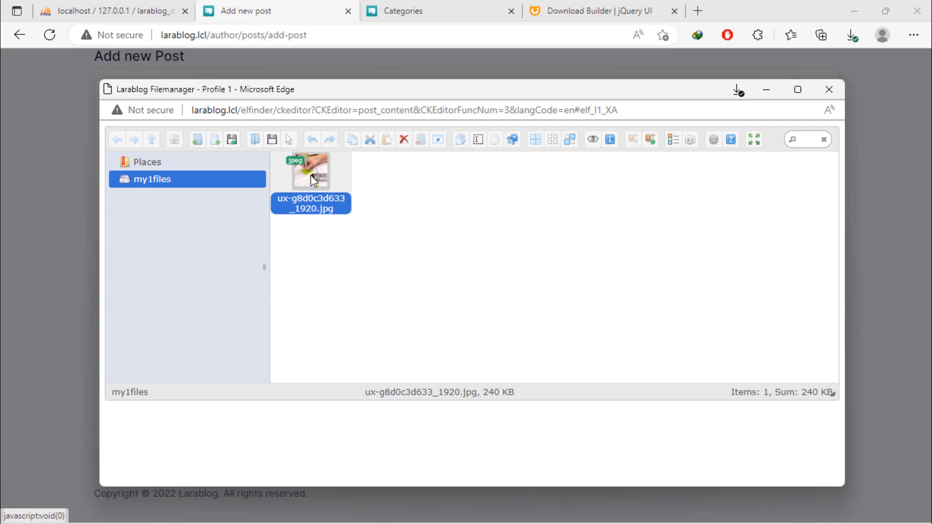
pyautogui.doubleClick(310, 172)
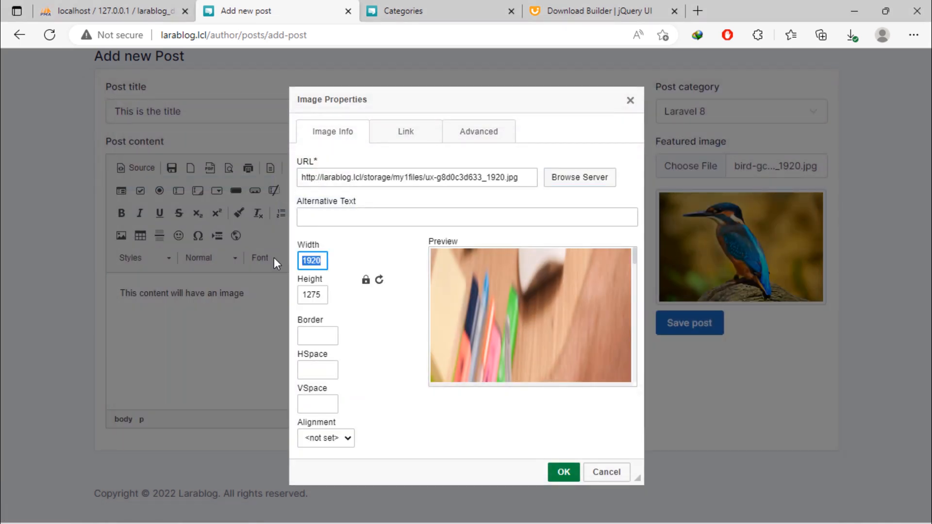
# Step: Set the embedded image width to 125, confirm it, and save the post
pyautogui.write('125')
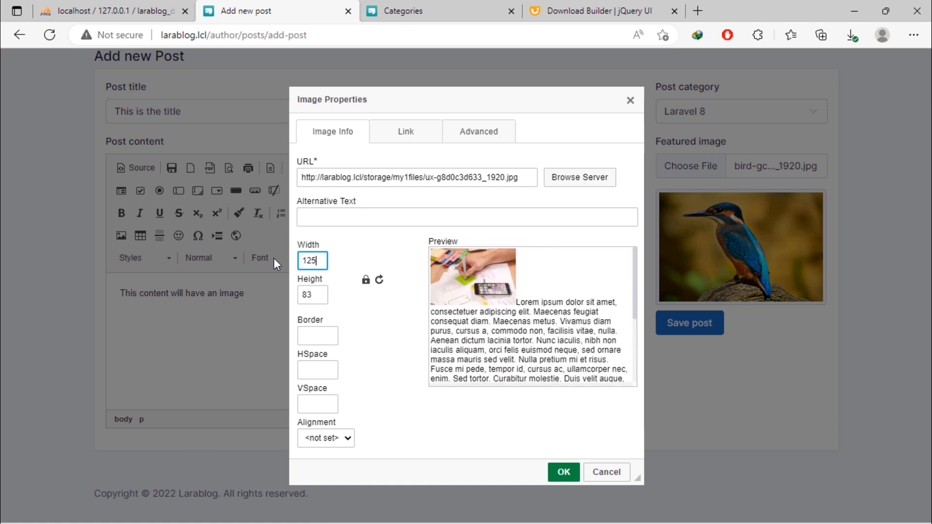
pyautogui.click(562, 472)
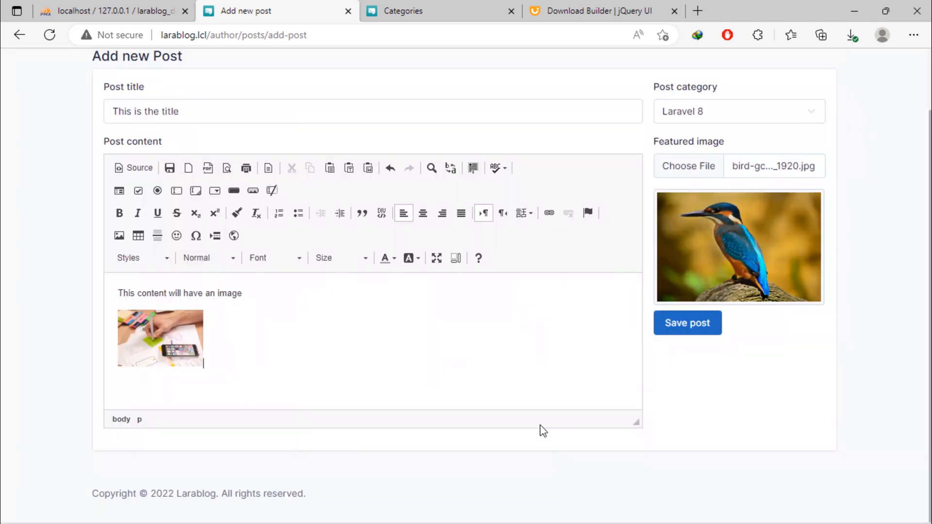
pyautogui.click(160, 338)
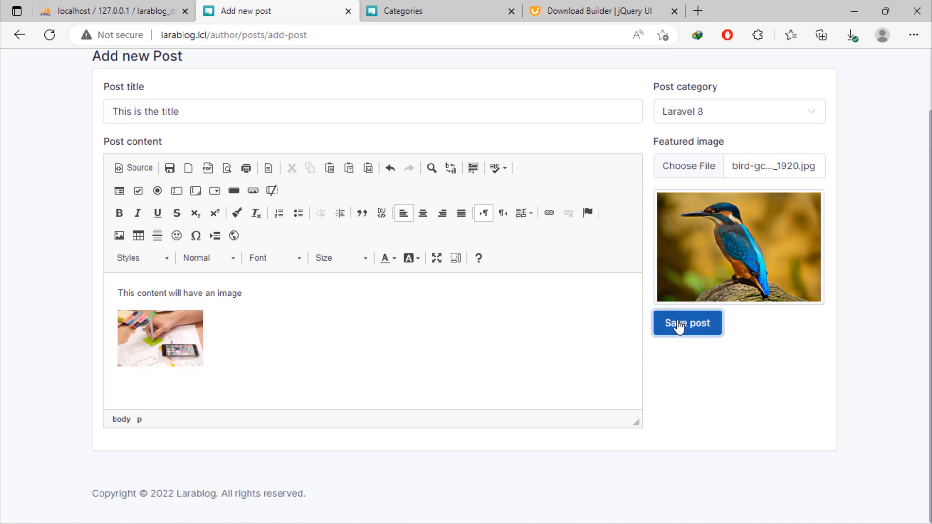
pyautogui.click(687, 322)
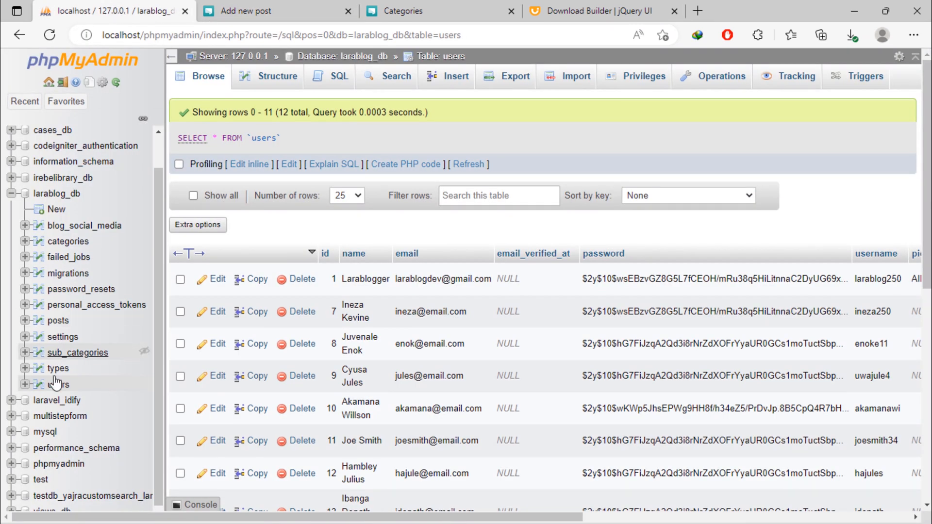
# Step: Open the posts table and highlight post 11's img tag pointing to my1files/ux-g8d0c3d633_1920.jpg
pyautogui.click(58, 321)
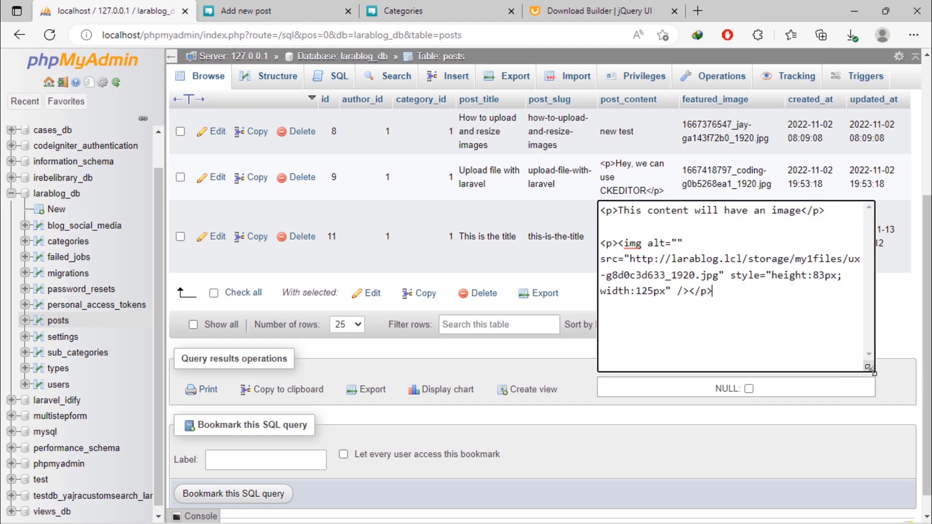
pyautogui.moveTo(617, 244); pyautogui.dragTo(634, 259)
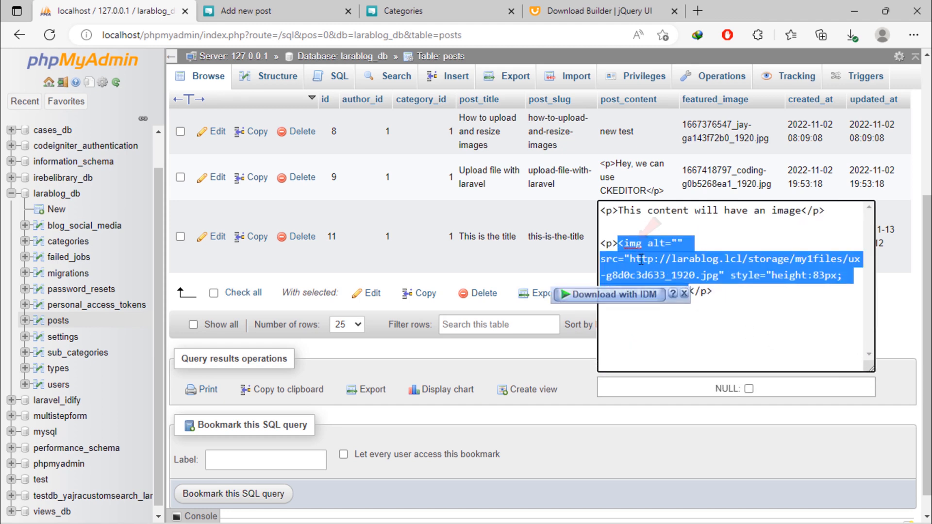
pyautogui.moveTo(832, 268)
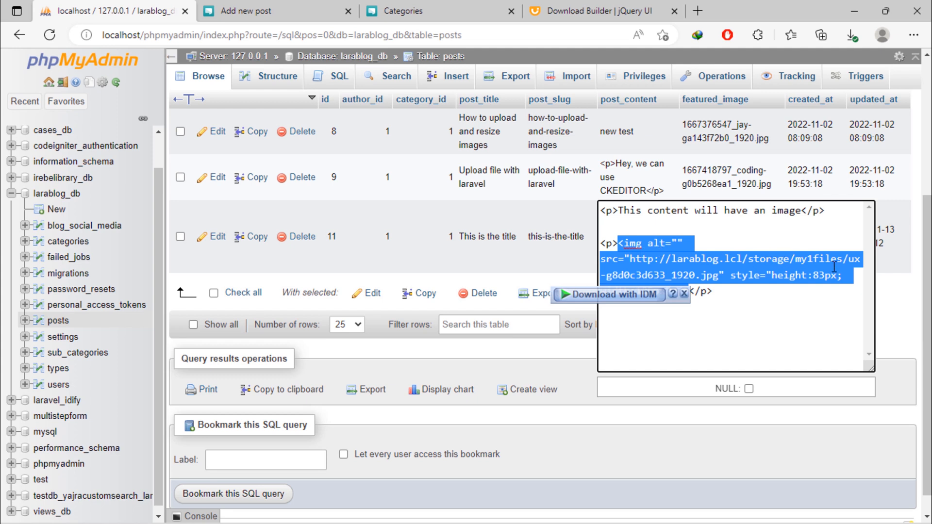